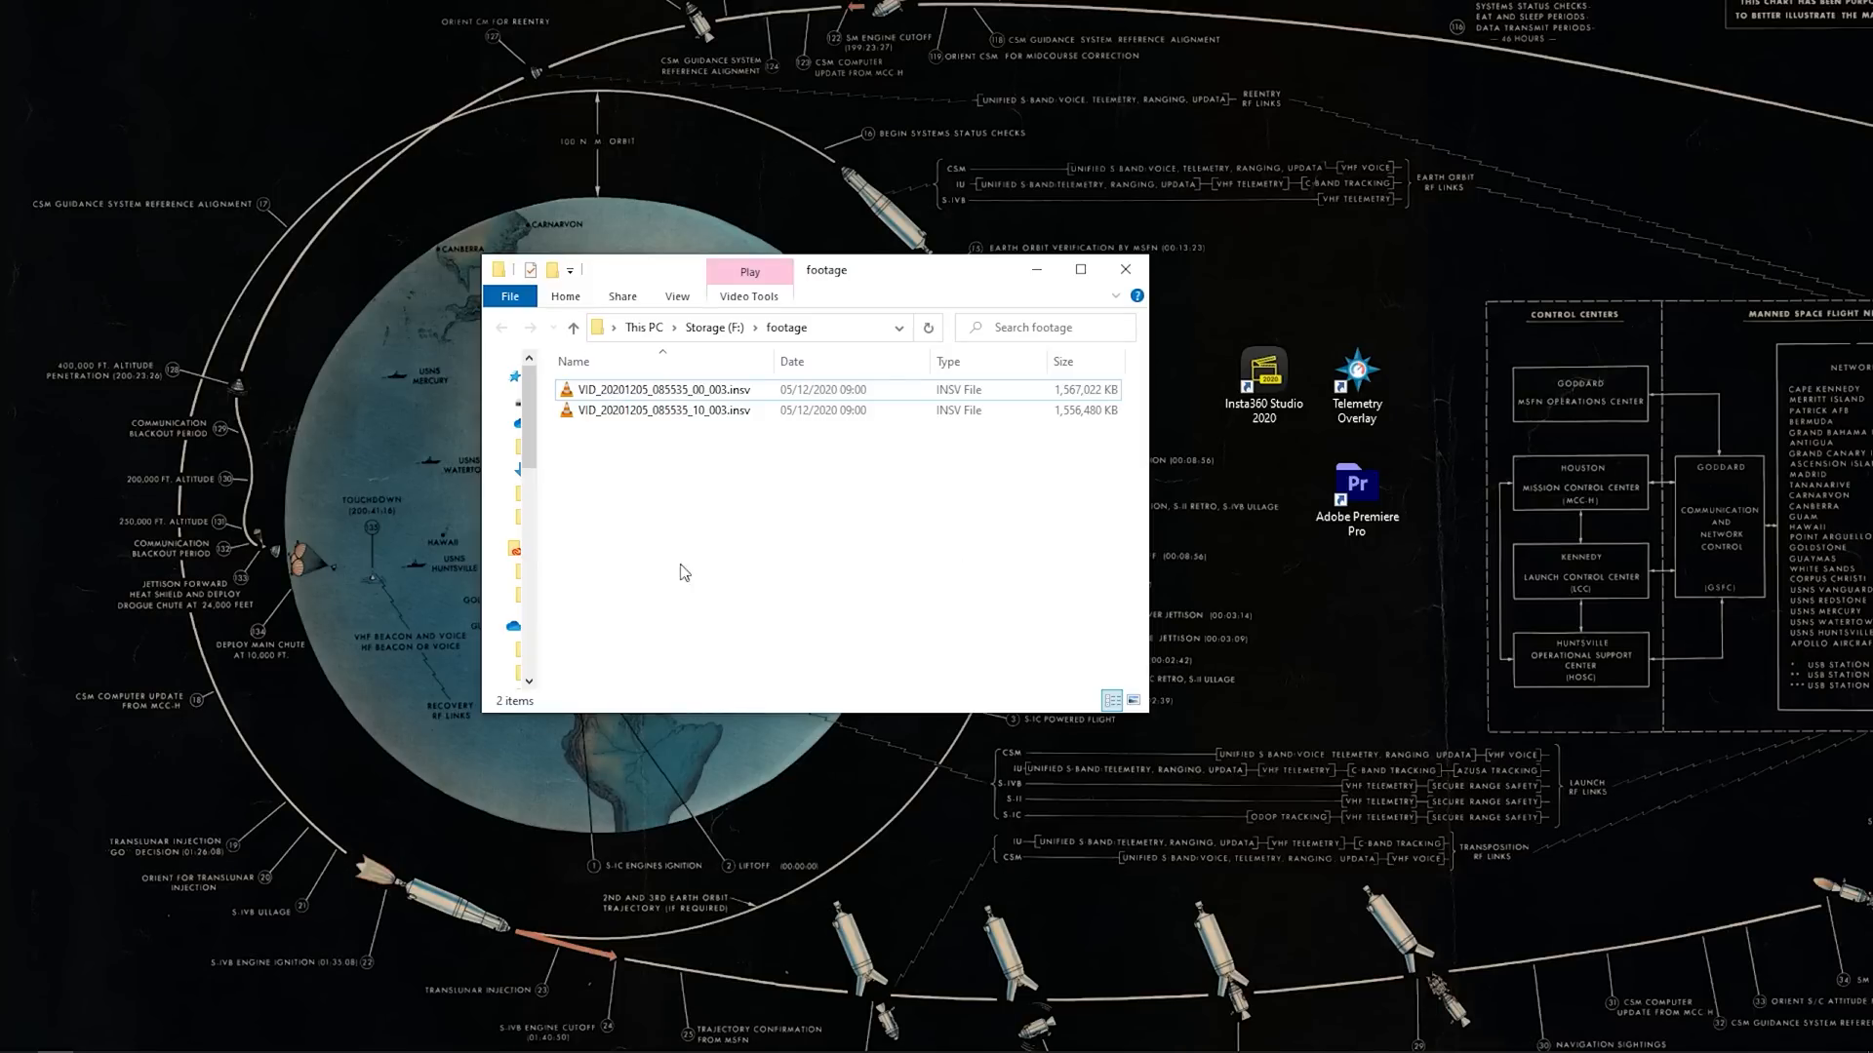
# Launch Insta360 Studio 2020 from its desktop shortcut beside the open footage folder
pyautogui.moveTo(681, 526); pyautogui.dragTo(681, 394)
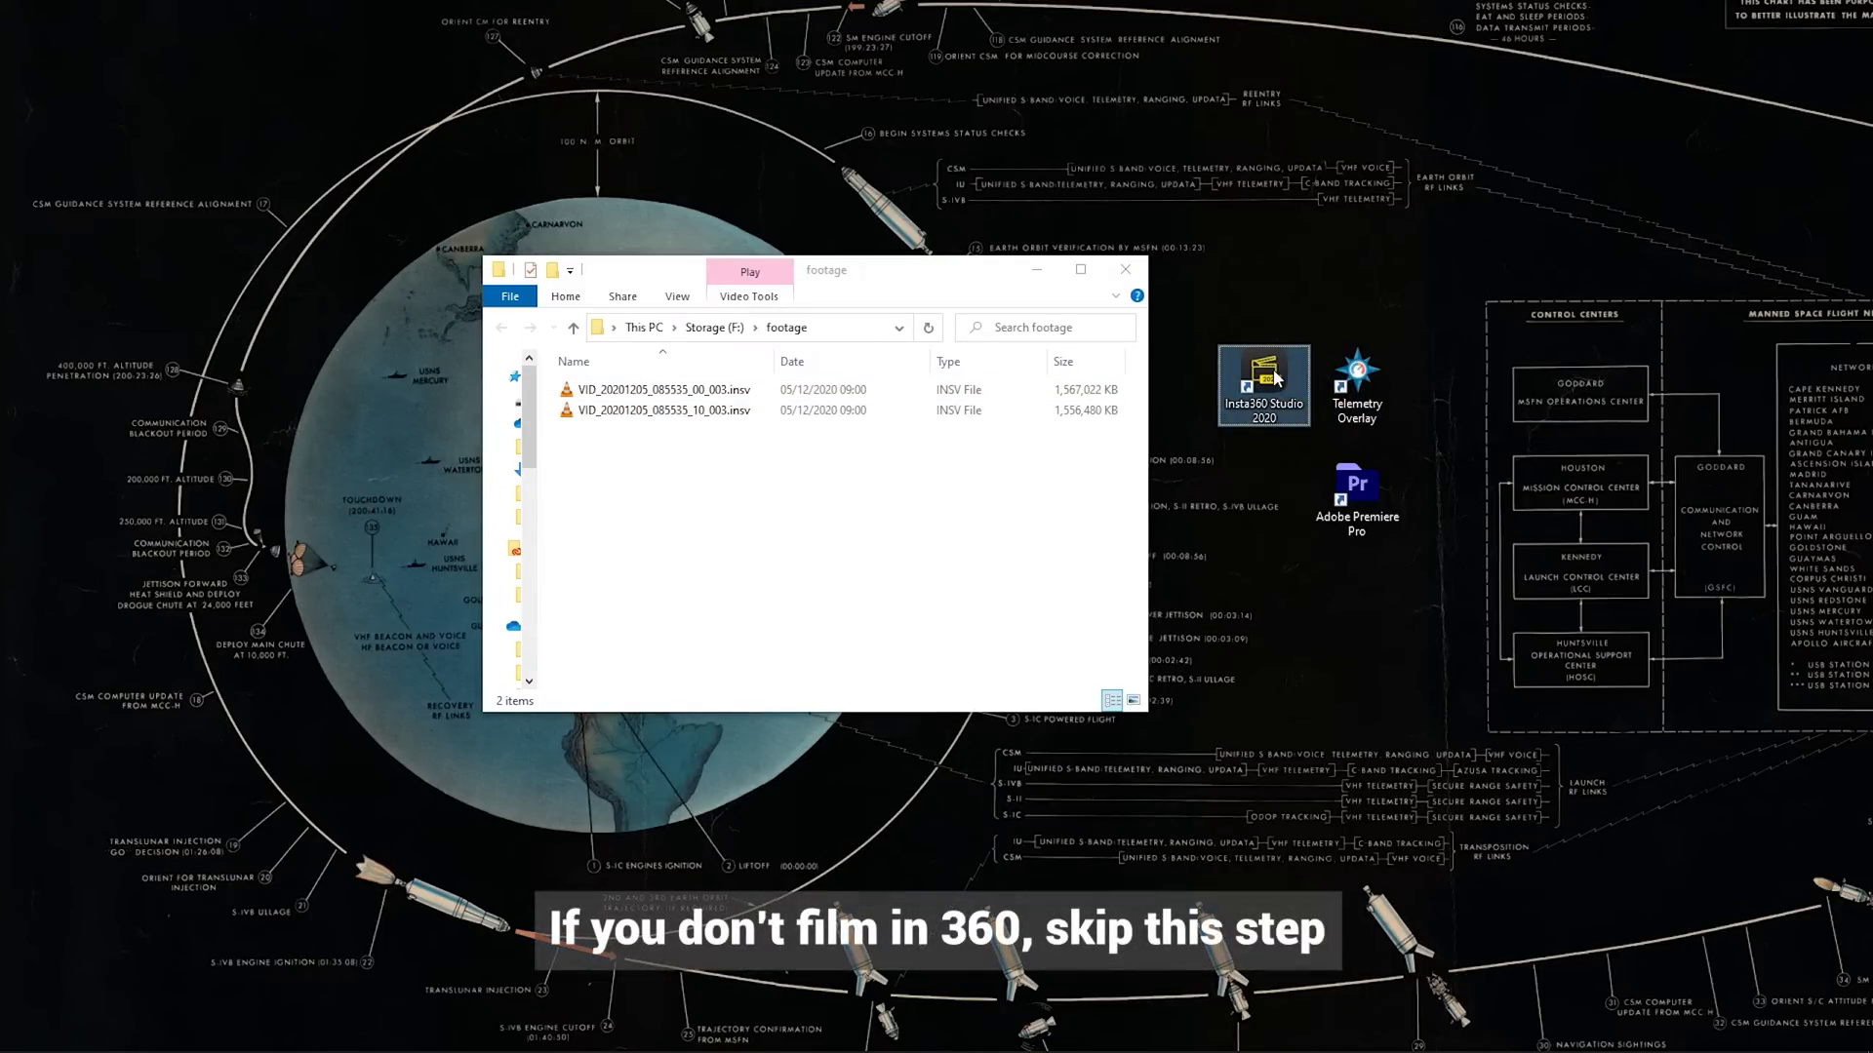
pyautogui.doubleClick(1262, 374)
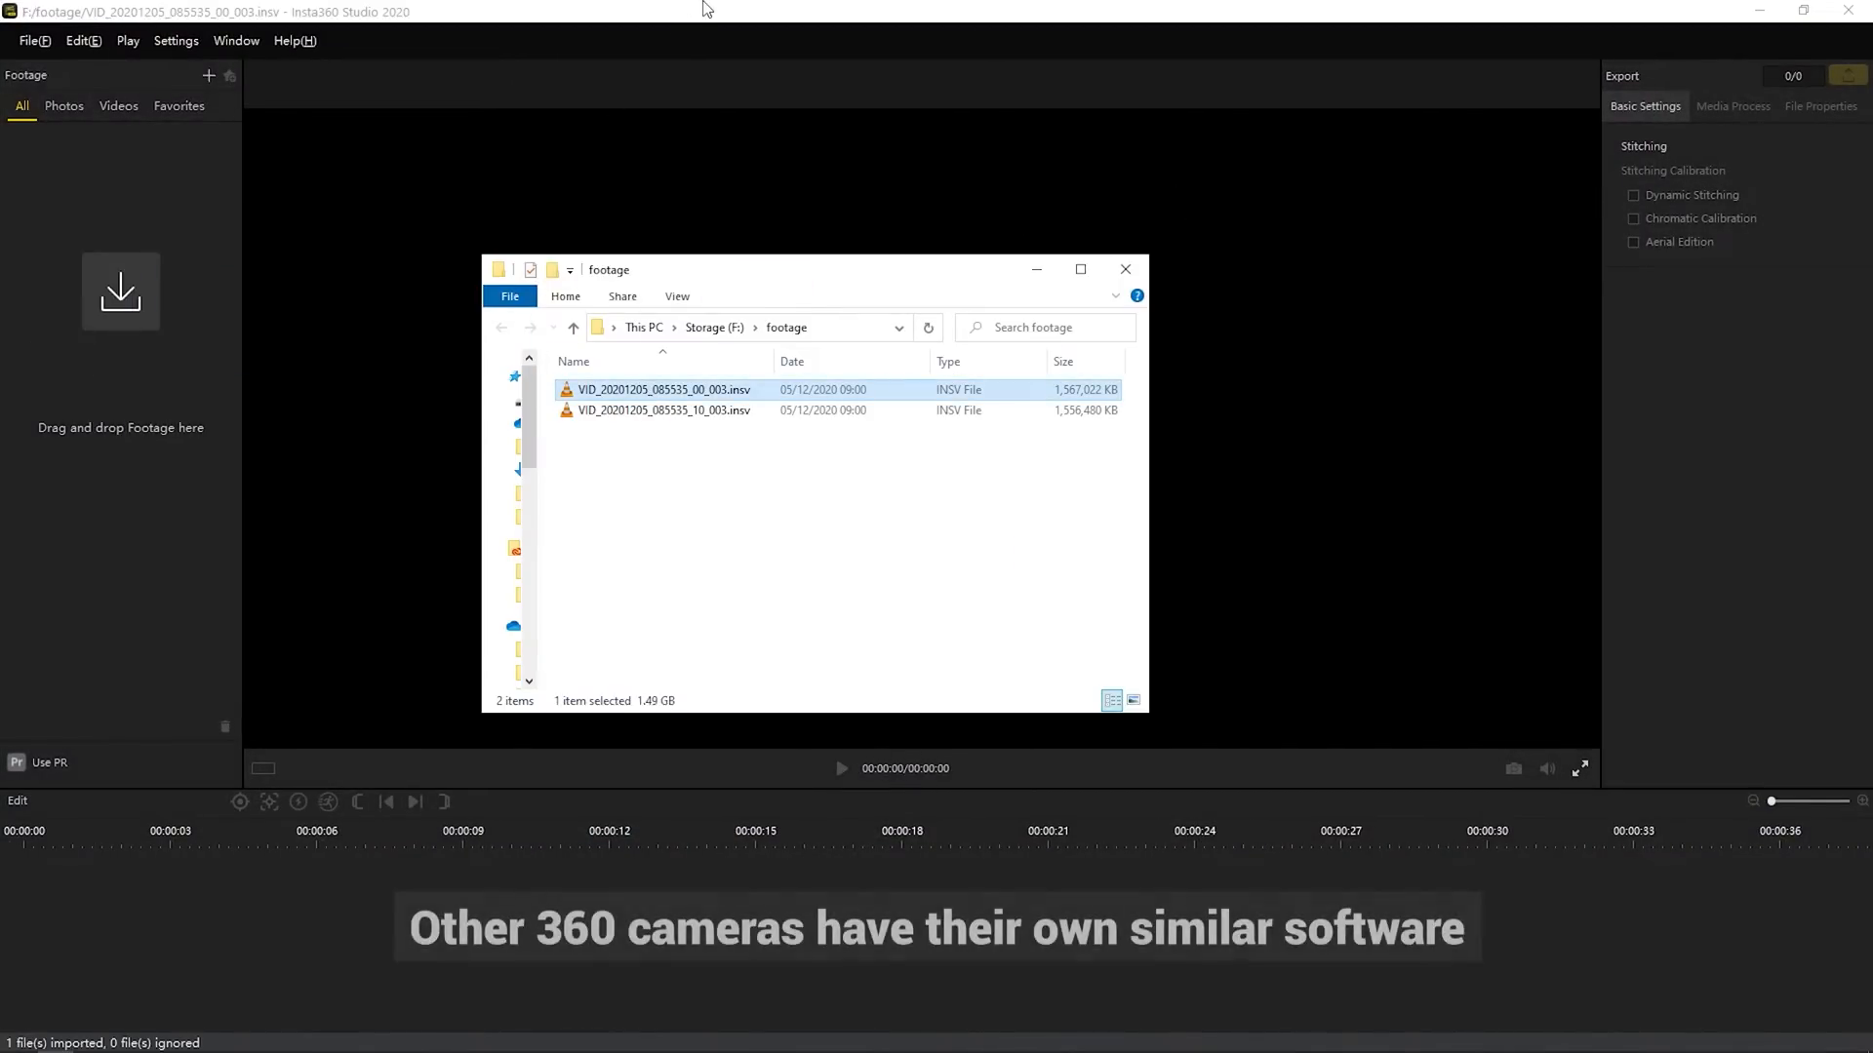
# Open the motorcycle INSV clip, adjust keyframe roll, and enable Lock Direction
pyautogui.doubleClick(663, 390)
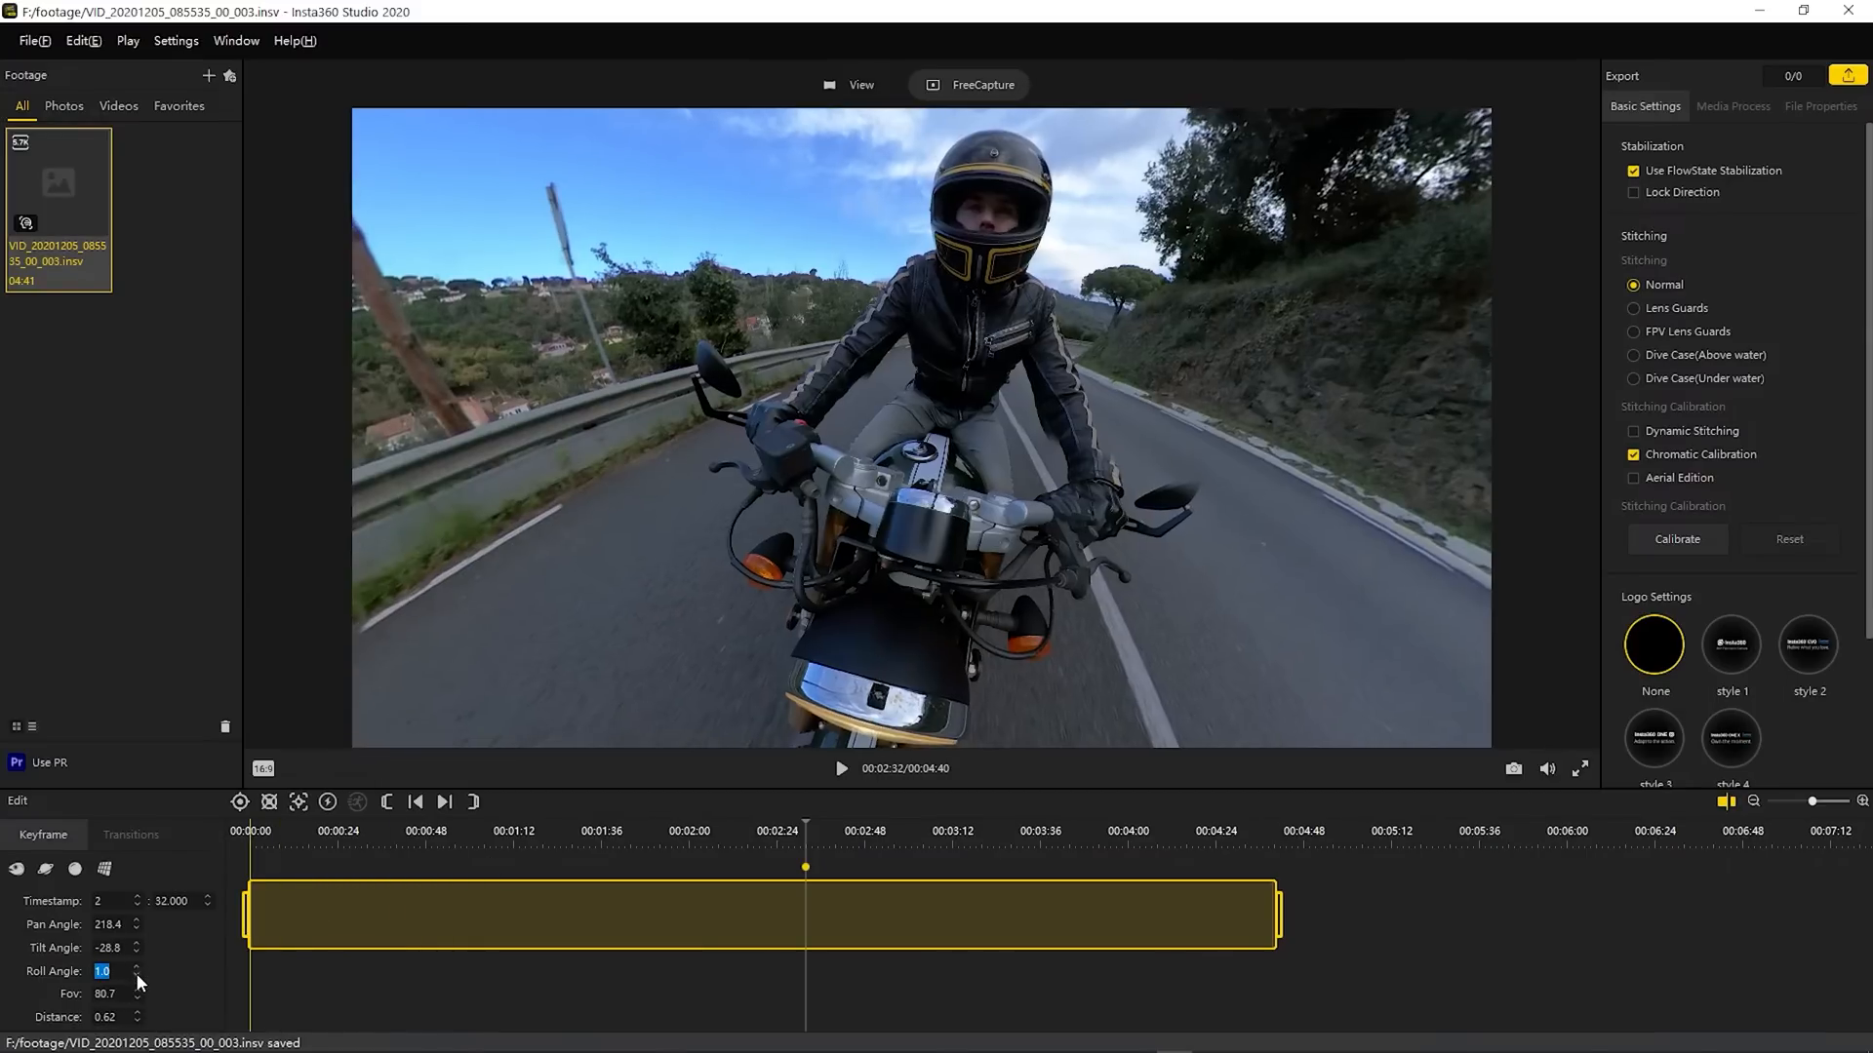
pyautogui.click(136, 975)
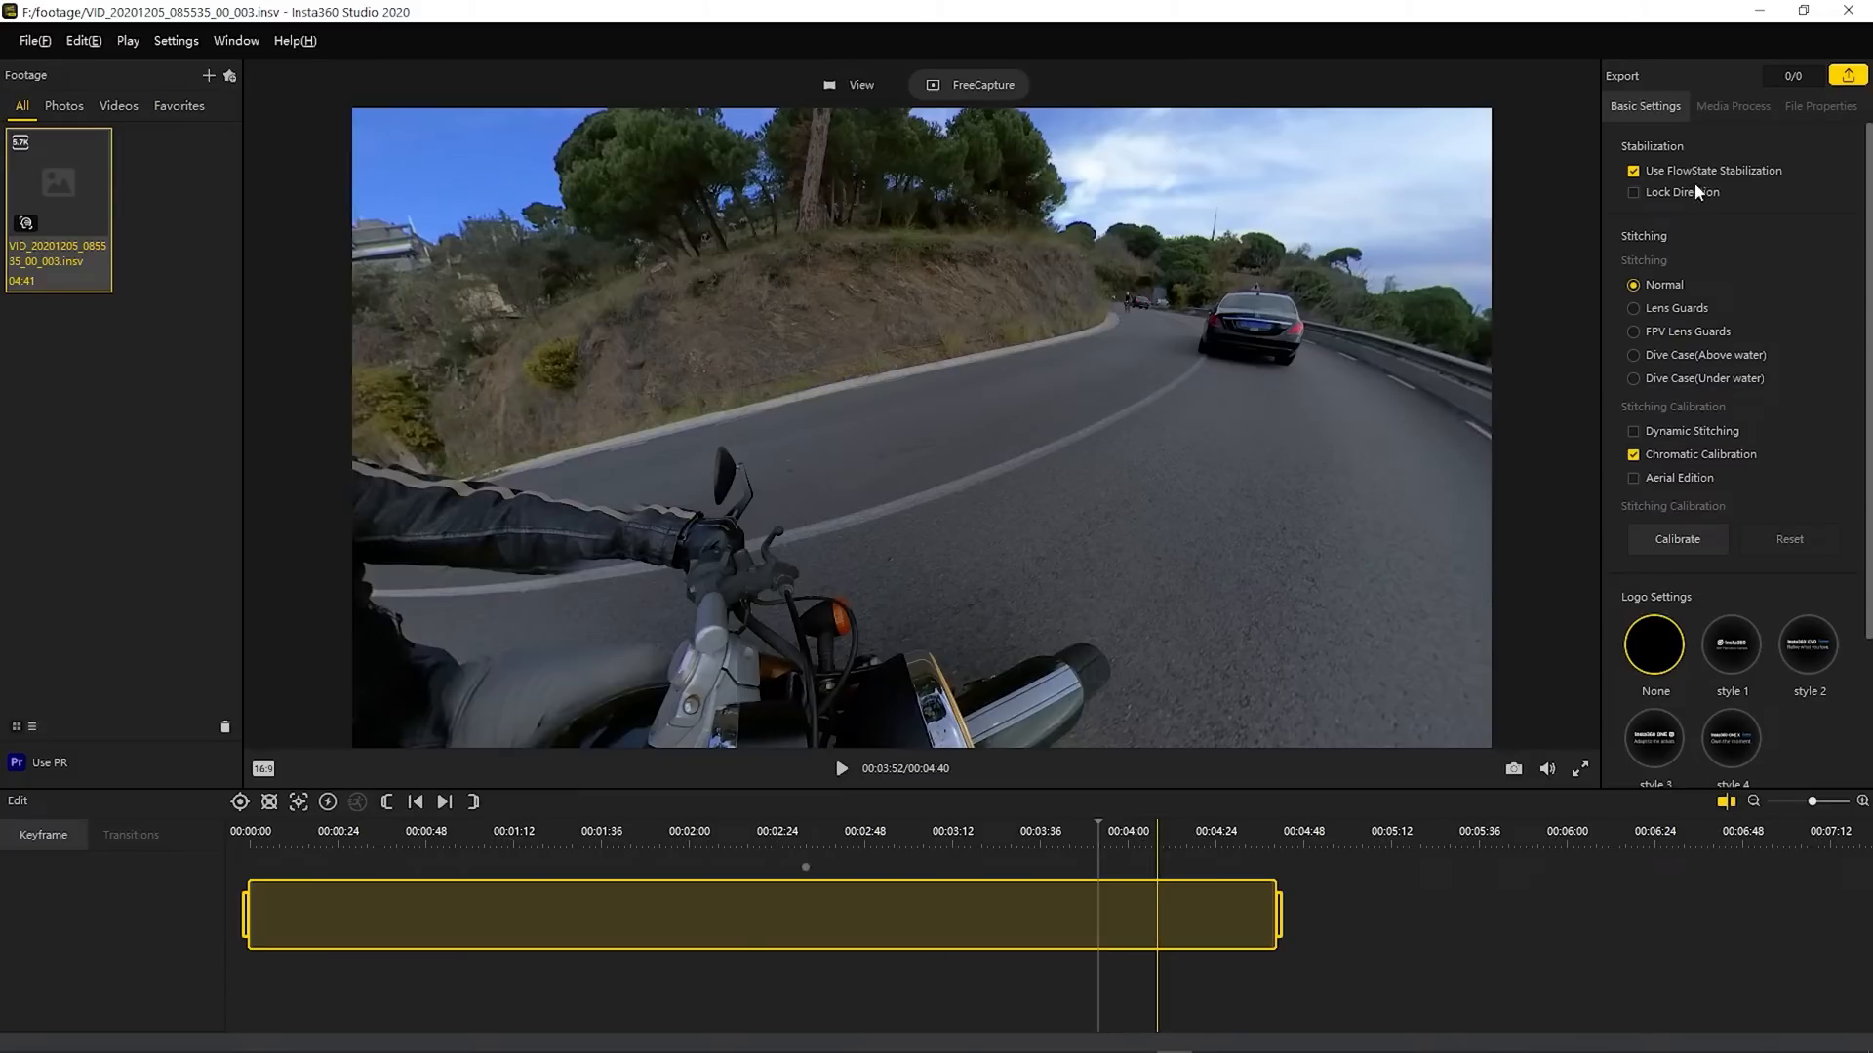
pyautogui.click(1633, 192)
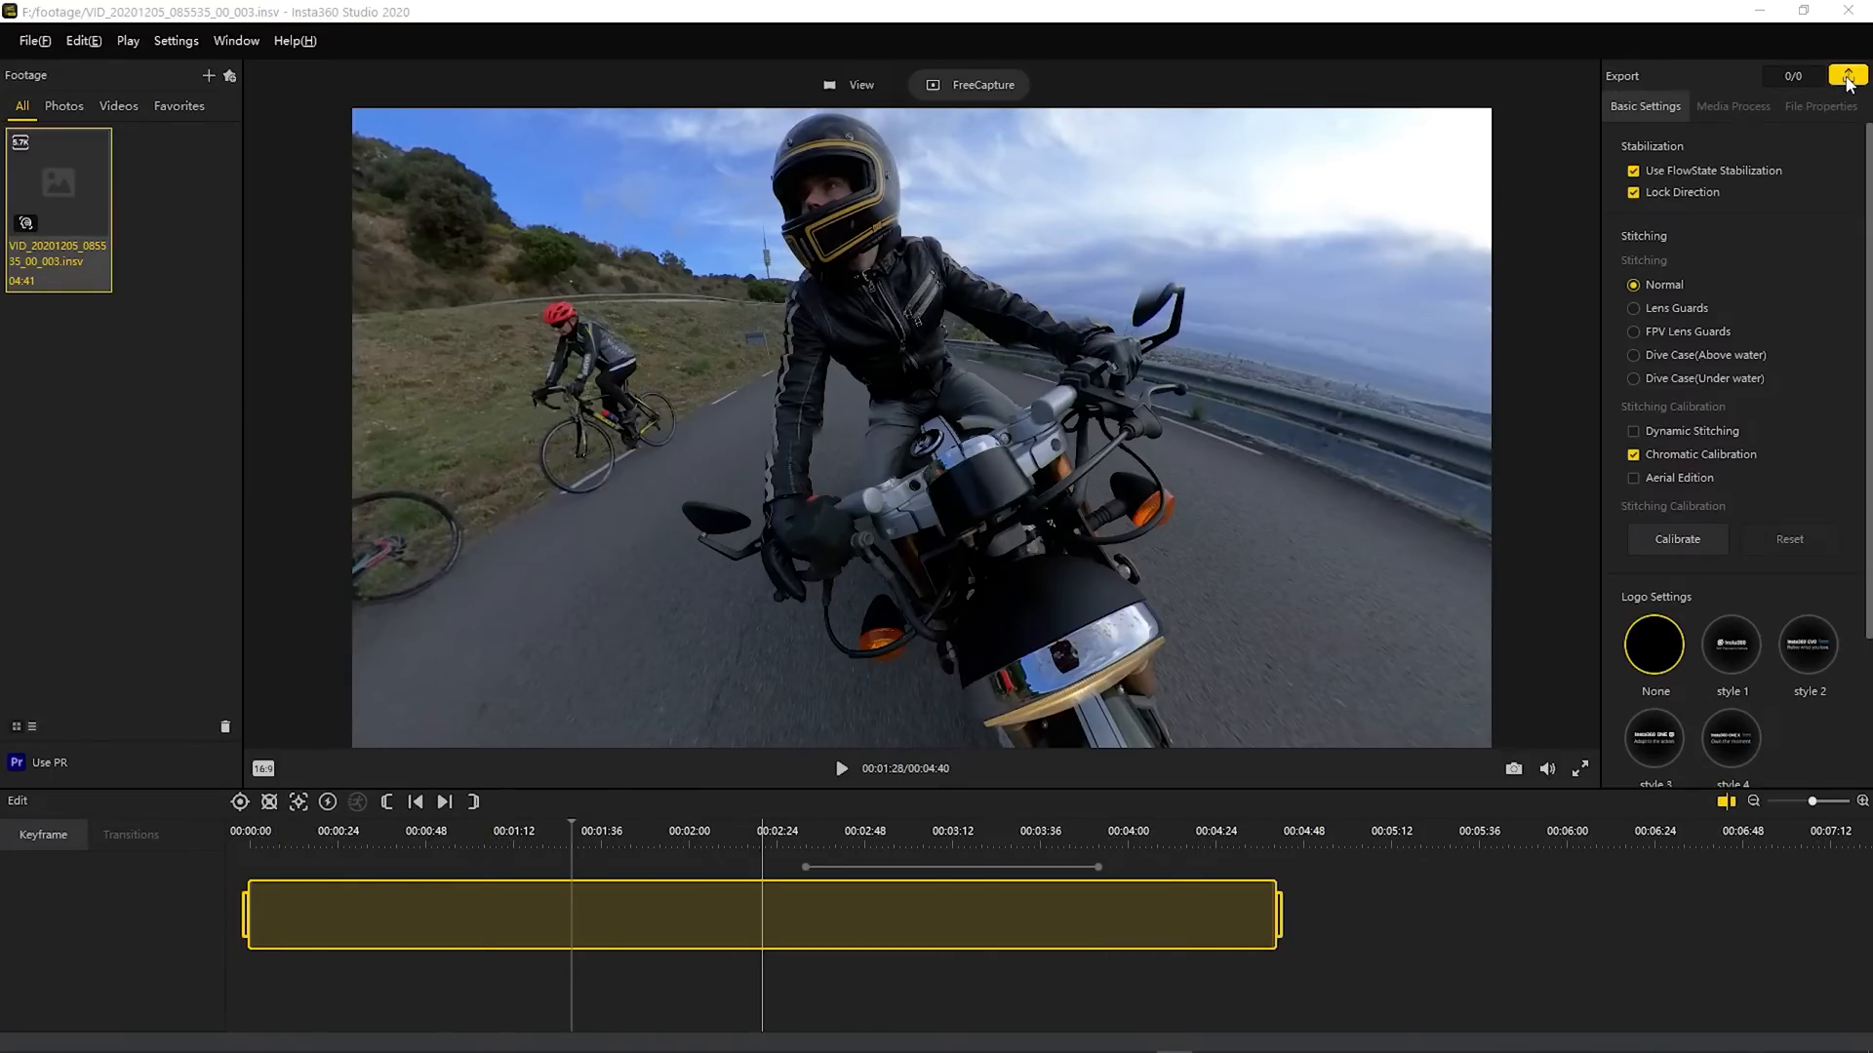
# Export the clip as reframed.mp4, 1920x1080 H.264, into F:/footage
pyautogui.click(1847, 75)
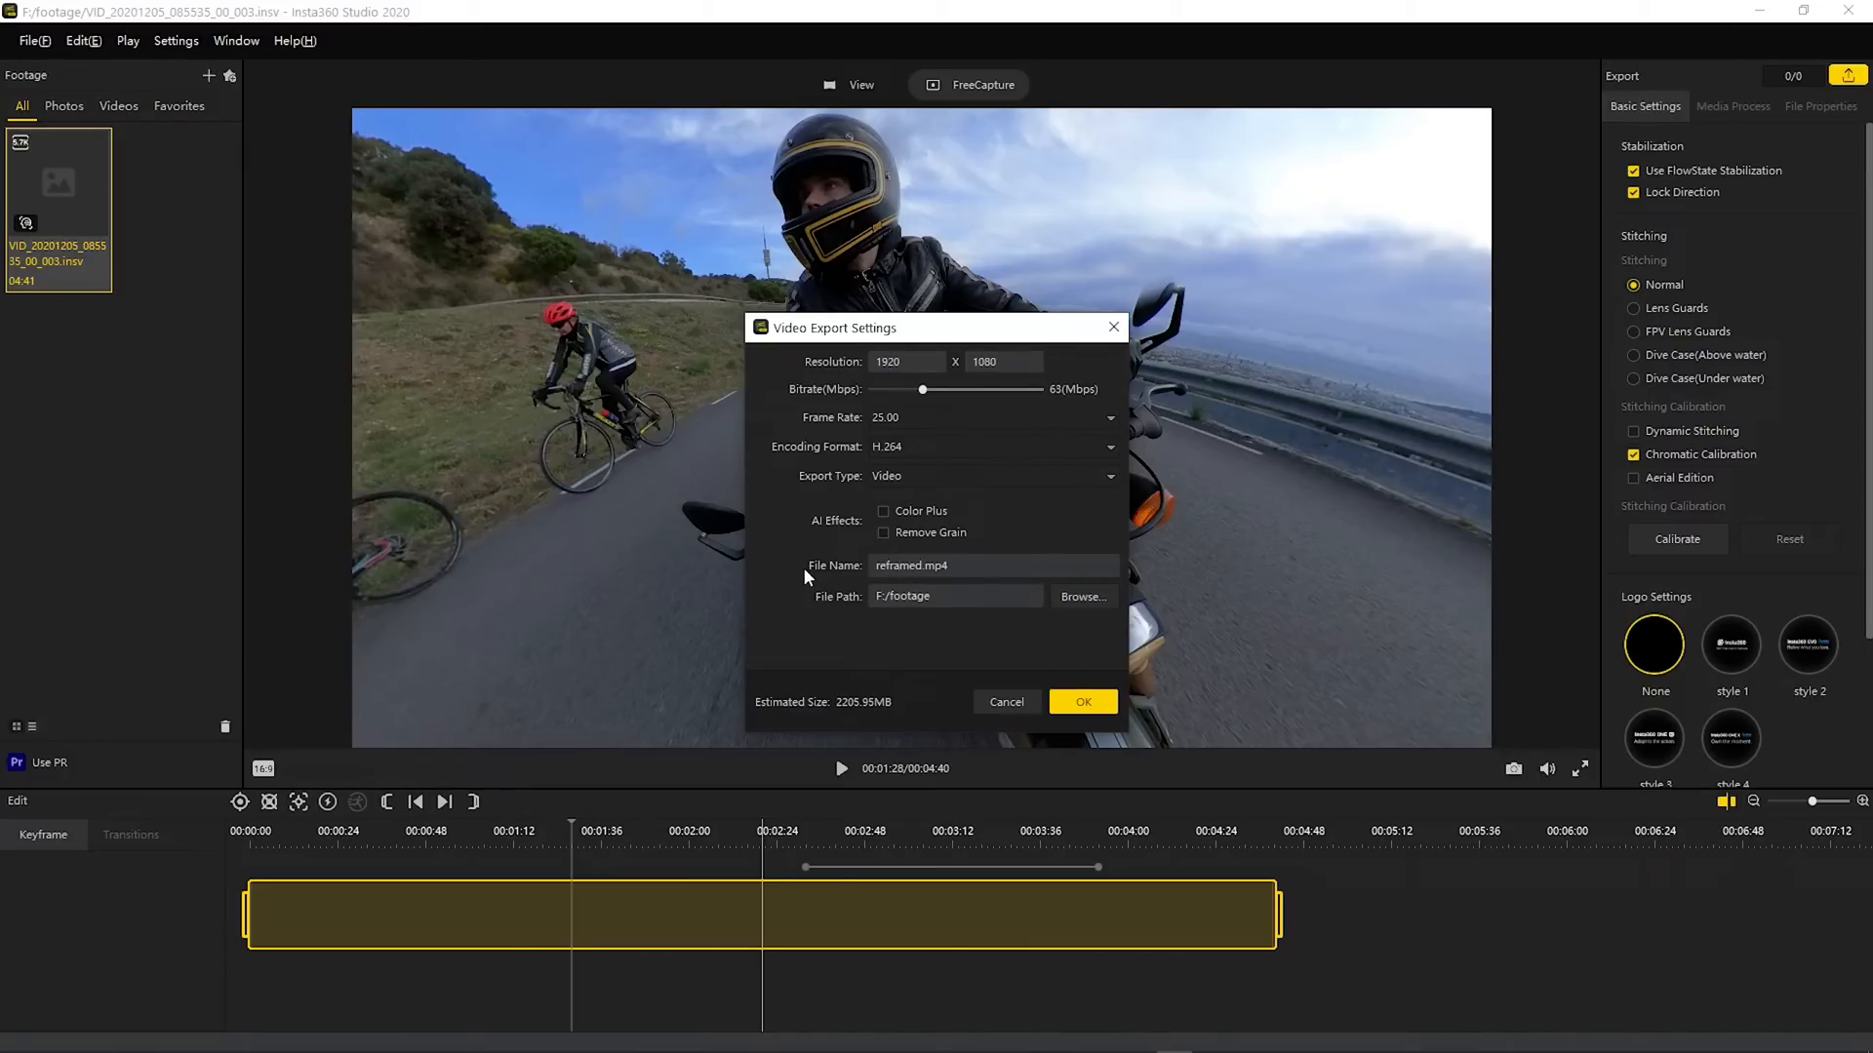
pyautogui.moveTo(885, 533)
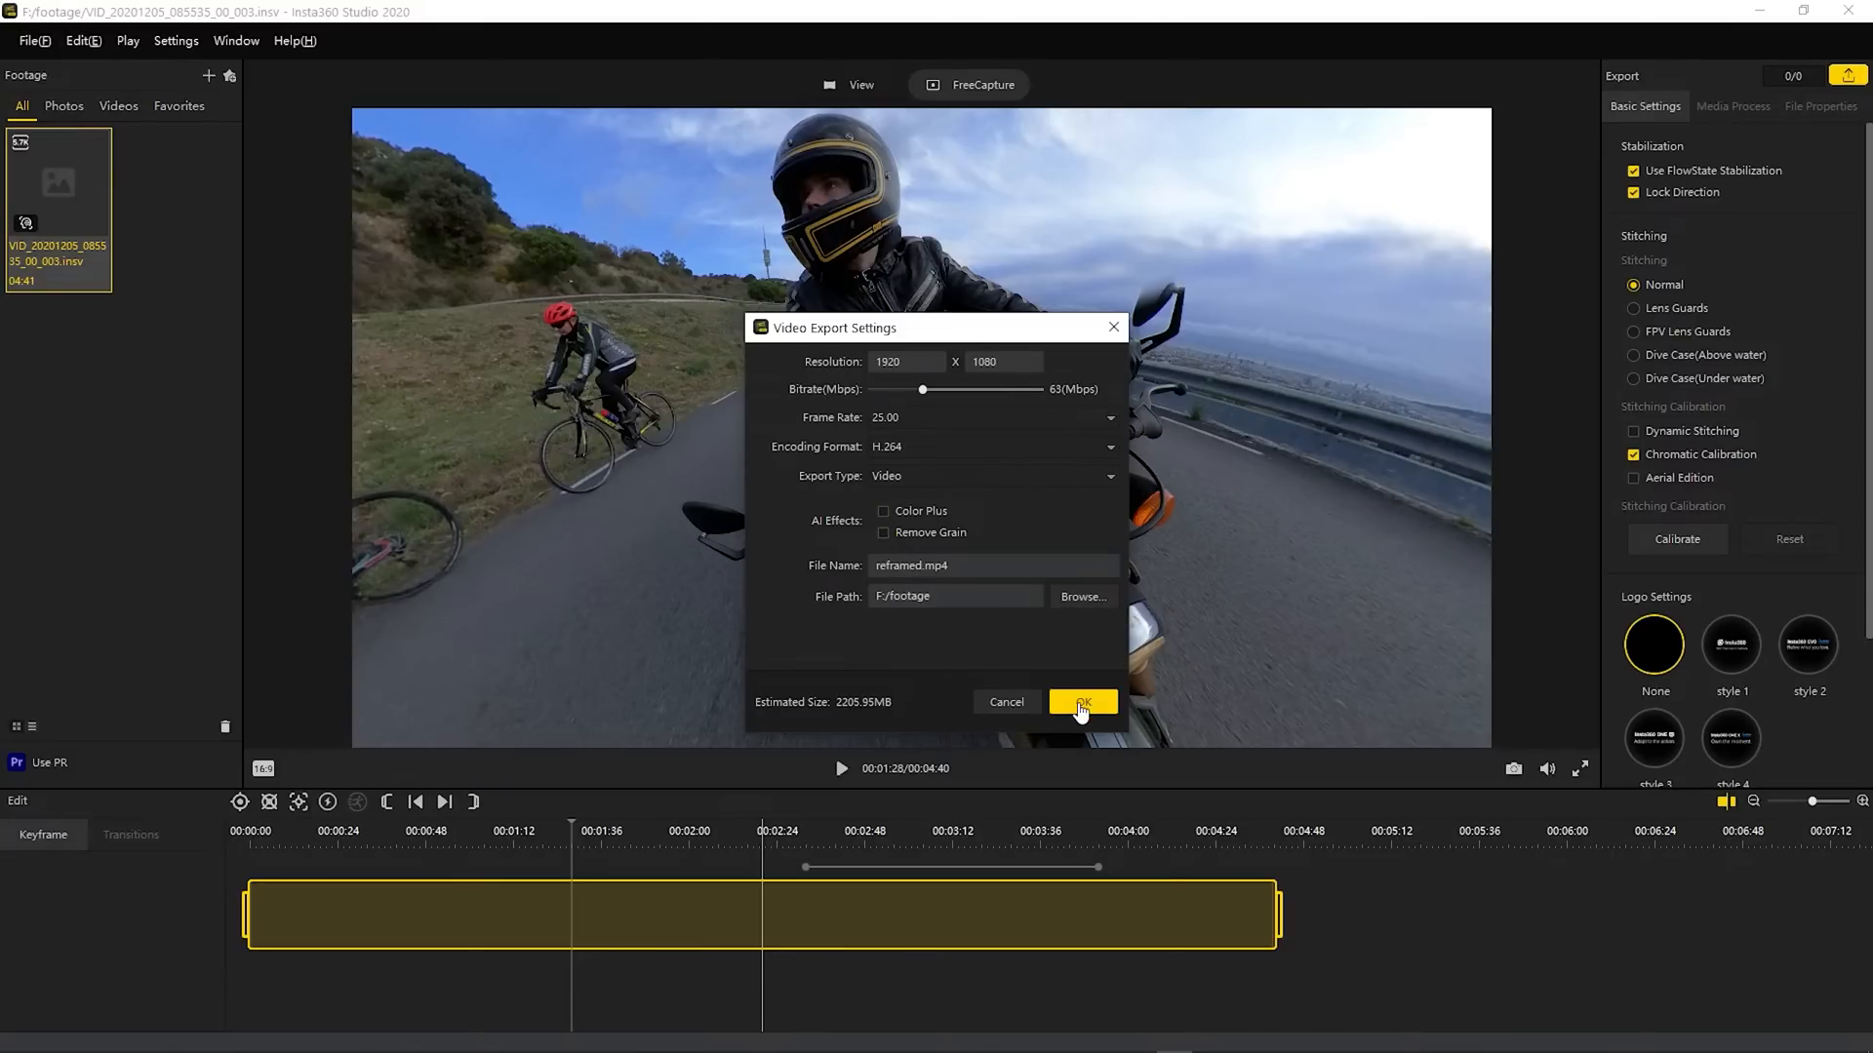
pyautogui.click(1081, 701)
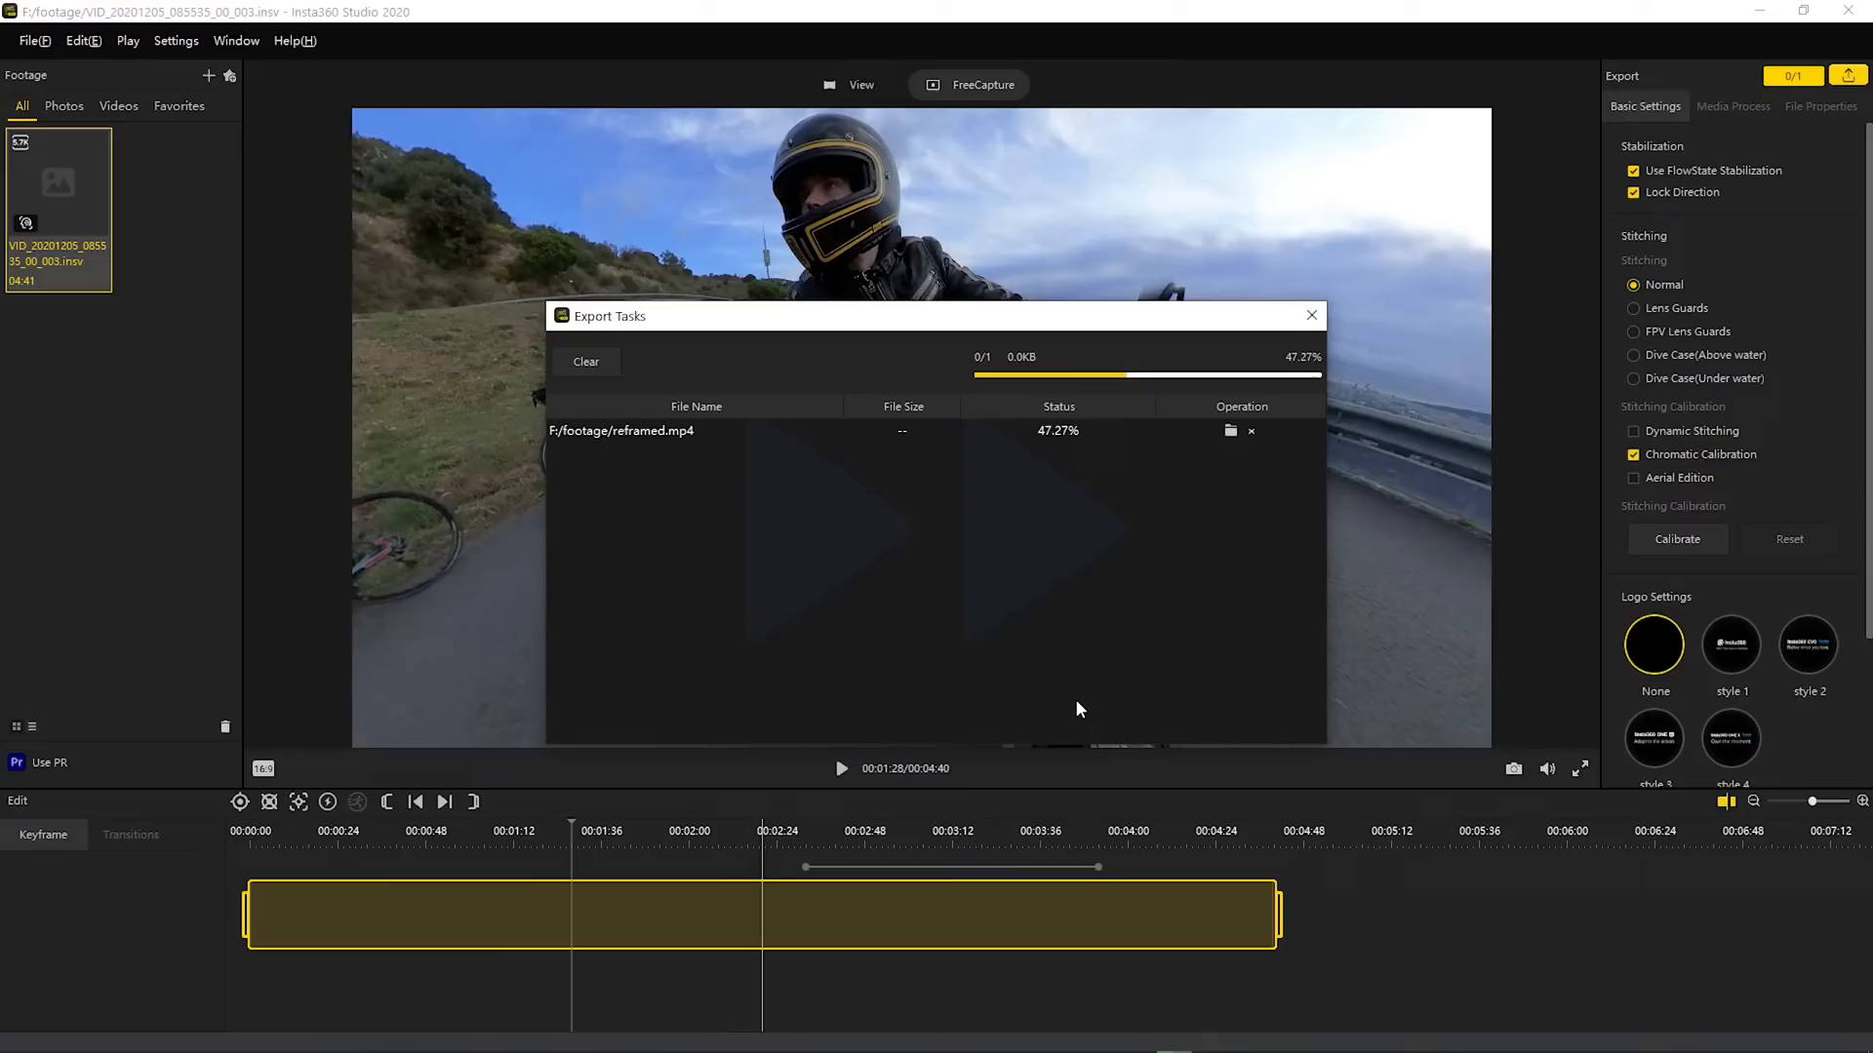
pyautogui.click(1310, 315)
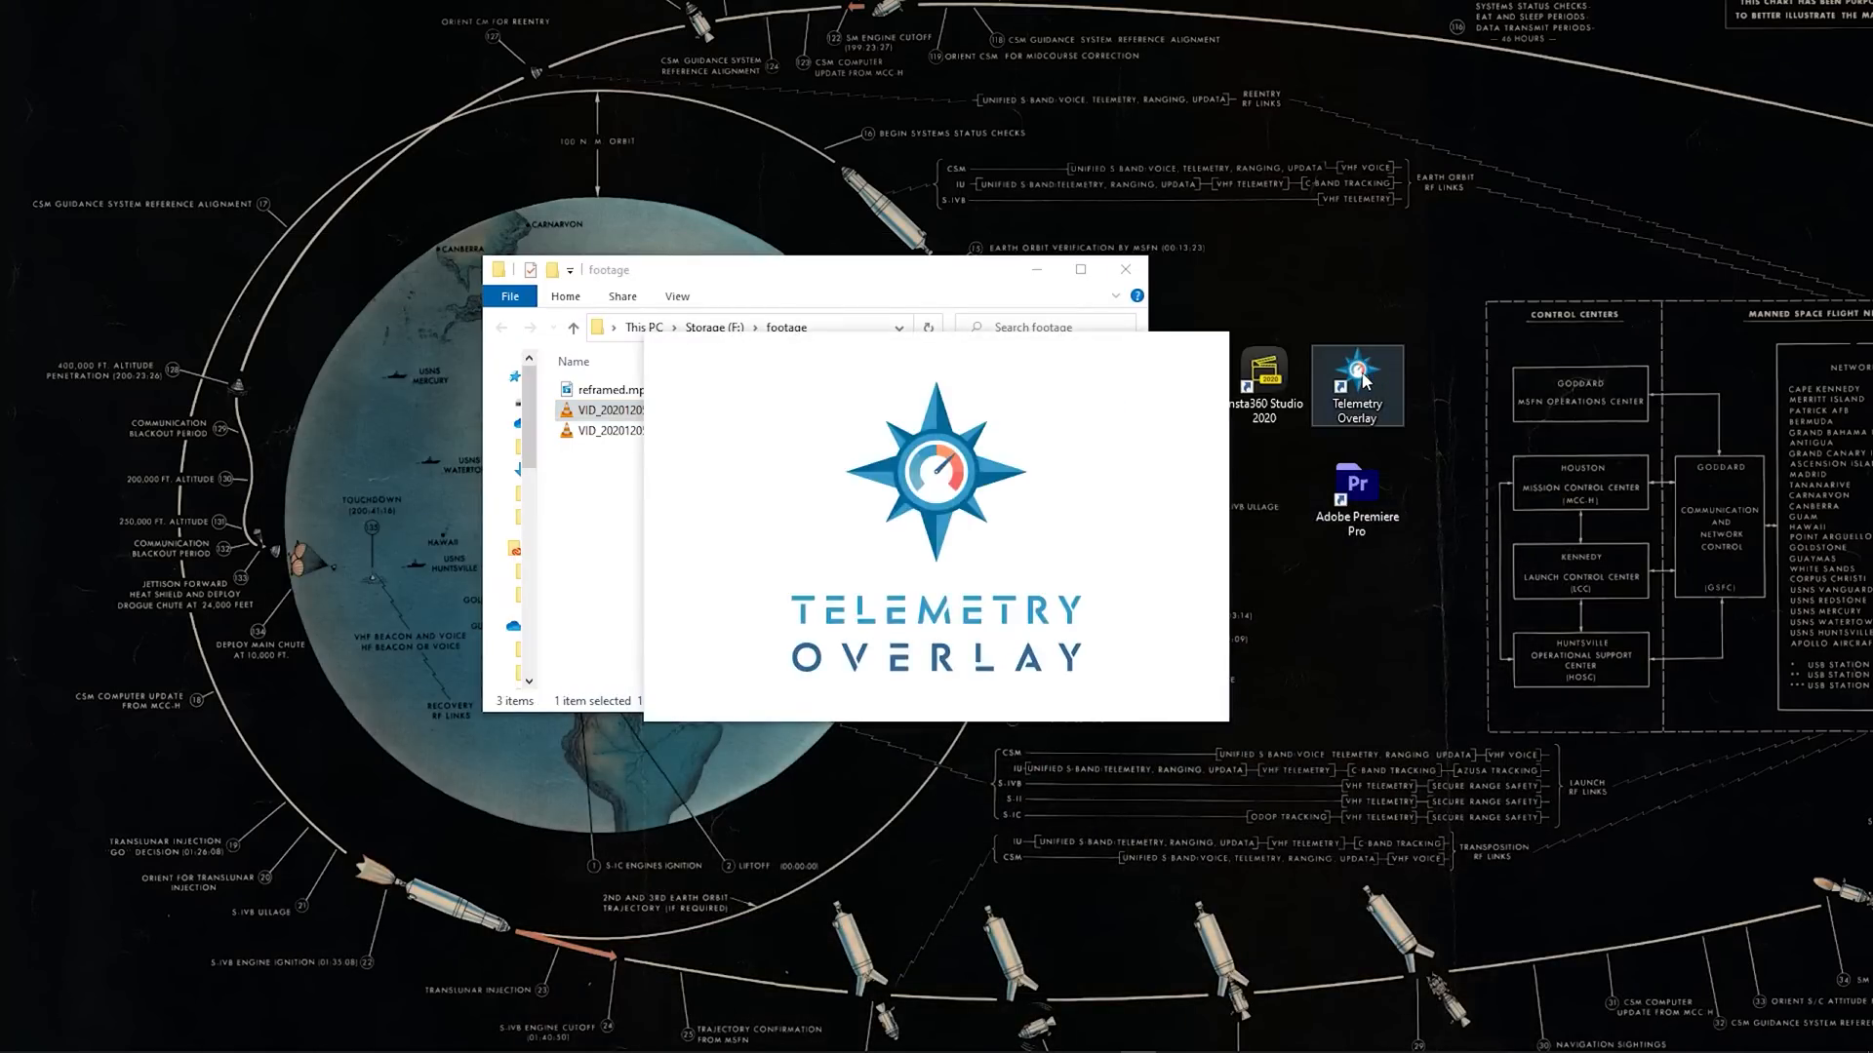
# Launch Telemetry Overlay and load reframed.mp4 as the project video
pyautogui.doubleClick(1357, 370)
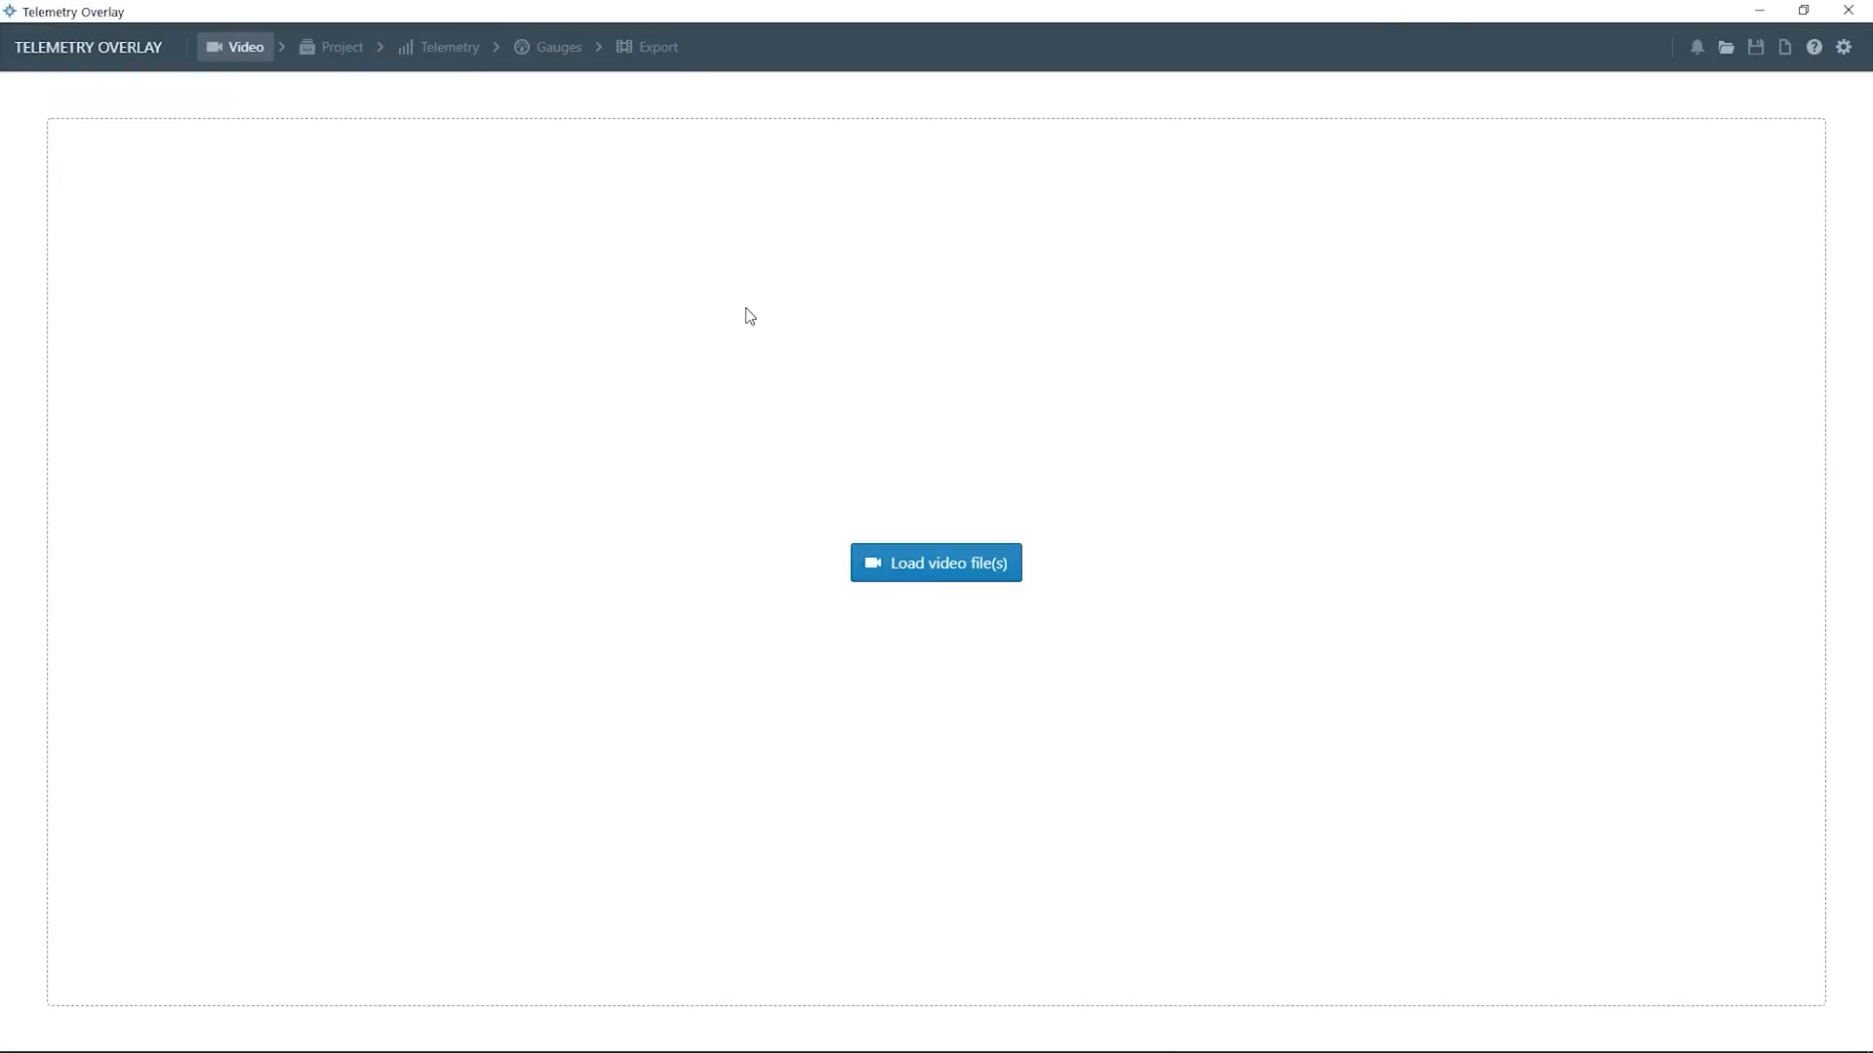
pyautogui.moveTo(290, 86)
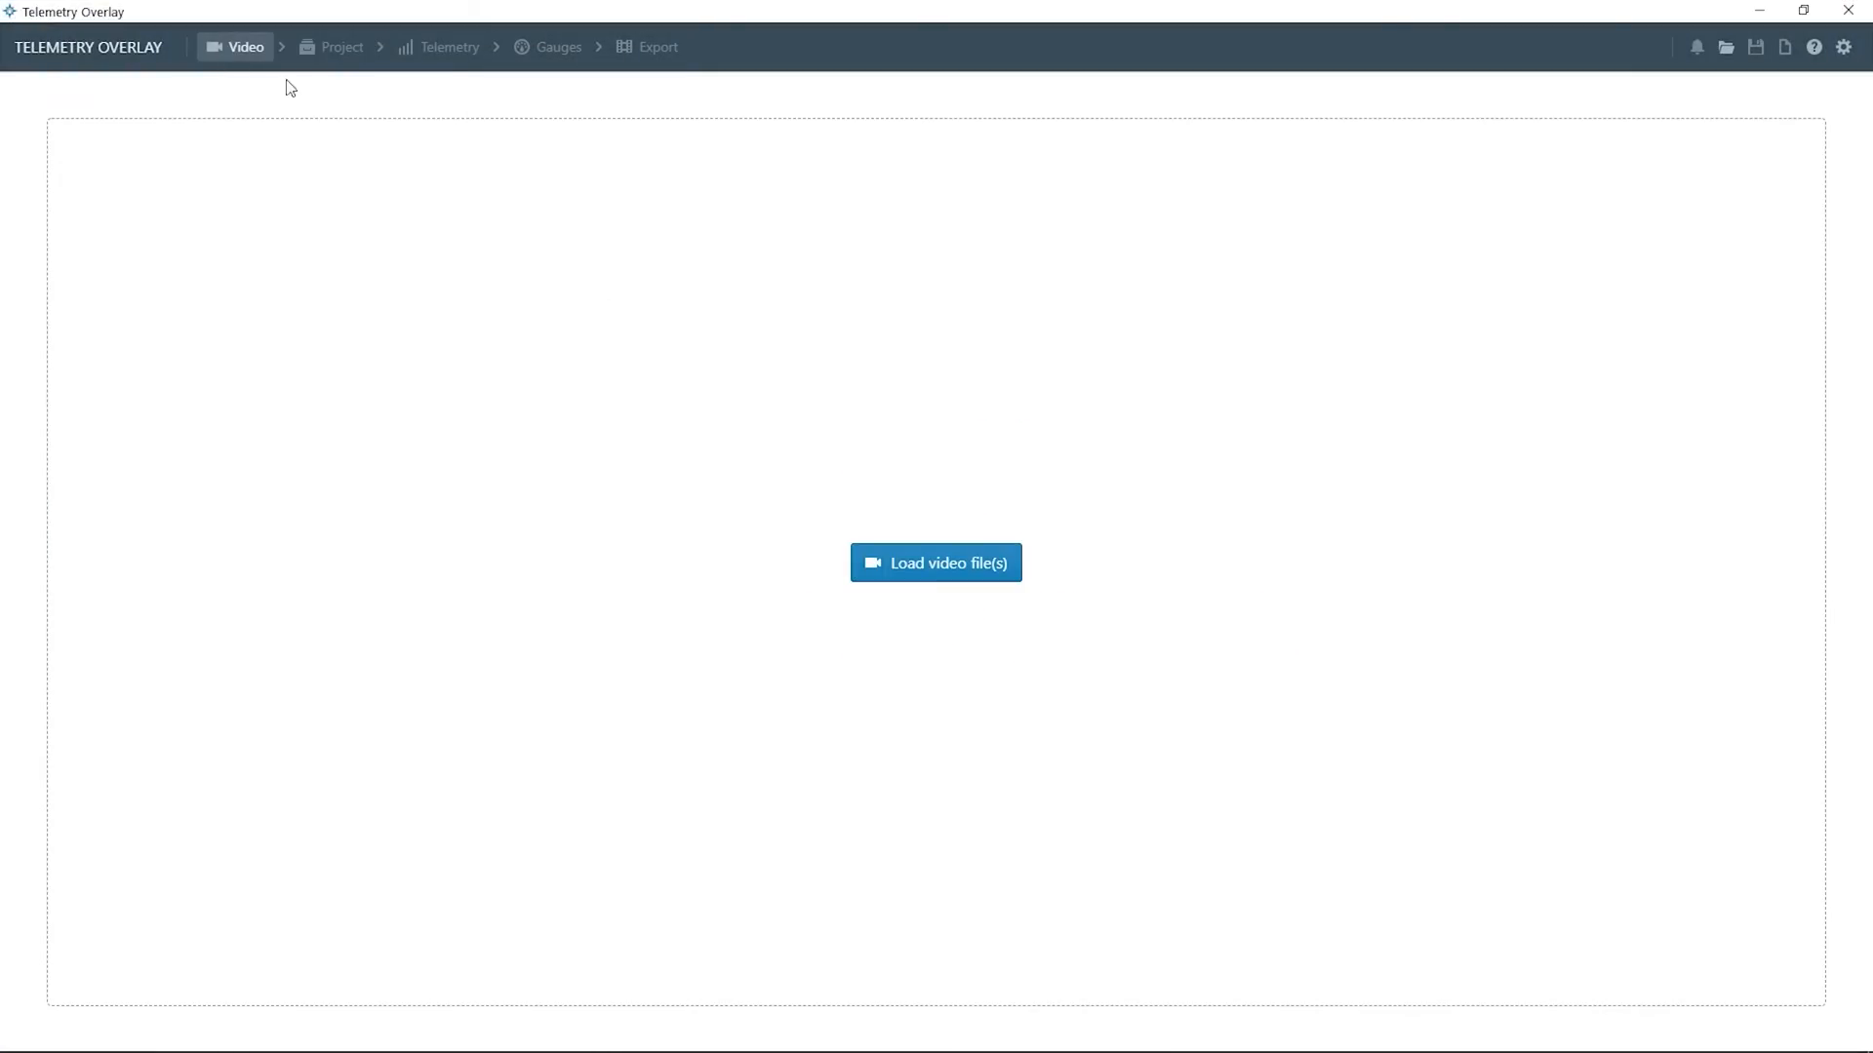
pyautogui.moveTo(607, 94)
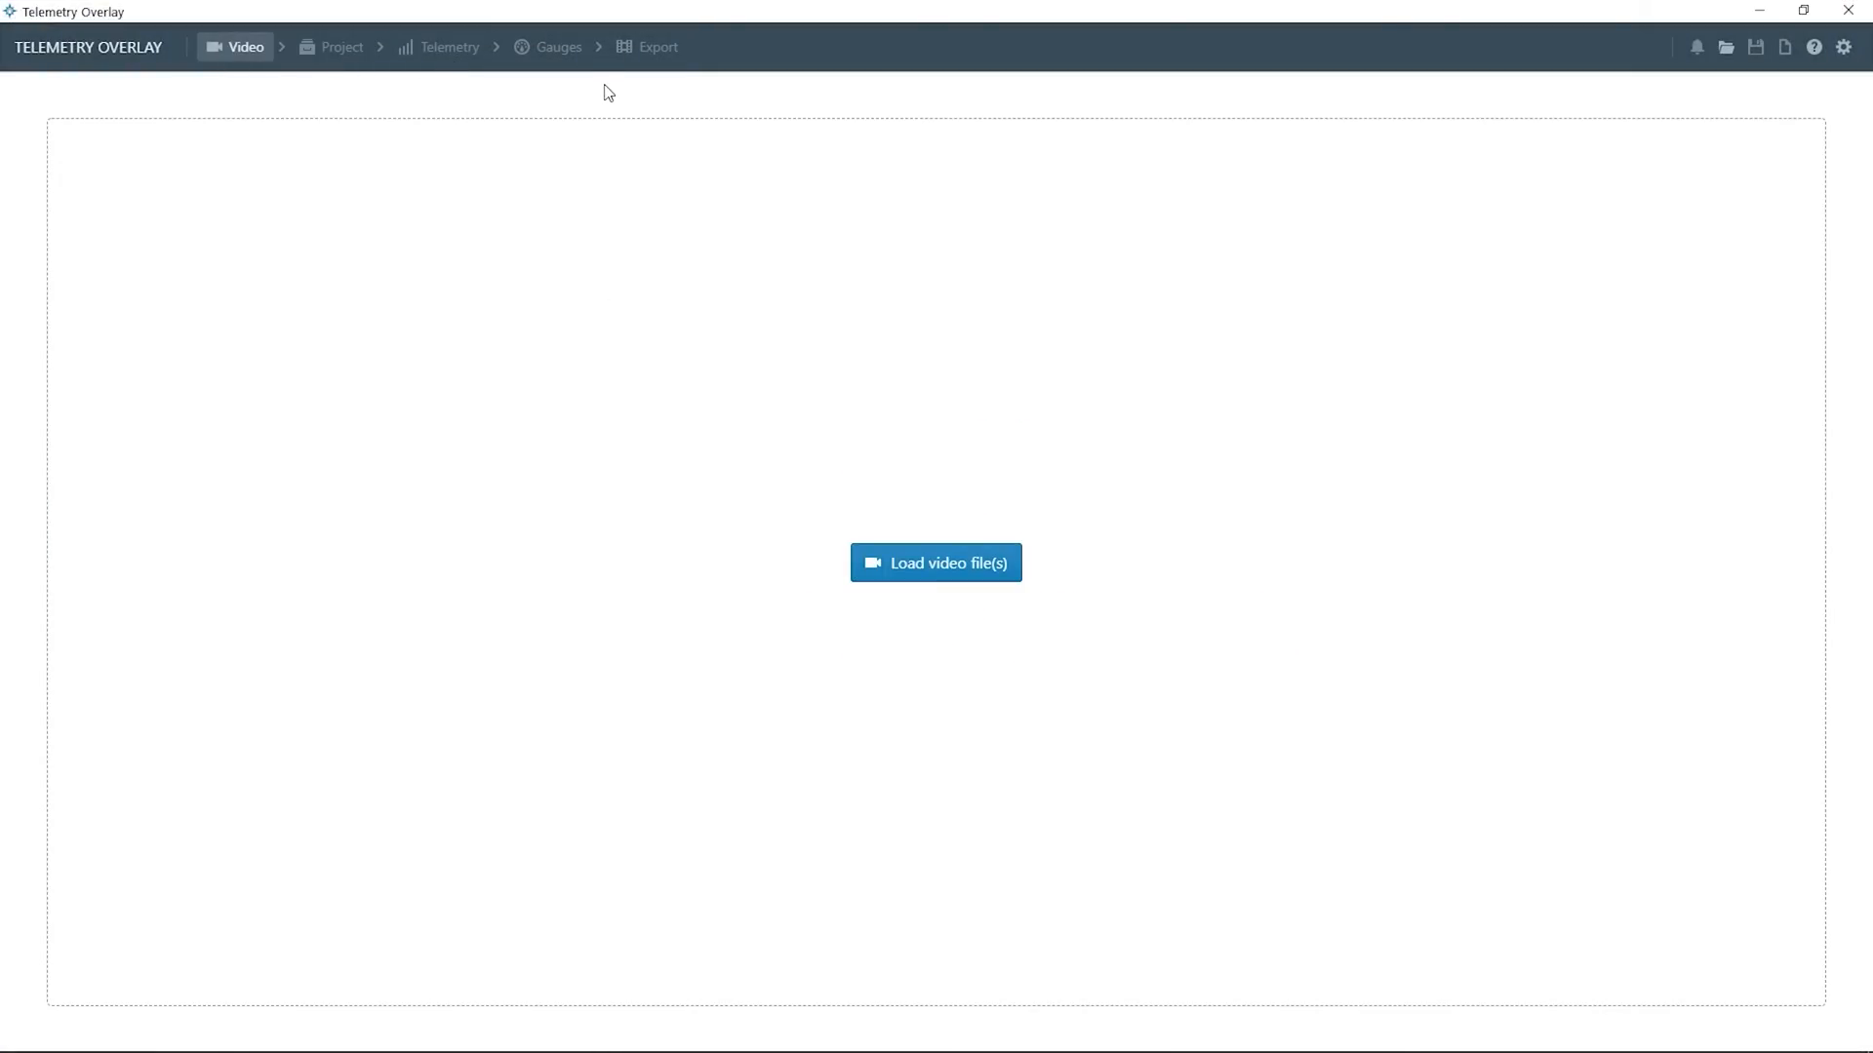
pyautogui.click(935, 563)
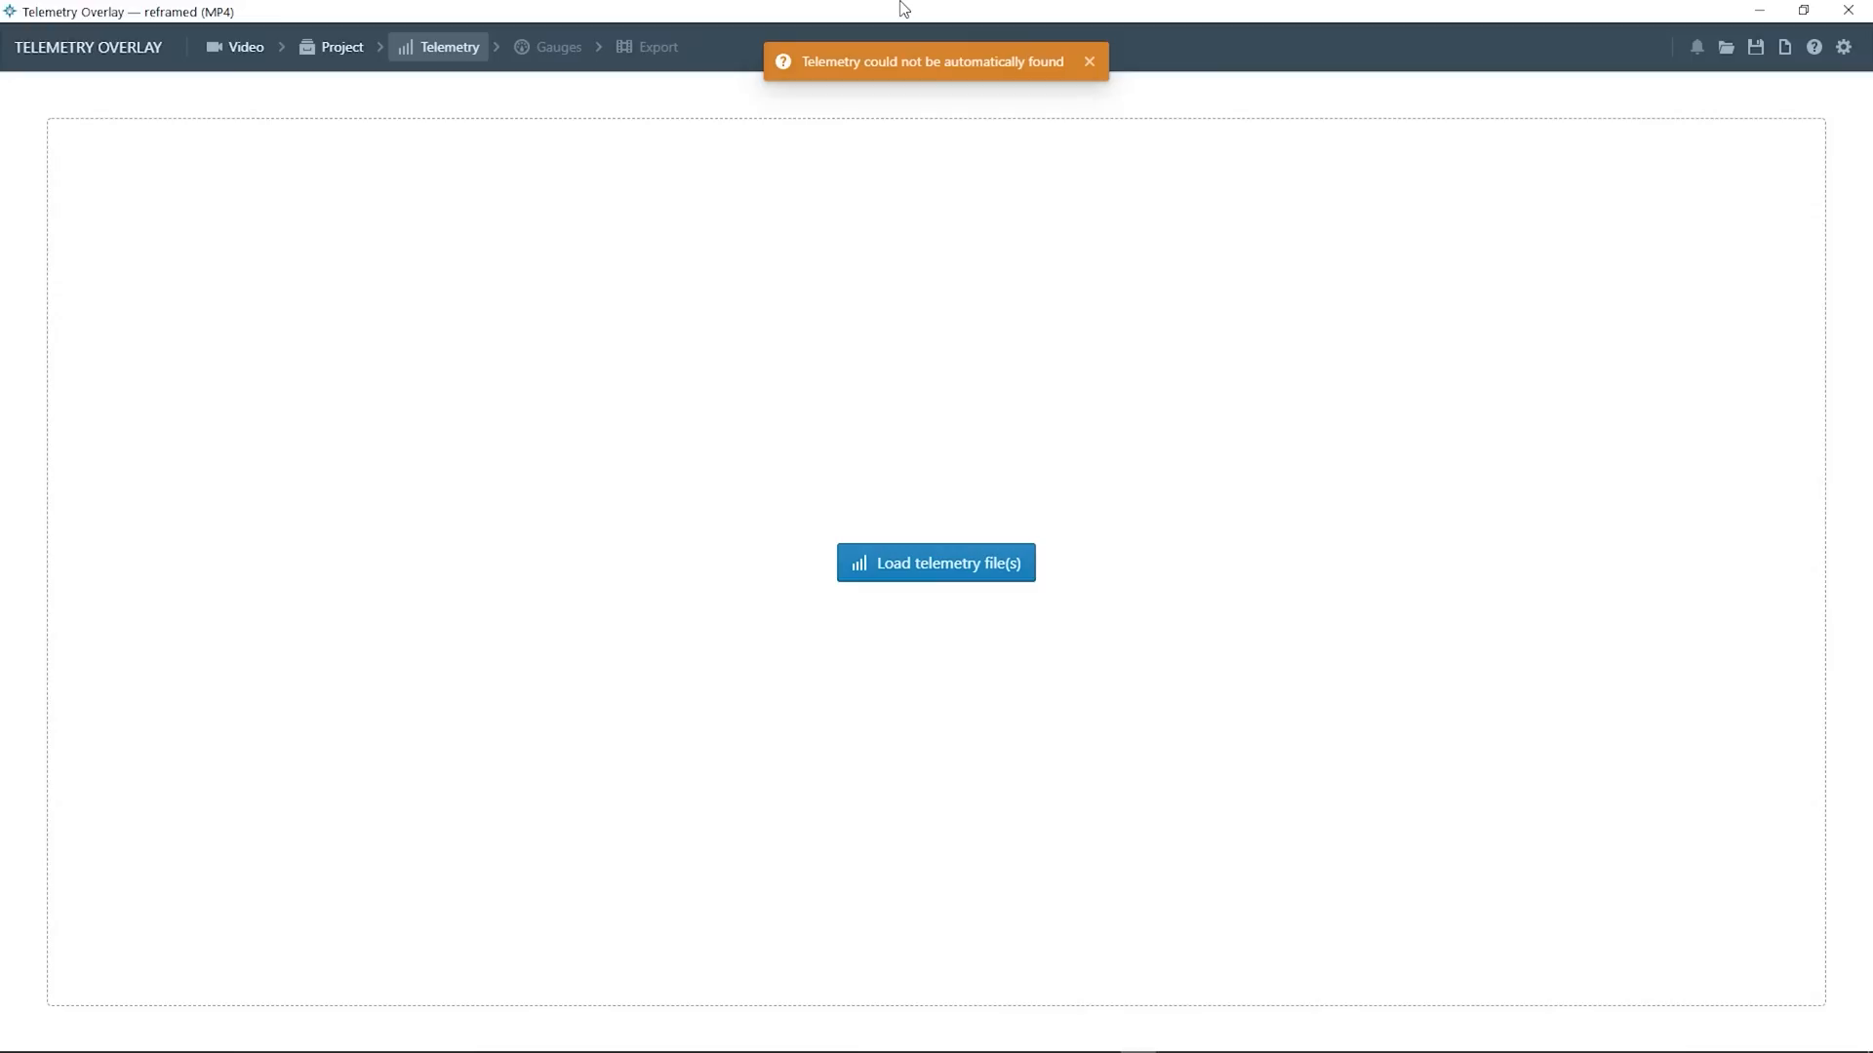
pyautogui.moveTo(1138, 128)
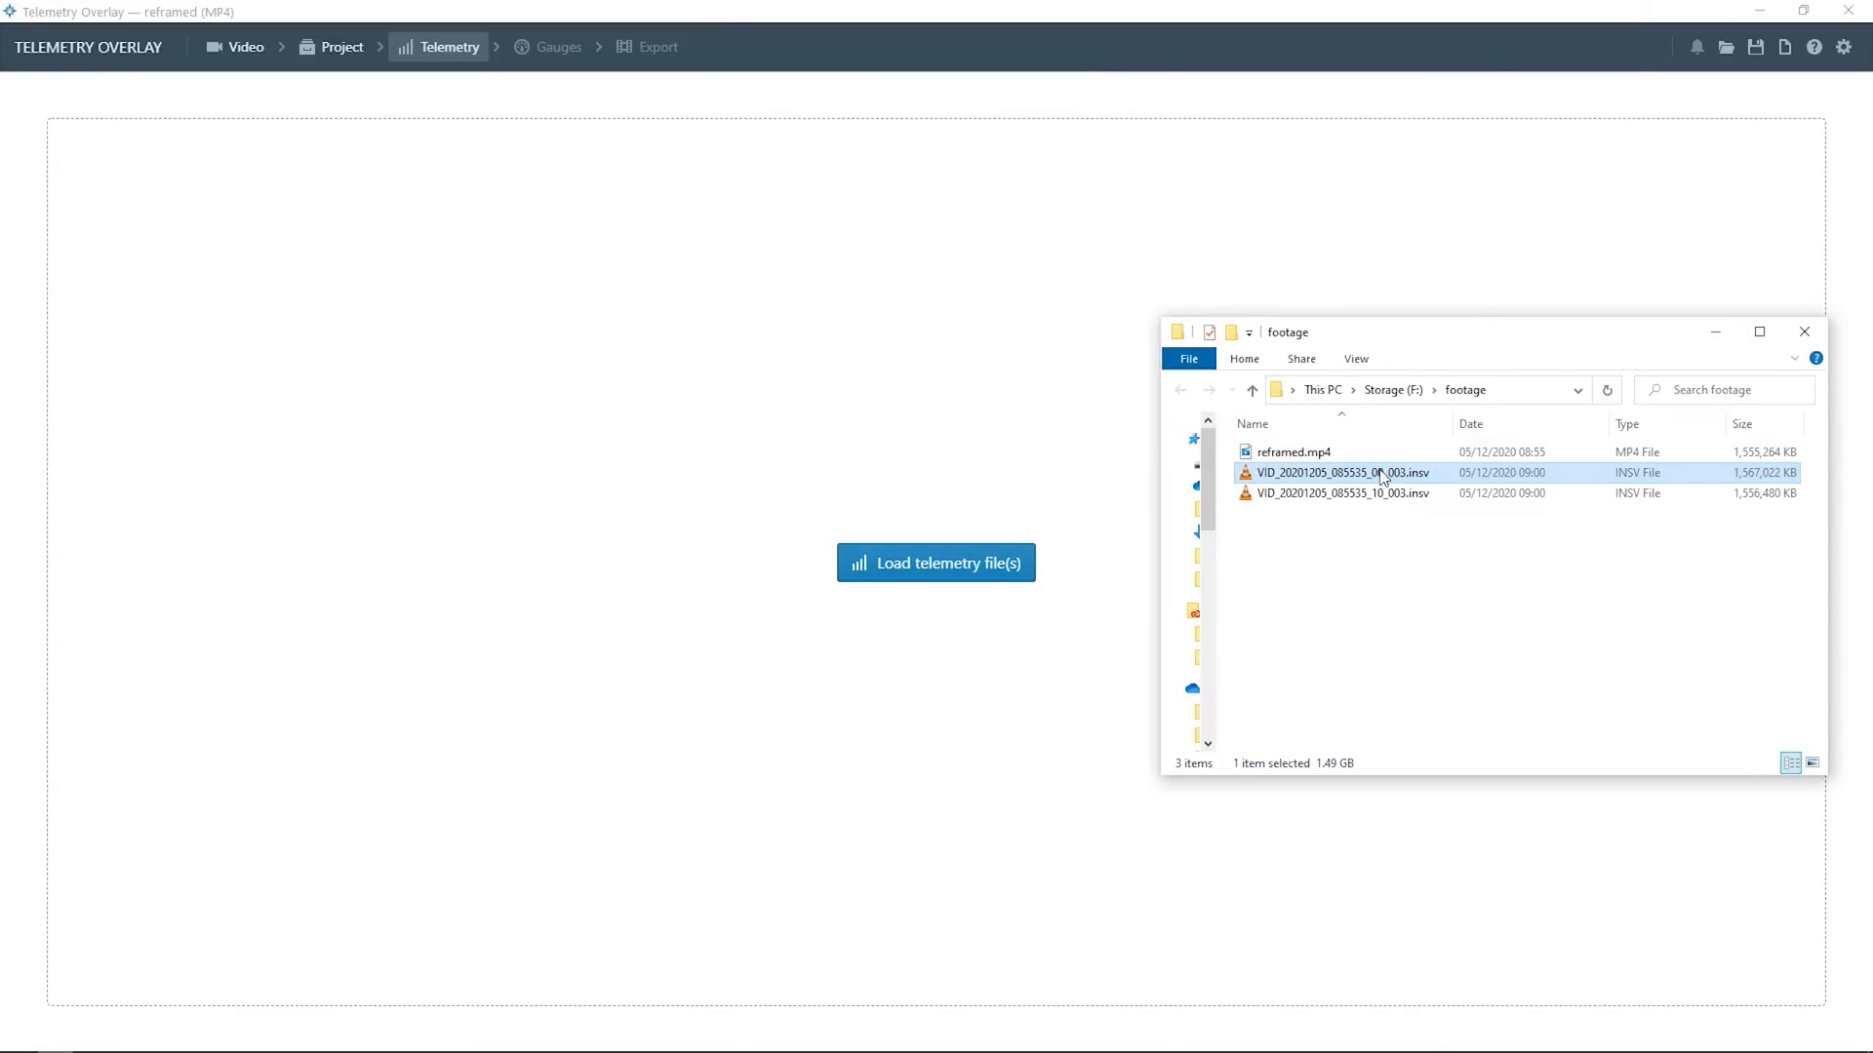
# Use the original INSV file as telemetry and preview the default gauges playing
pyautogui.doubleClick(1340, 472)
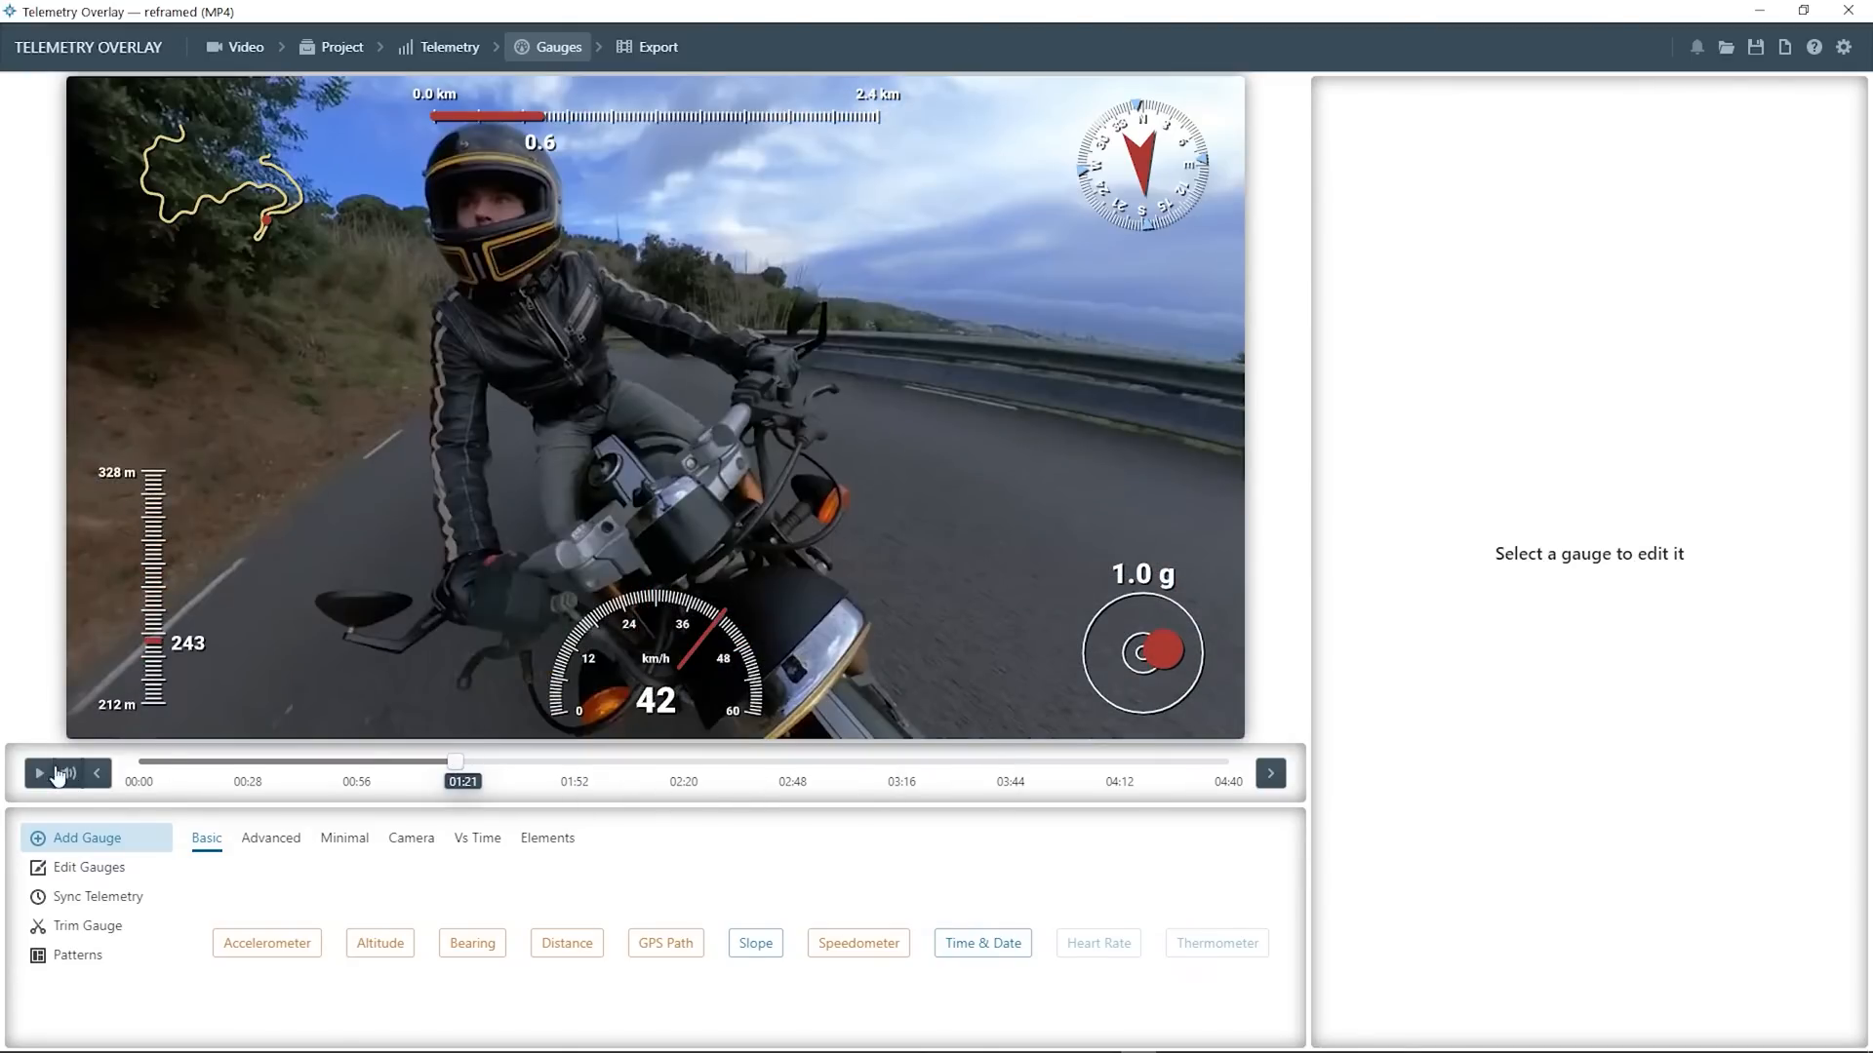
pyautogui.click(39, 773)
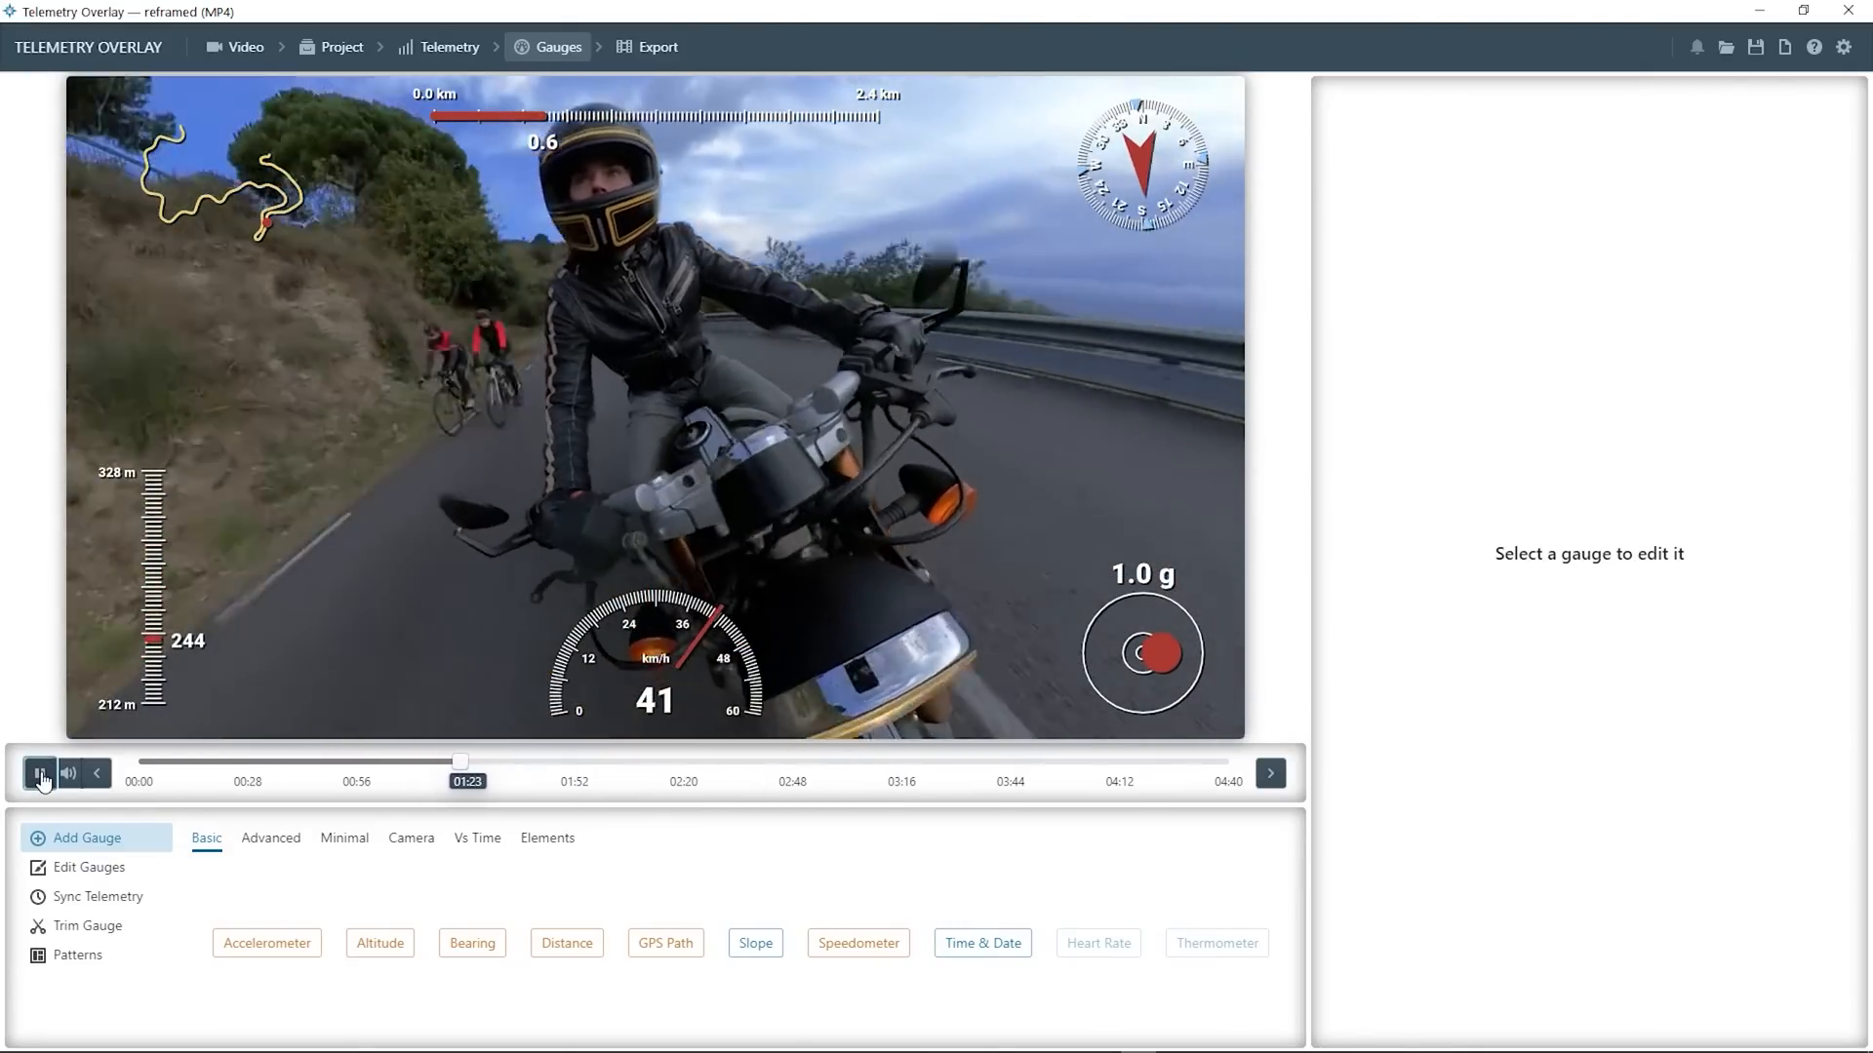
pyautogui.click(38, 774)
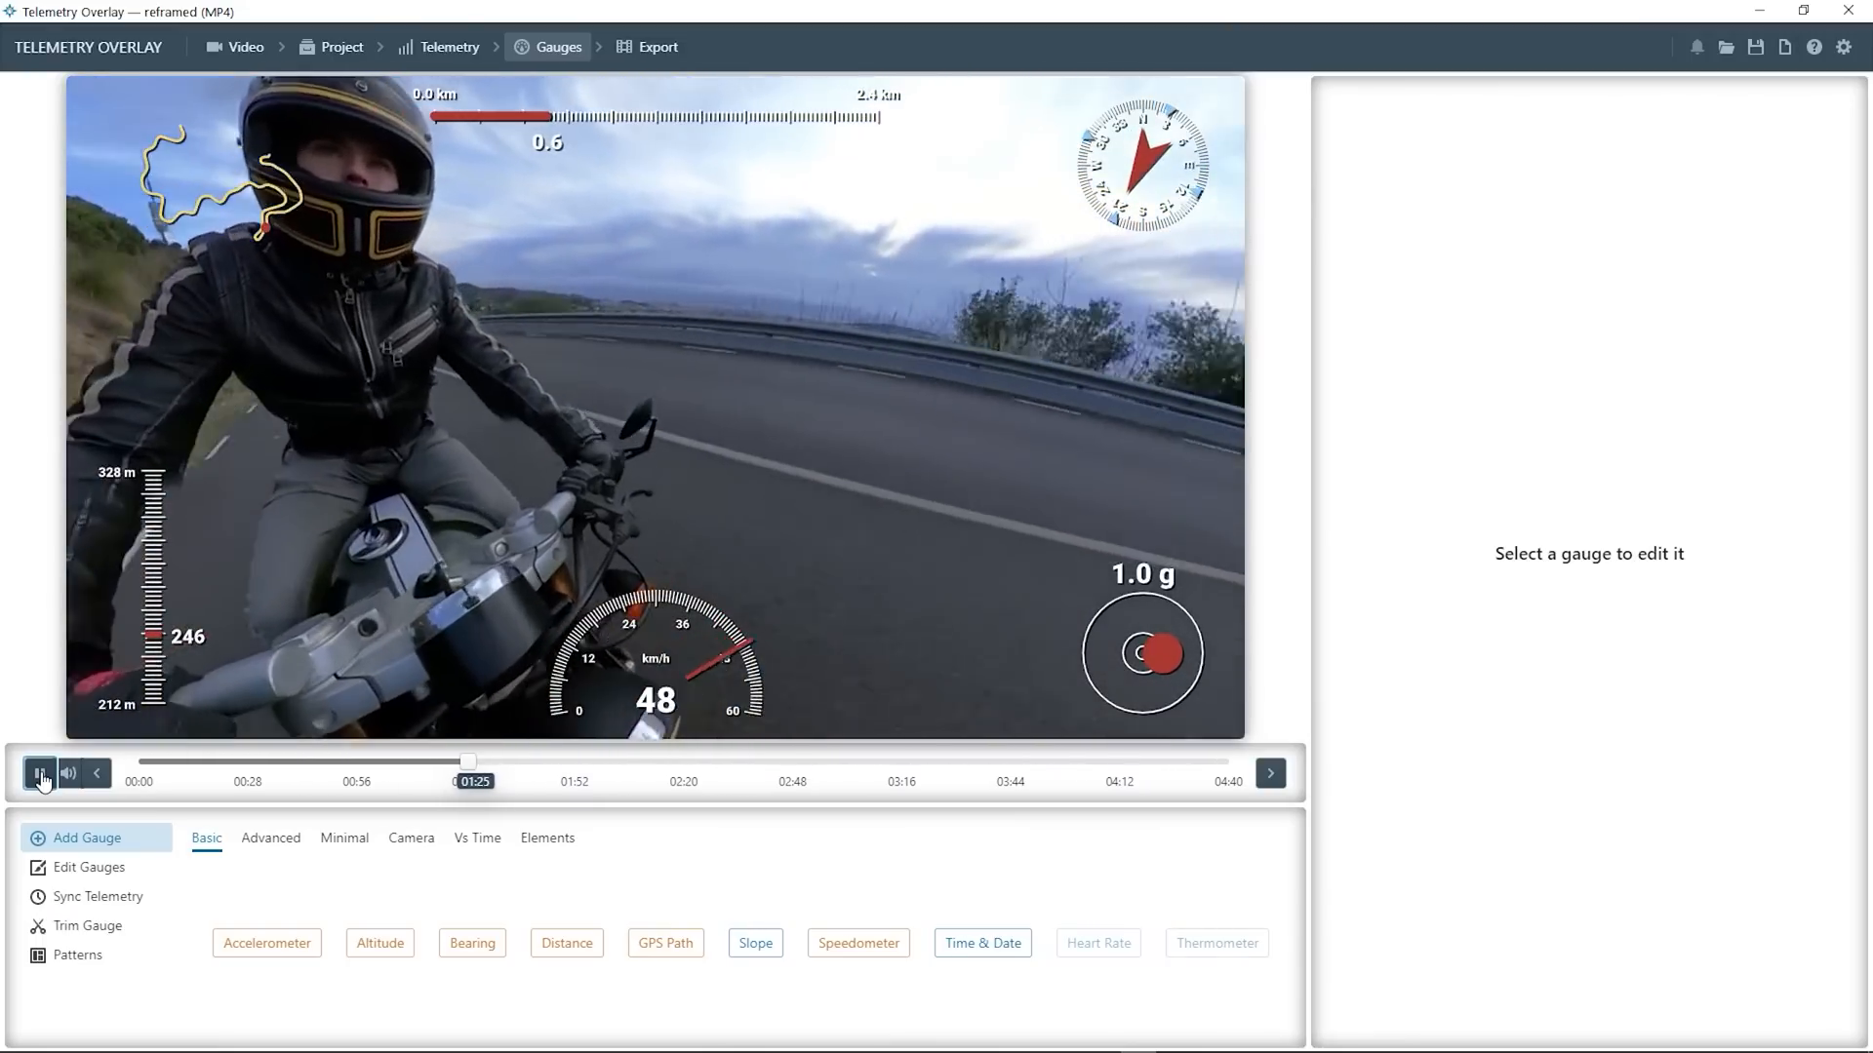
pyautogui.click(38, 773)
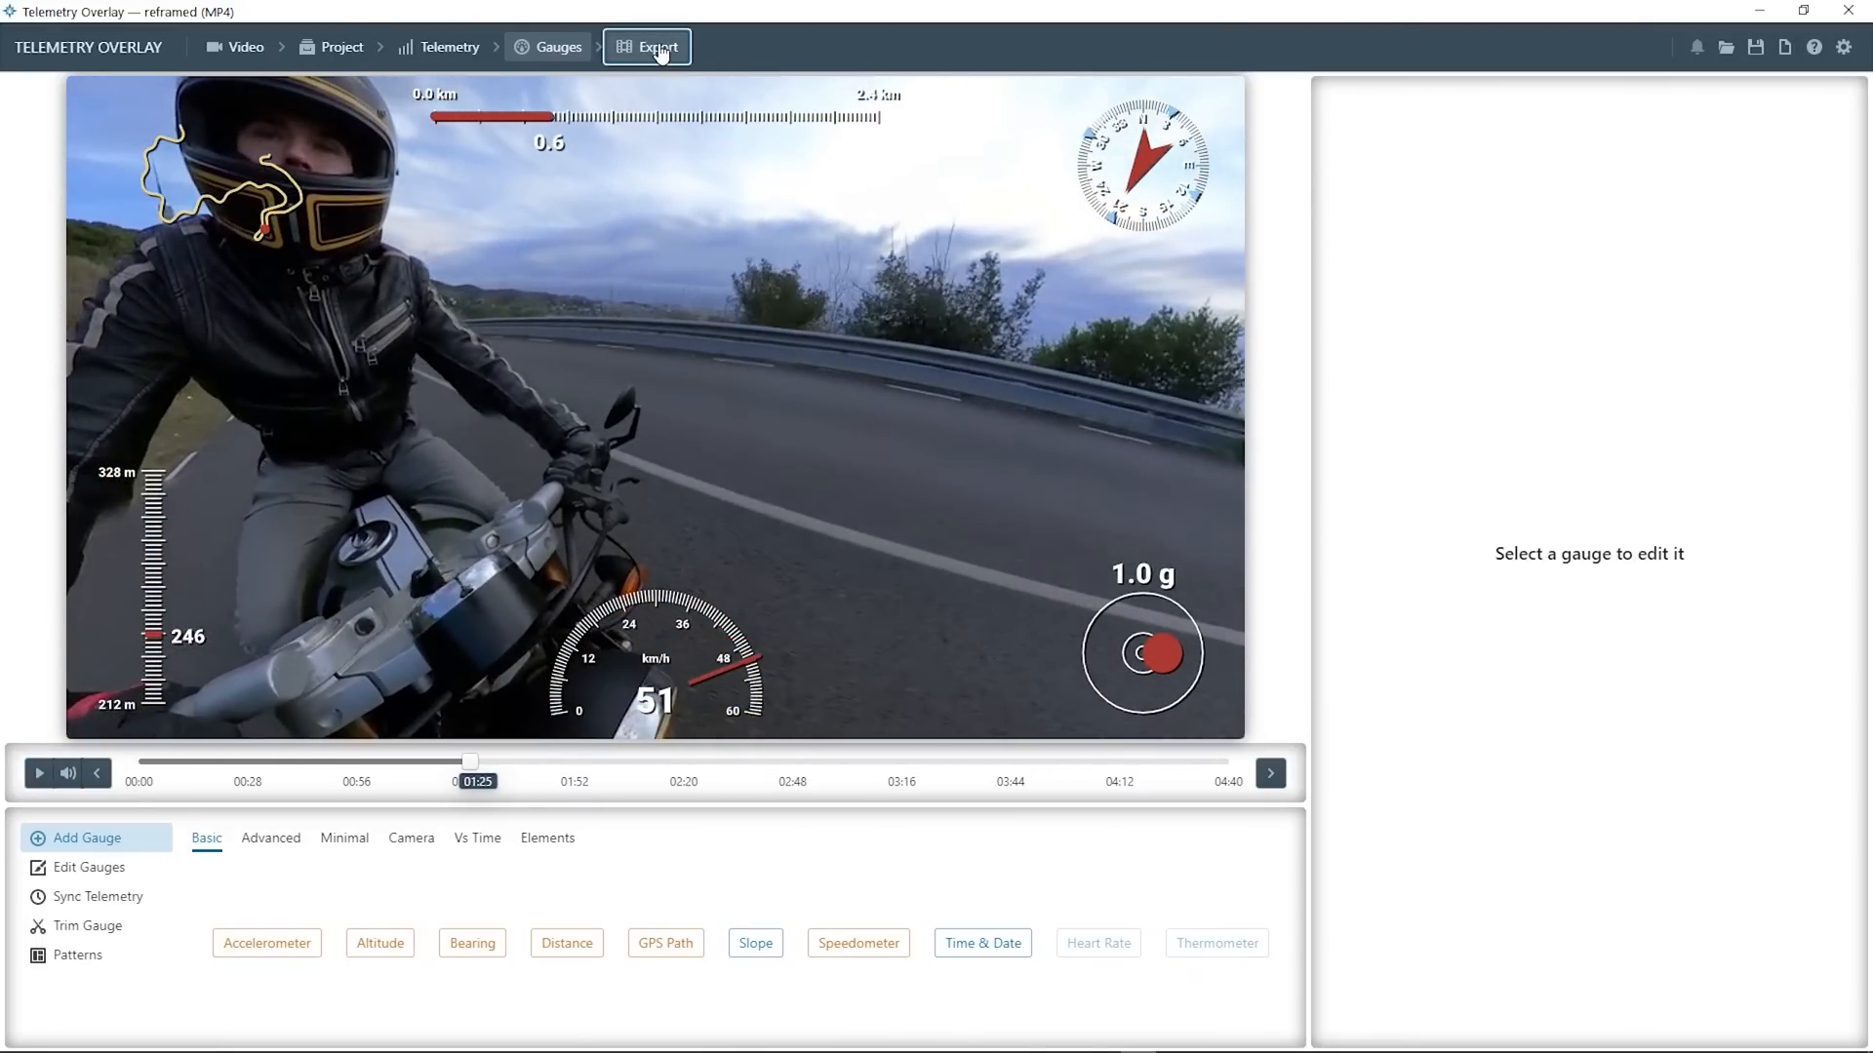
pyautogui.click(647, 47)
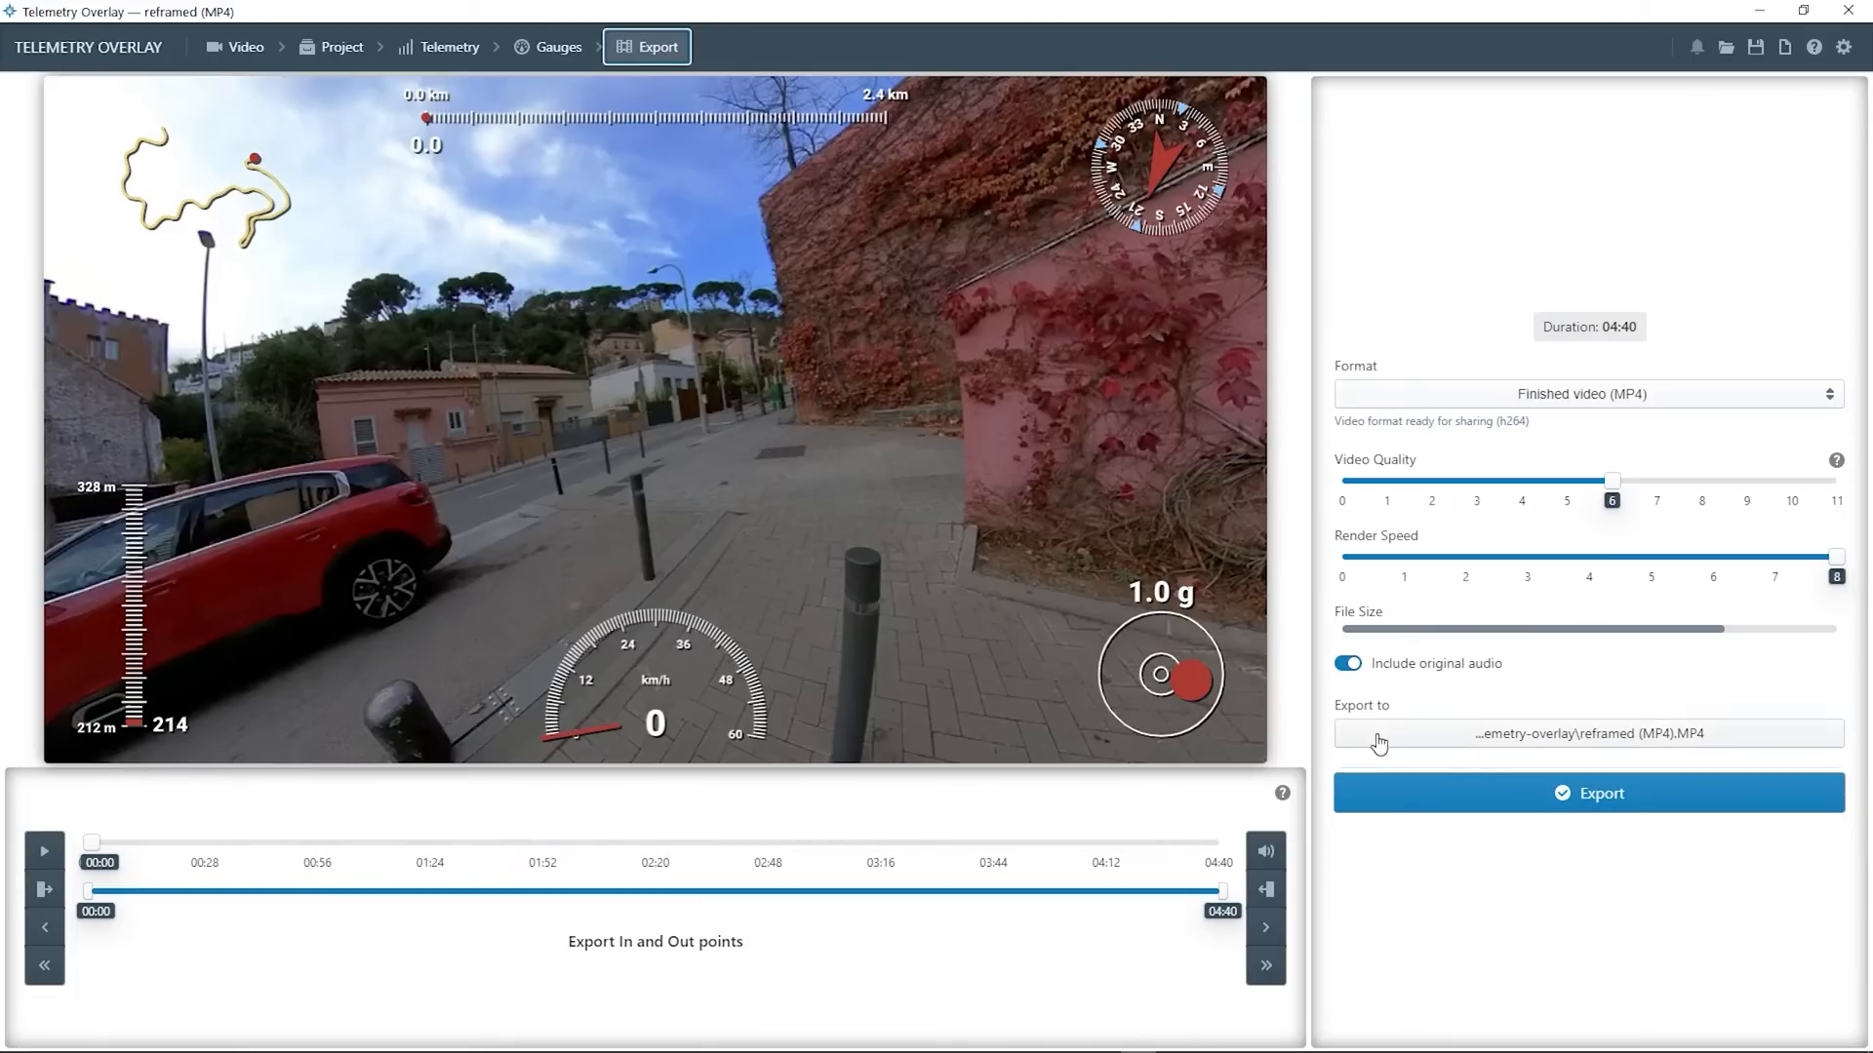
pyautogui.moveTo(1660, 779)
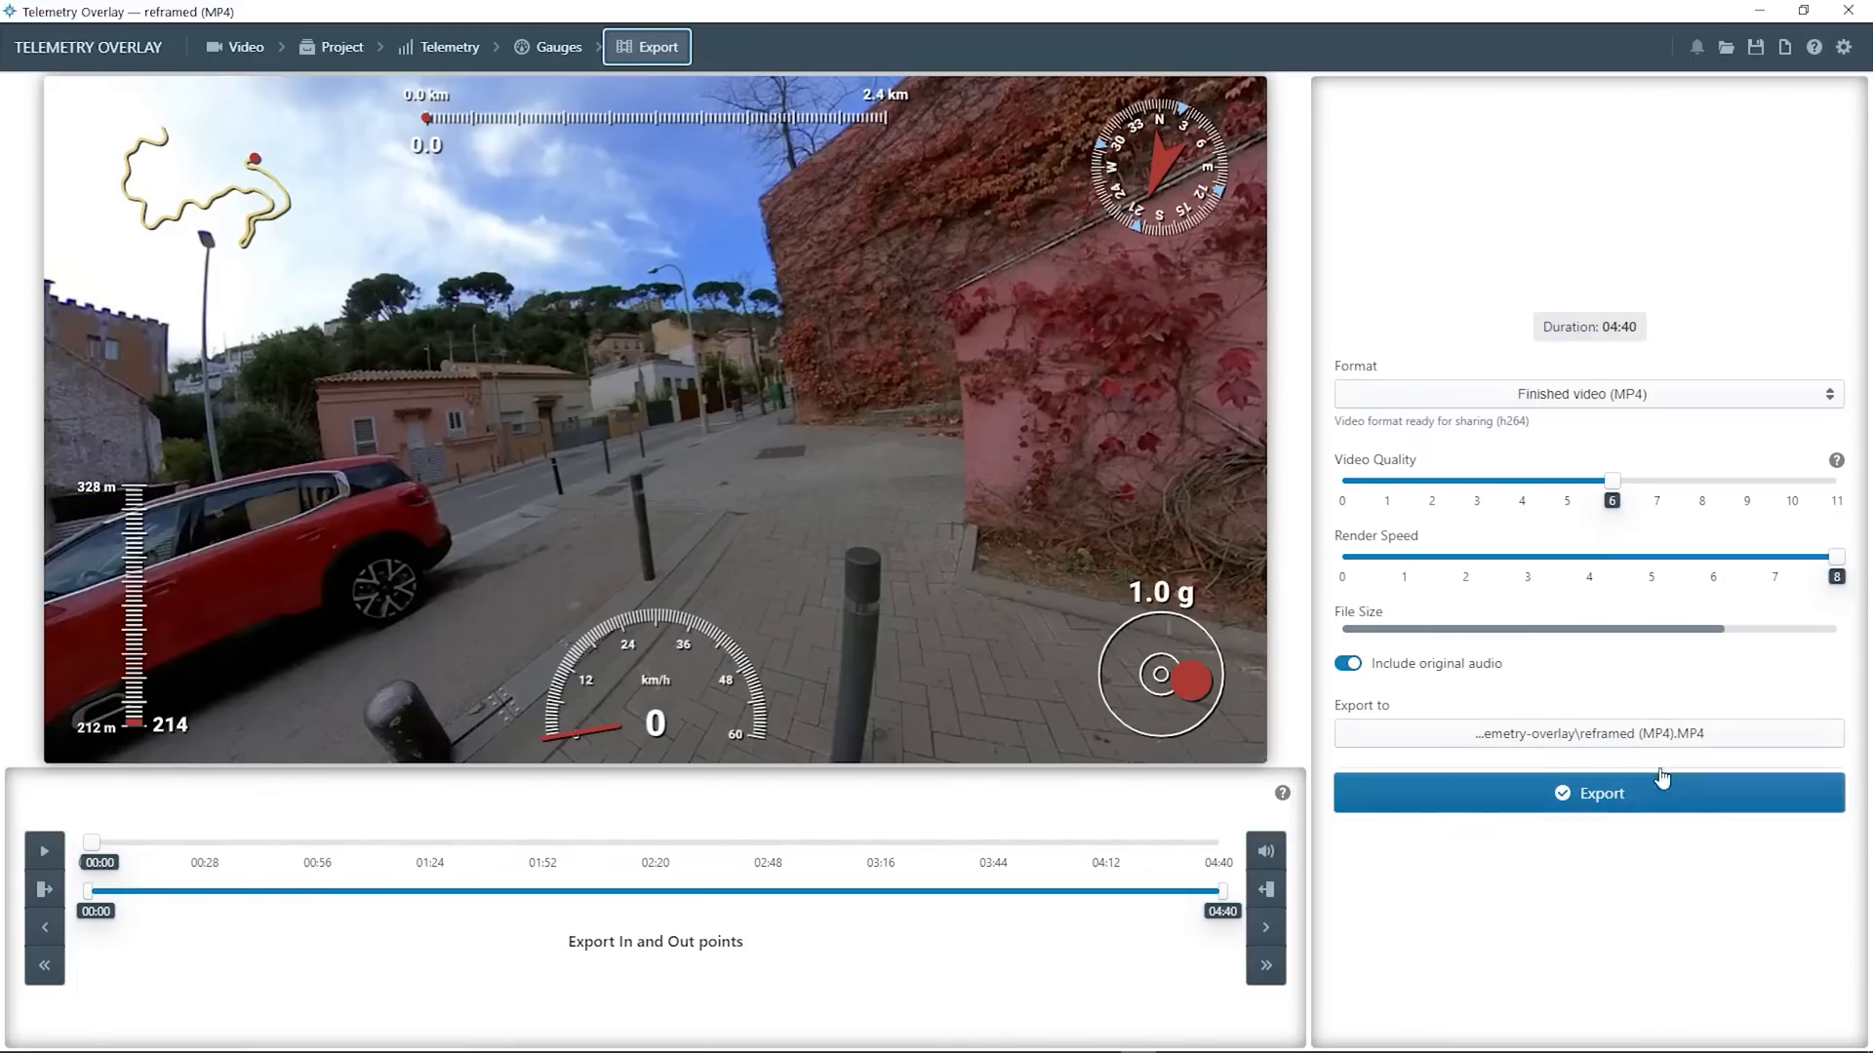
pyautogui.click(555, 47)
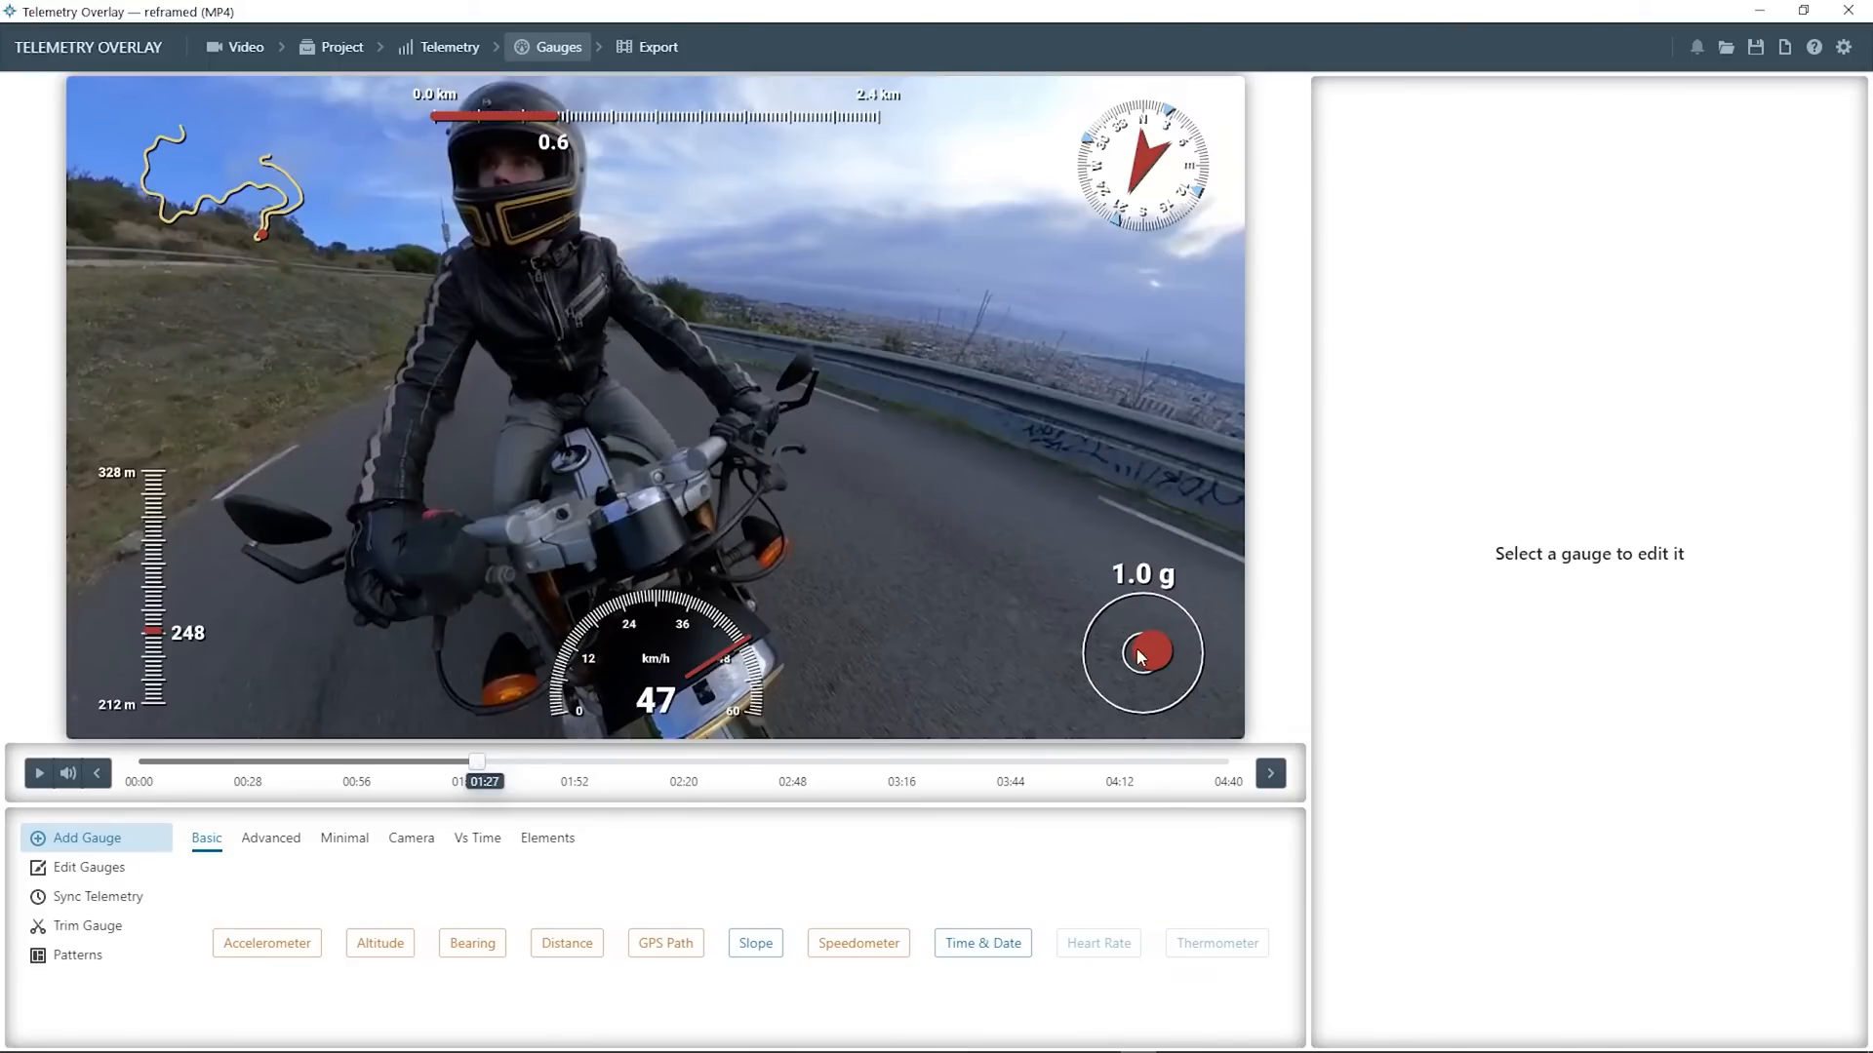
# Delete the Accelerometer gauge from the overlay
pyautogui.click(1140, 653)
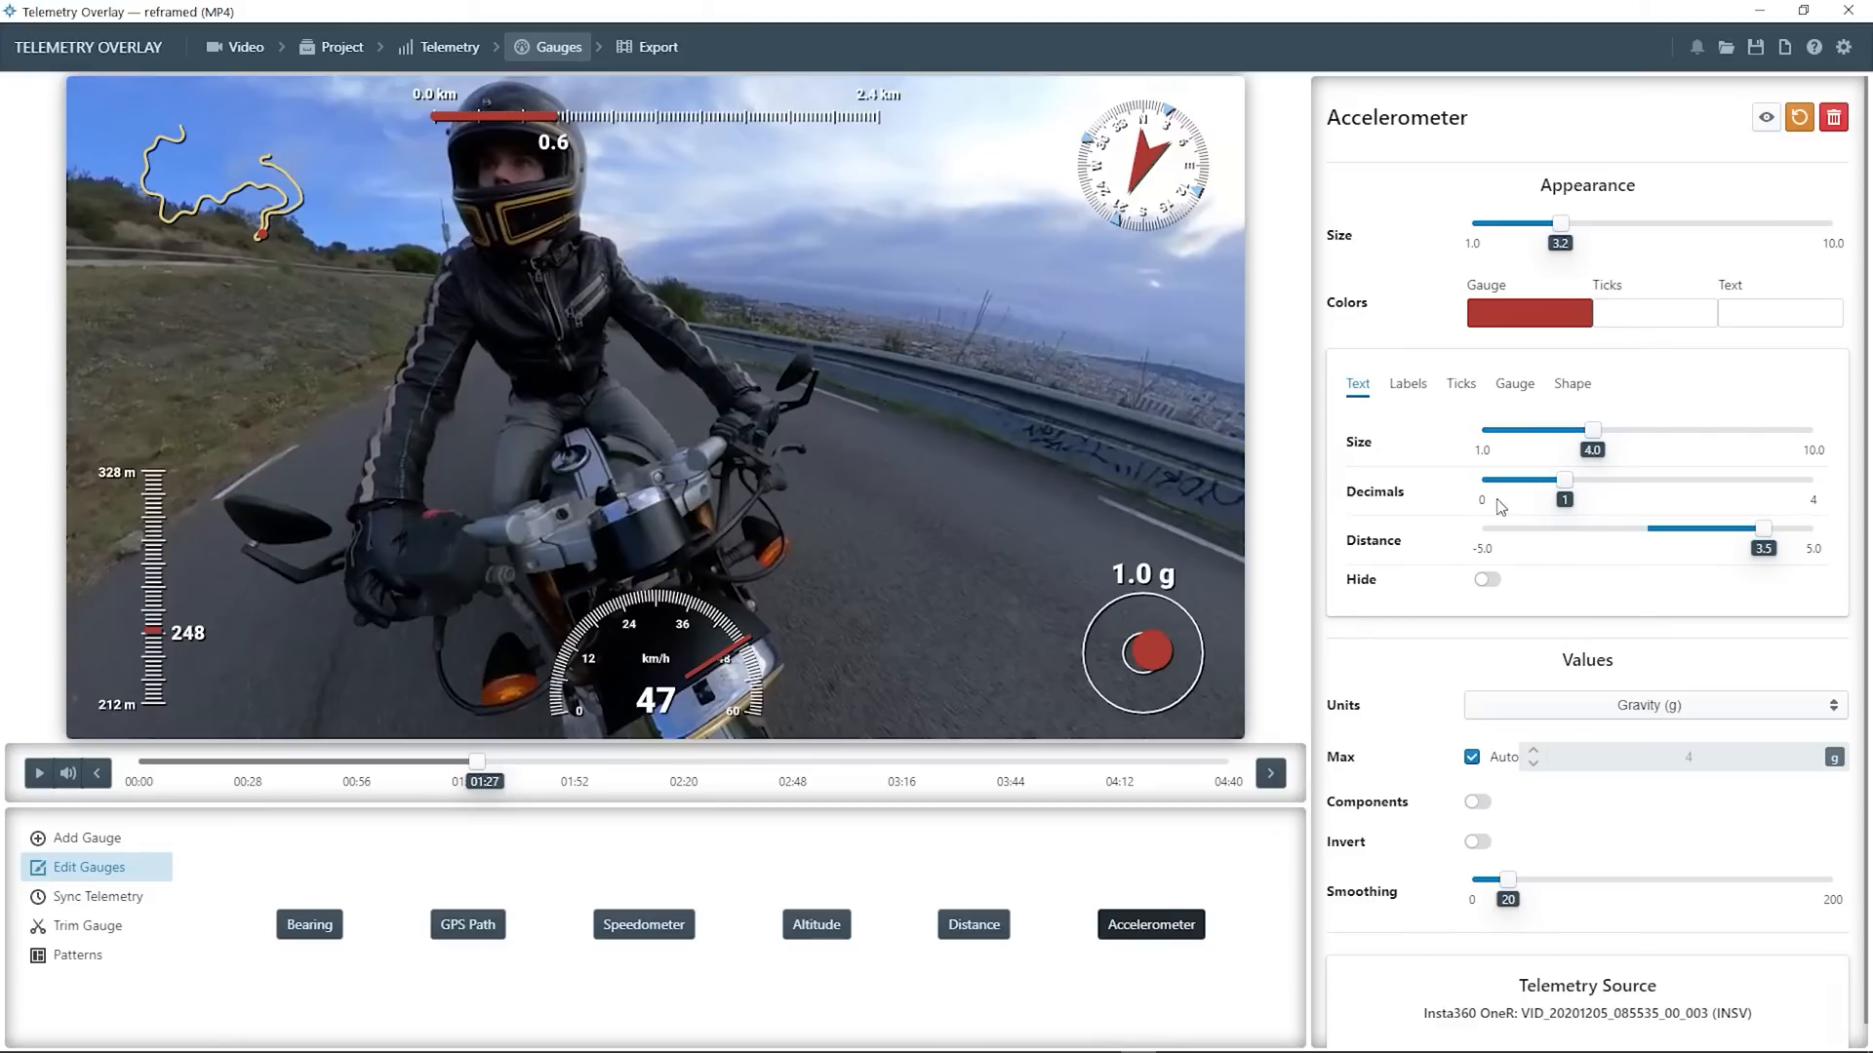
pyautogui.click(1834, 117)
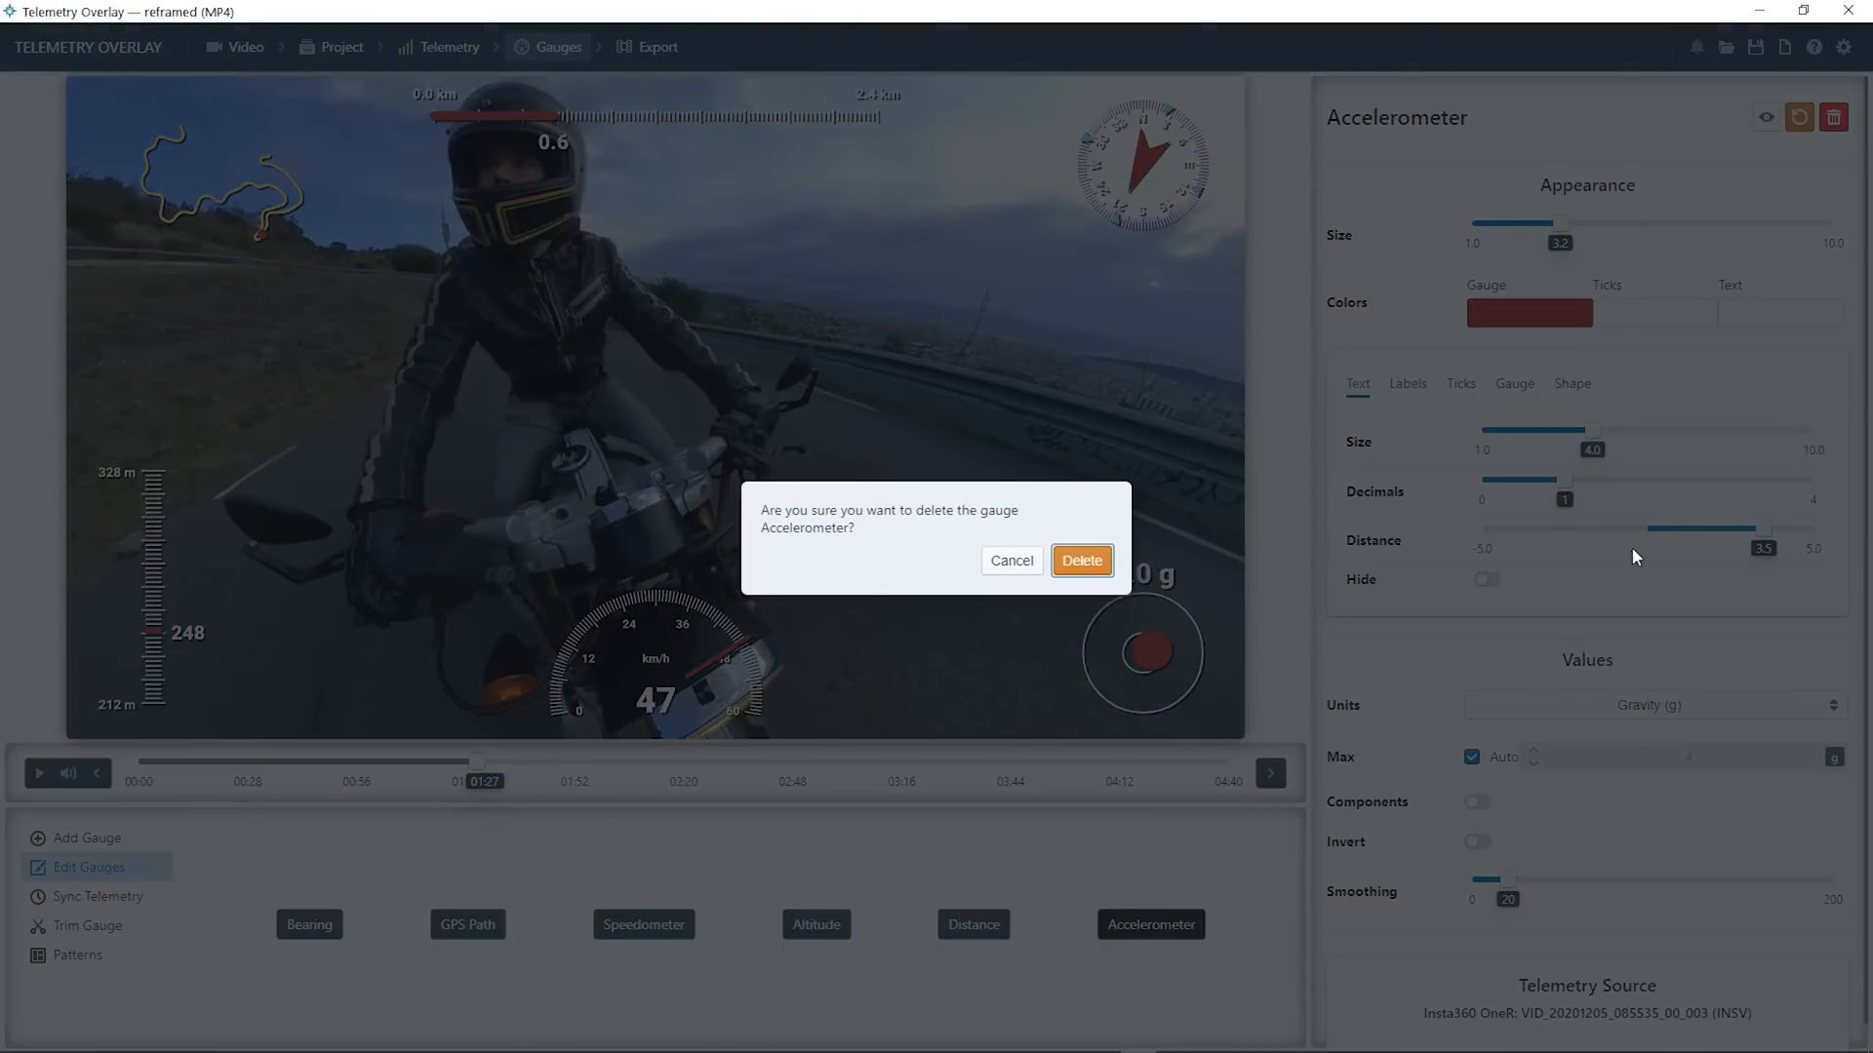
pyautogui.click(1079, 559)
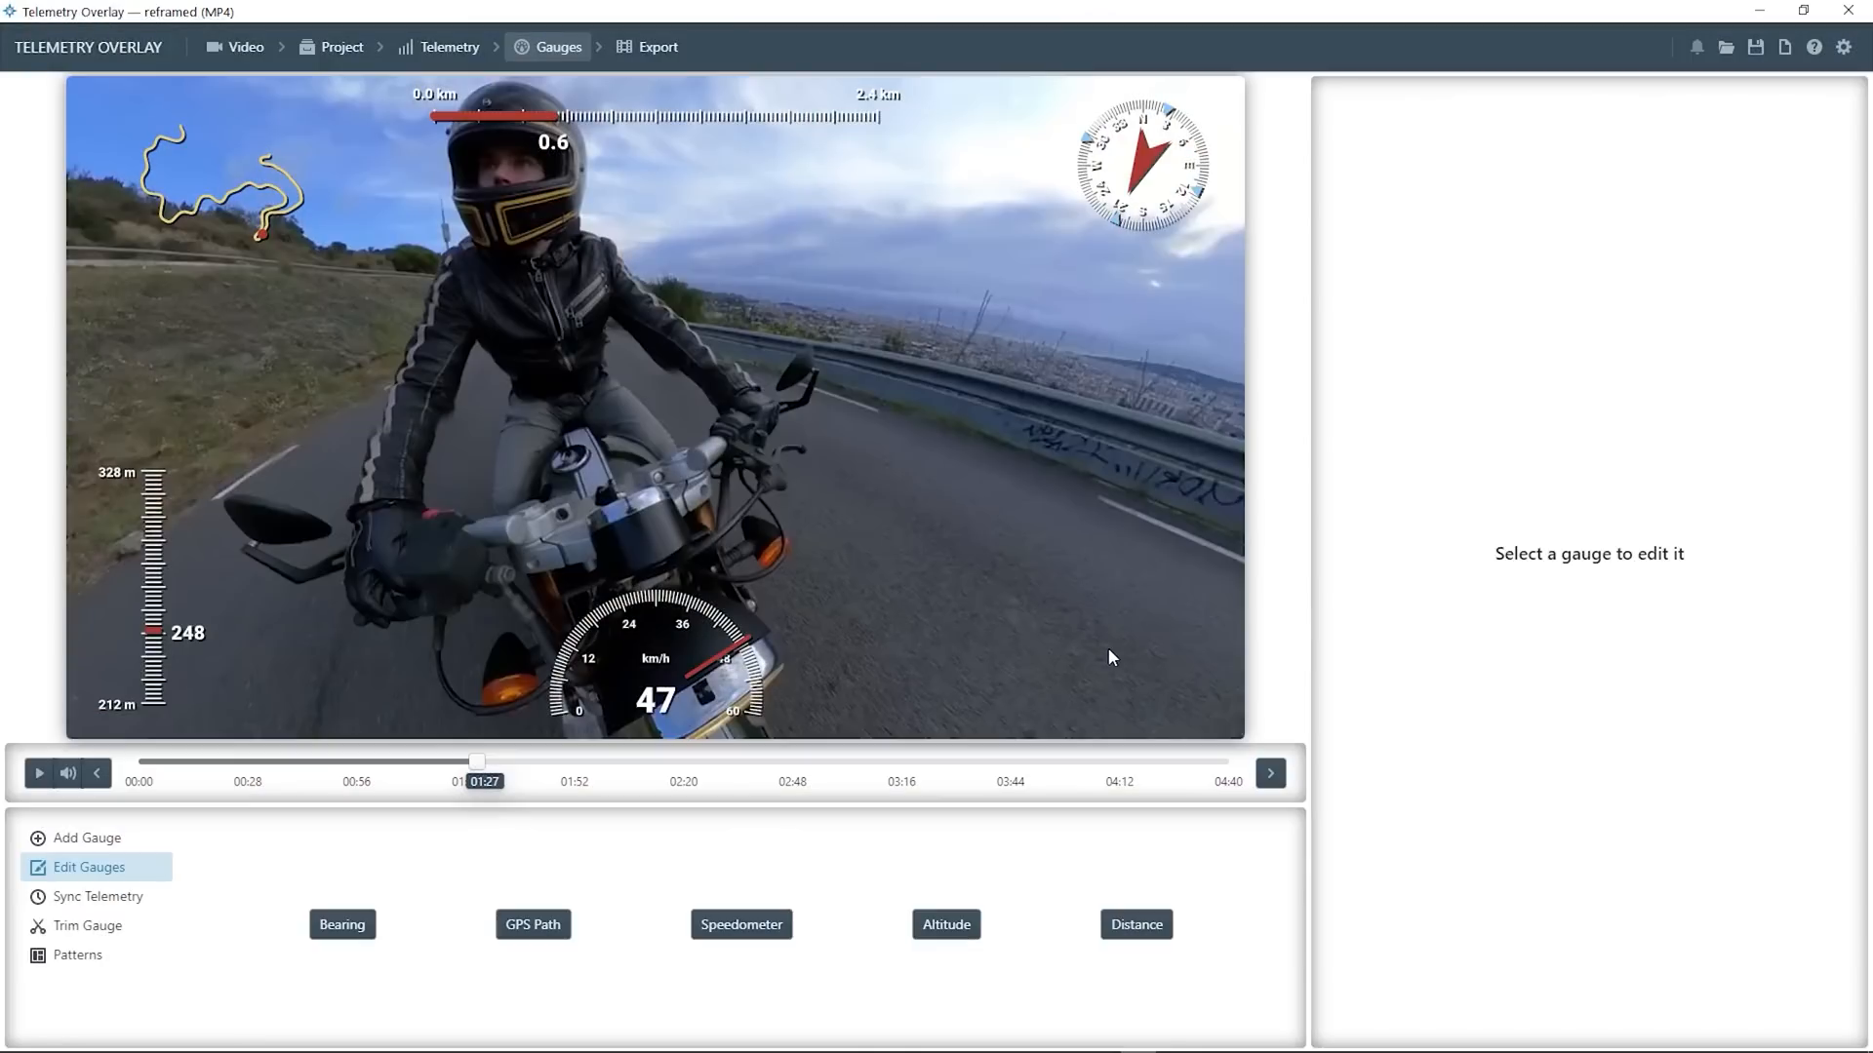
# Add an Advanced Acceleration (GPS) gauge and colour the Bearing compass cyan with yellow ticks
pyautogui.click(86, 837)
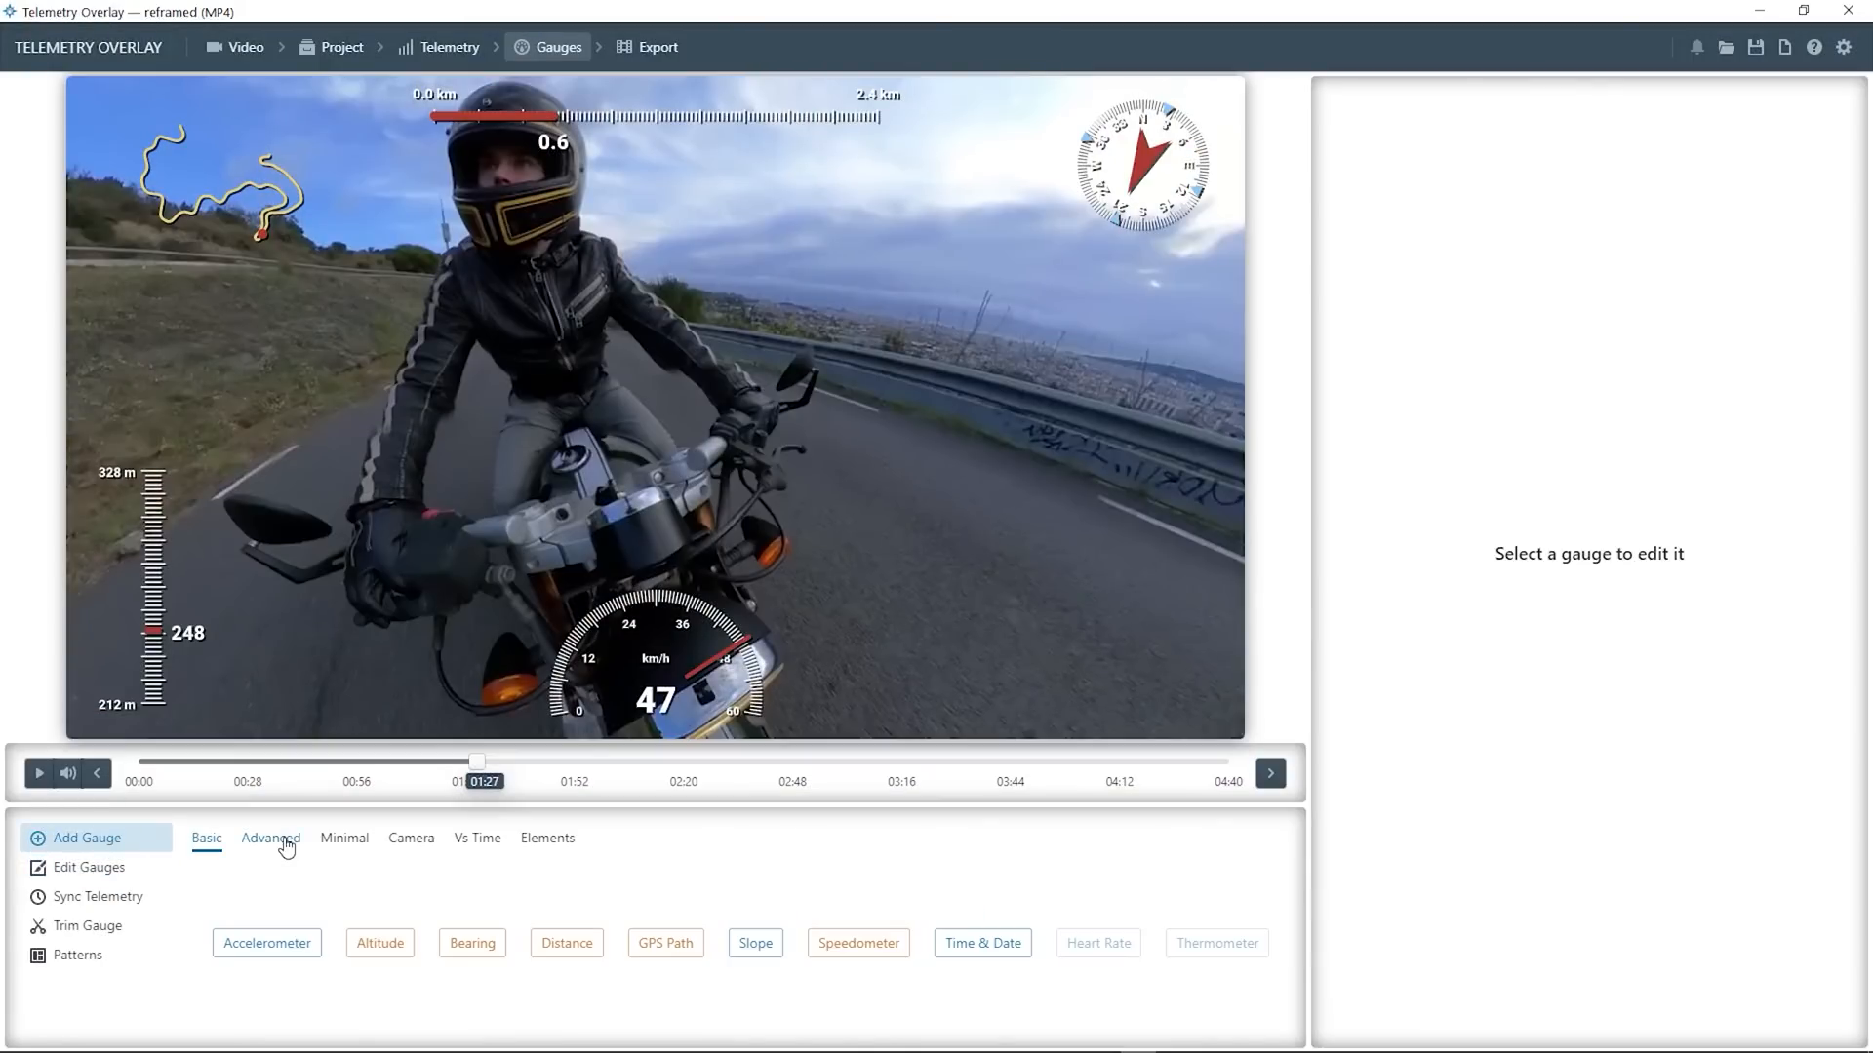
pyautogui.click(270, 837)
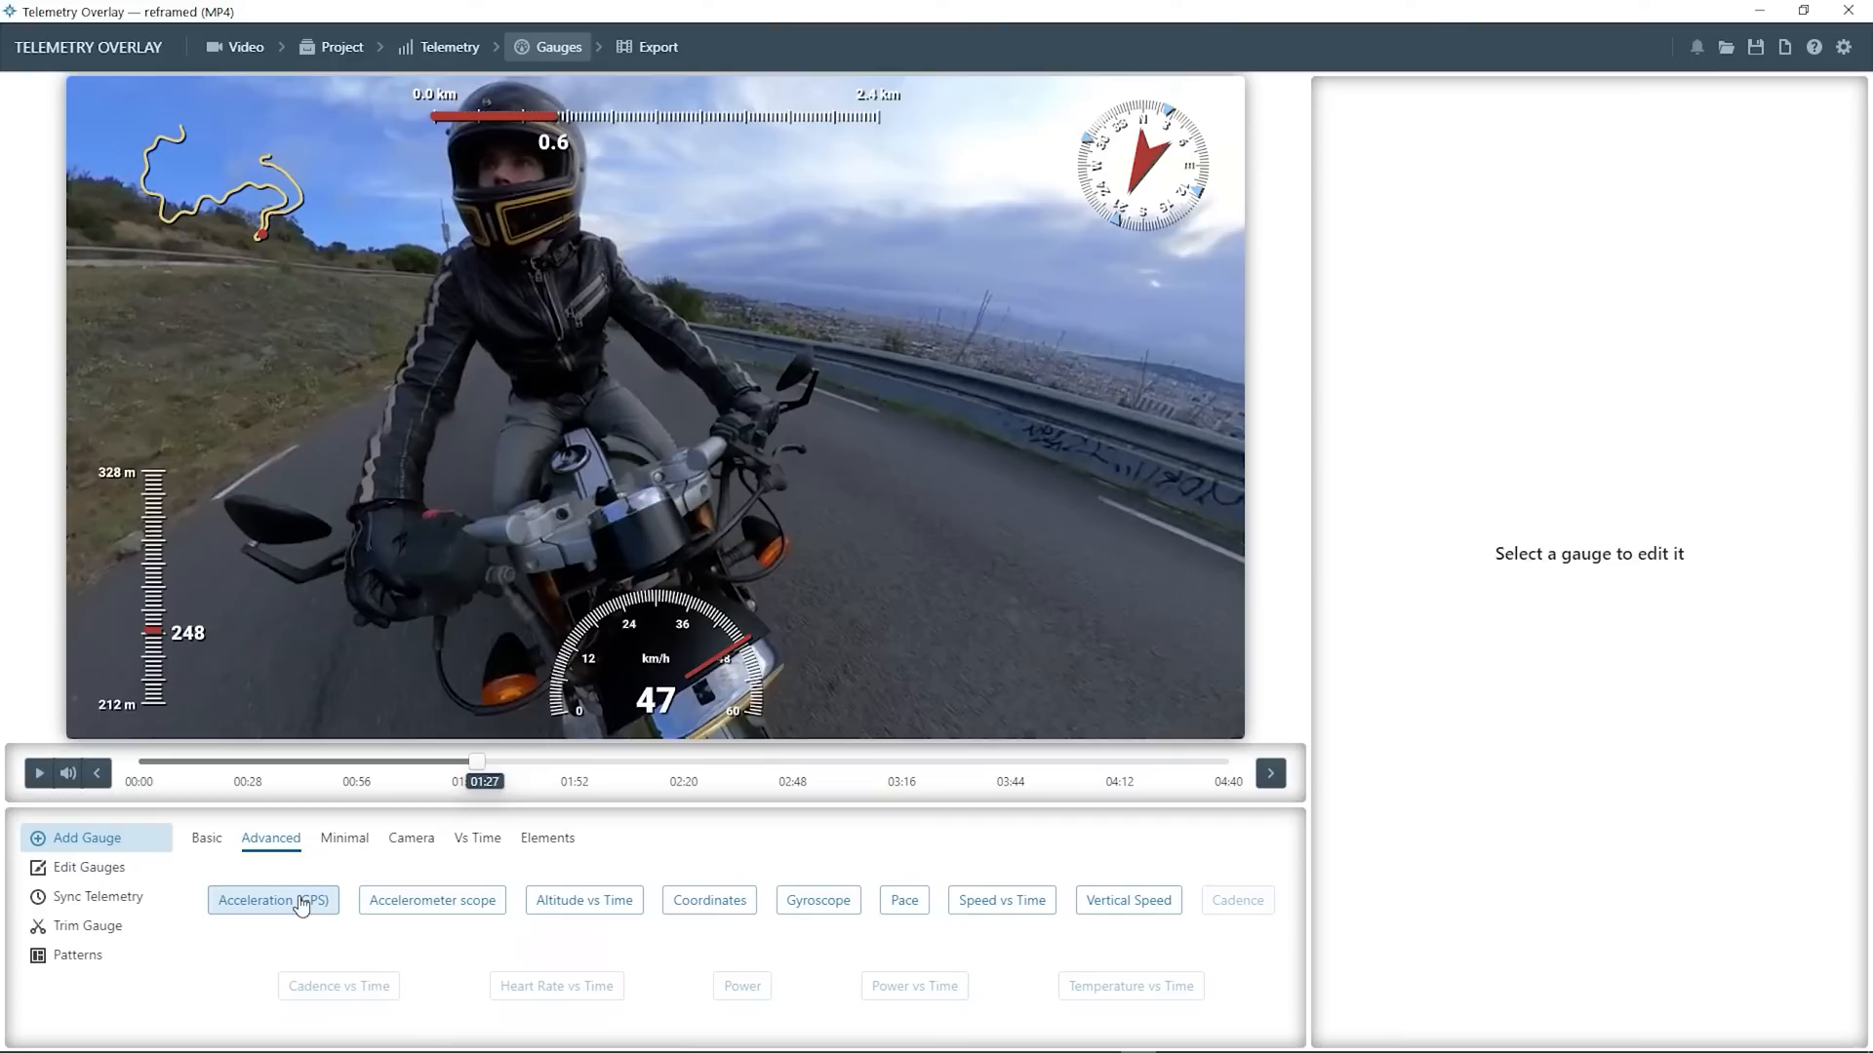
pyautogui.click(272, 900)
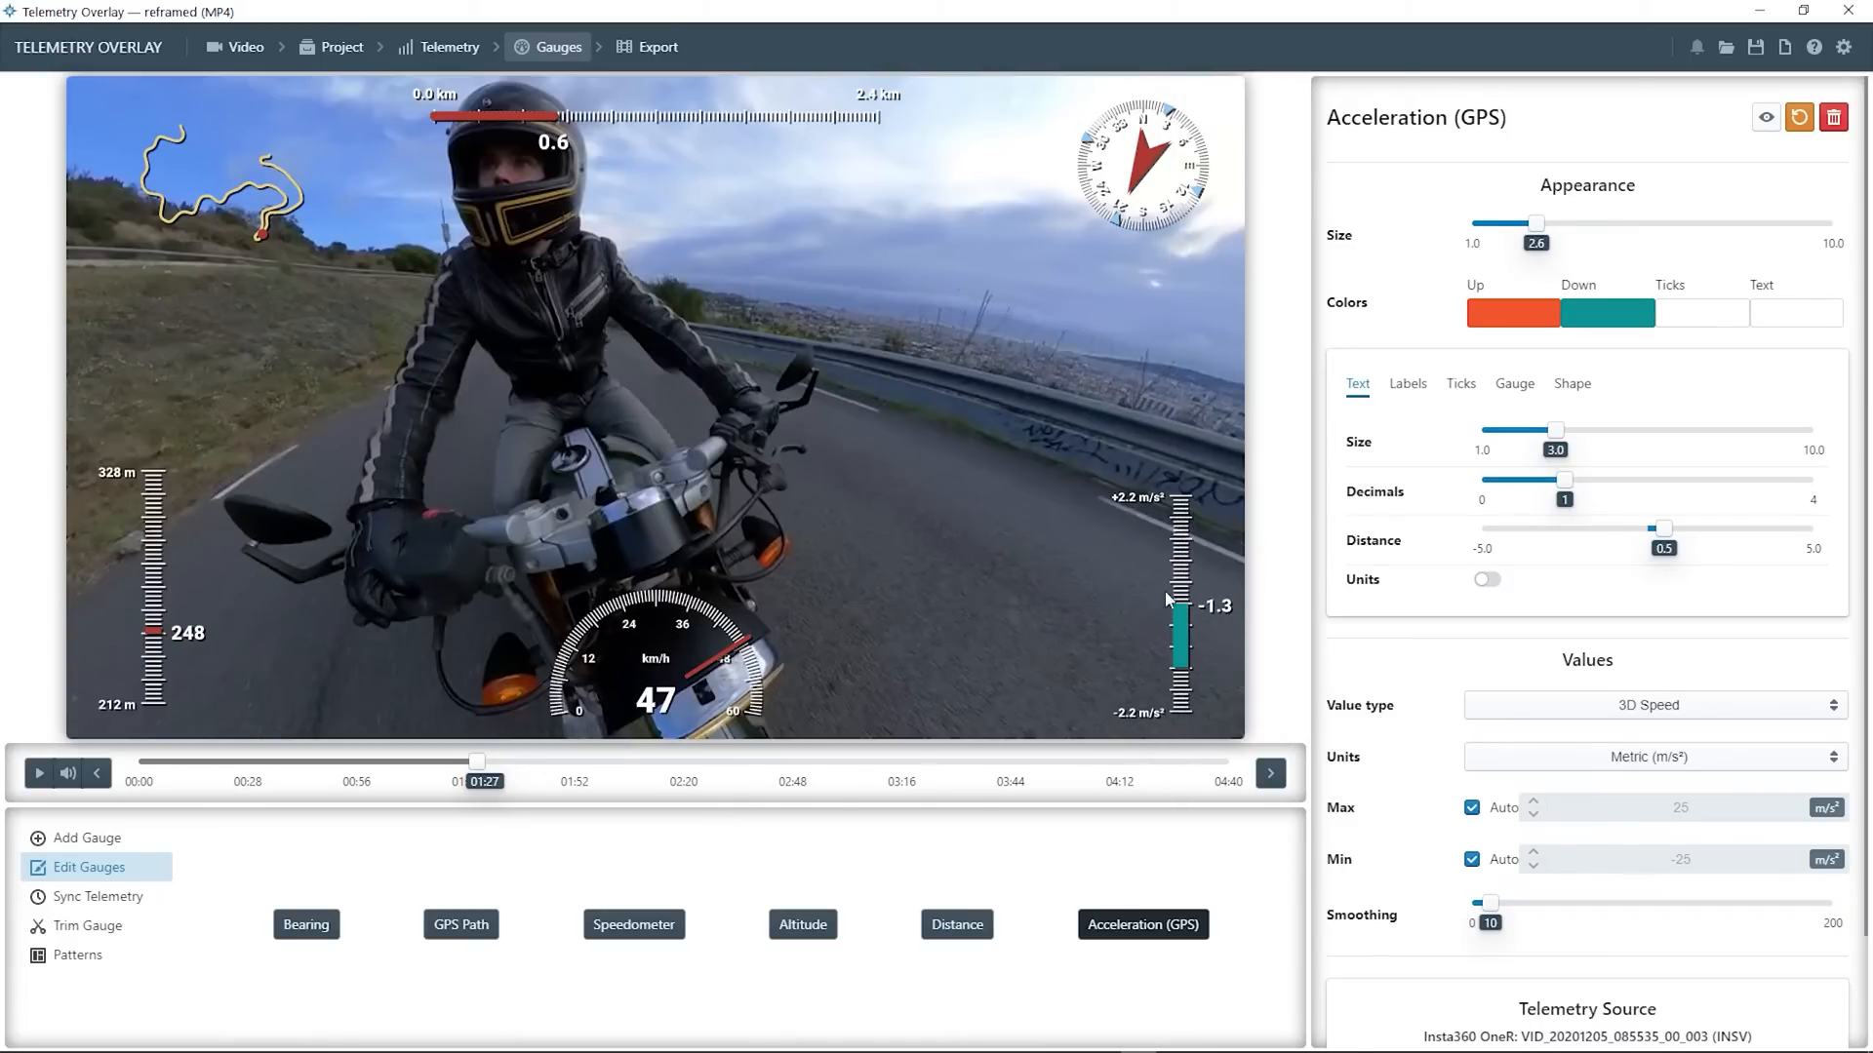
pyautogui.click(305, 925)
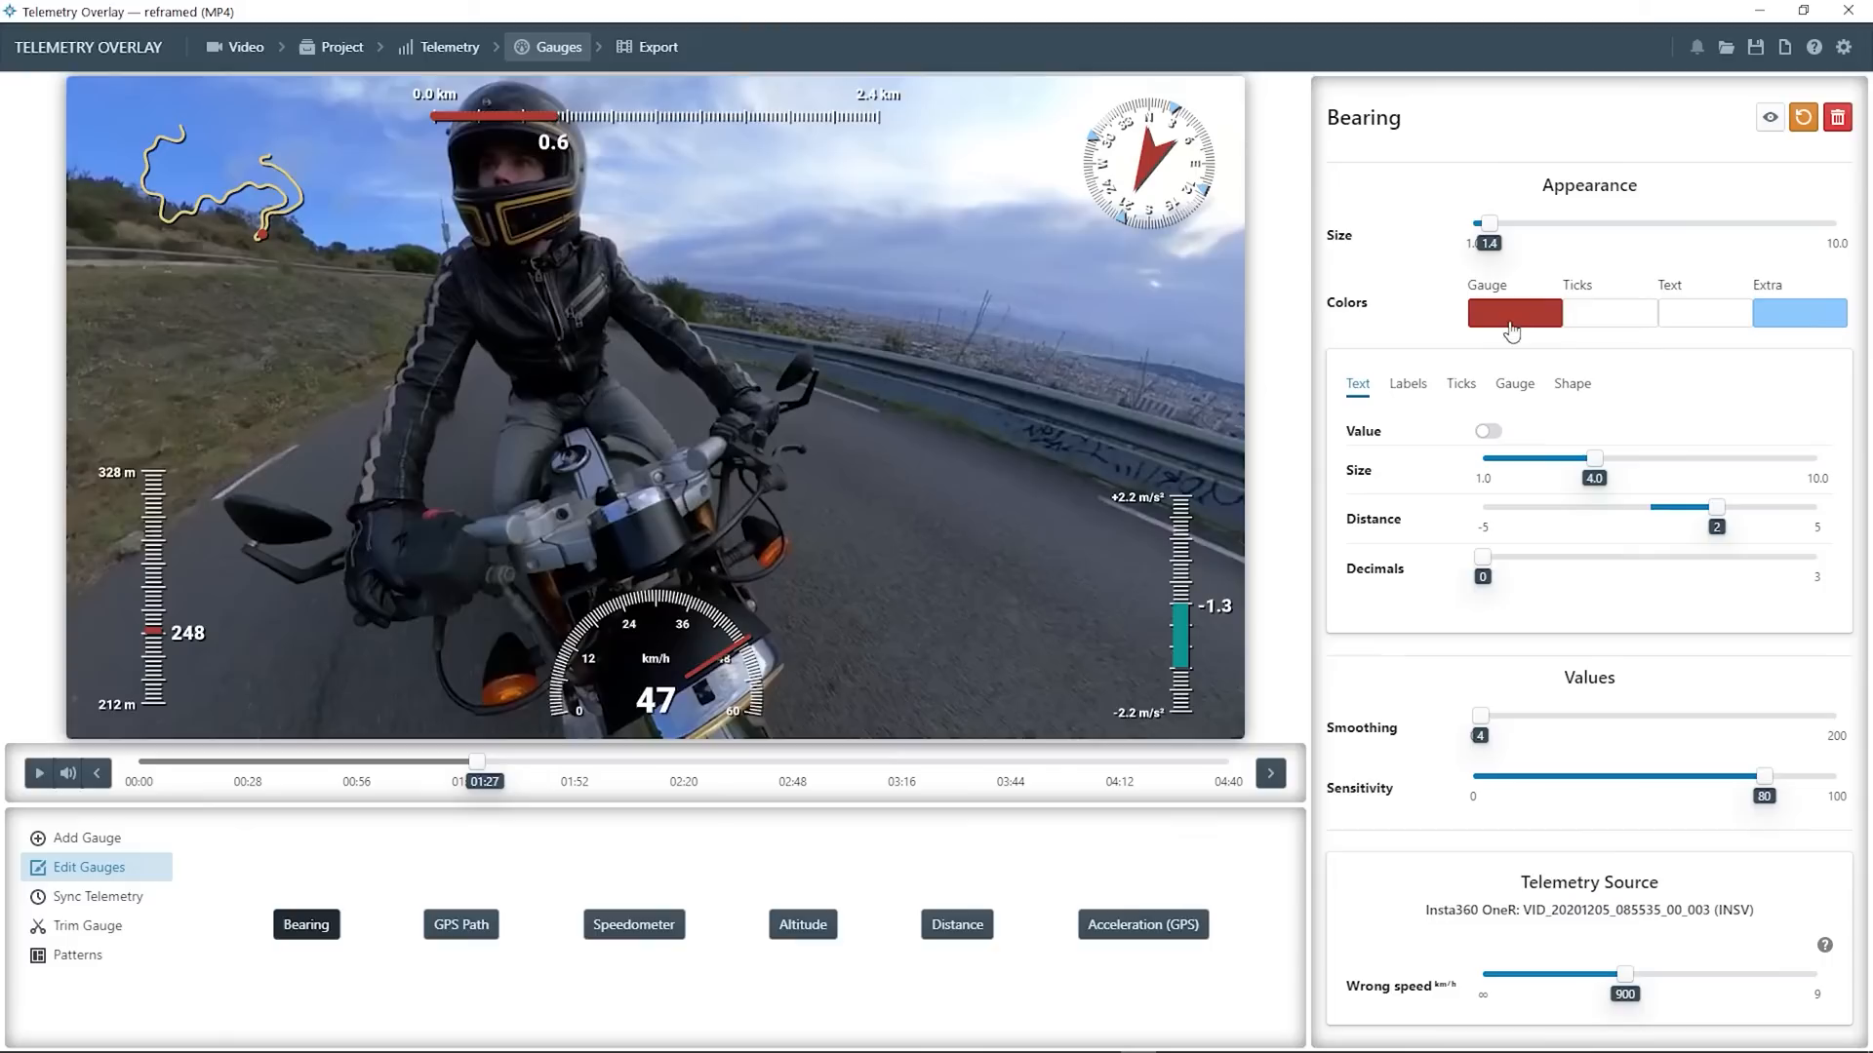
pyautogui.click(1513, 313)
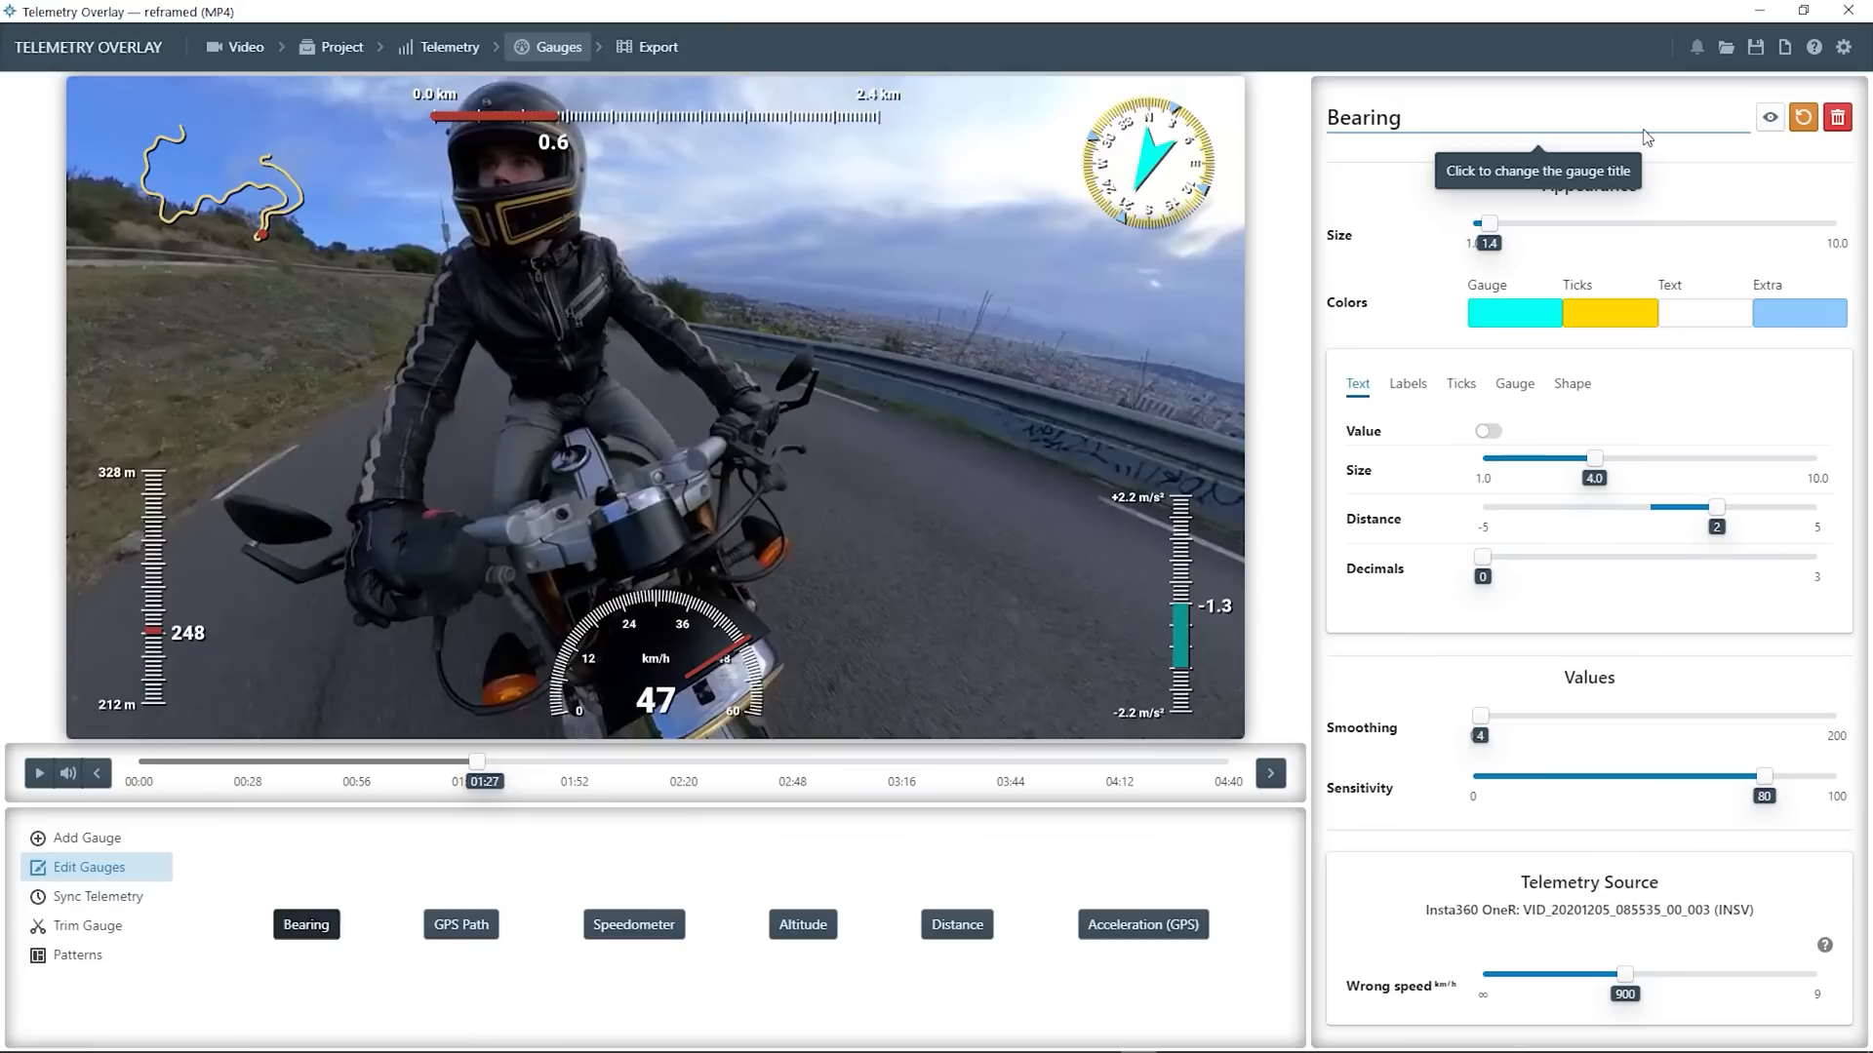
# Give the GPS Path gauge a Satellite map background and reduce its size
pyautogui.click(459, 925)
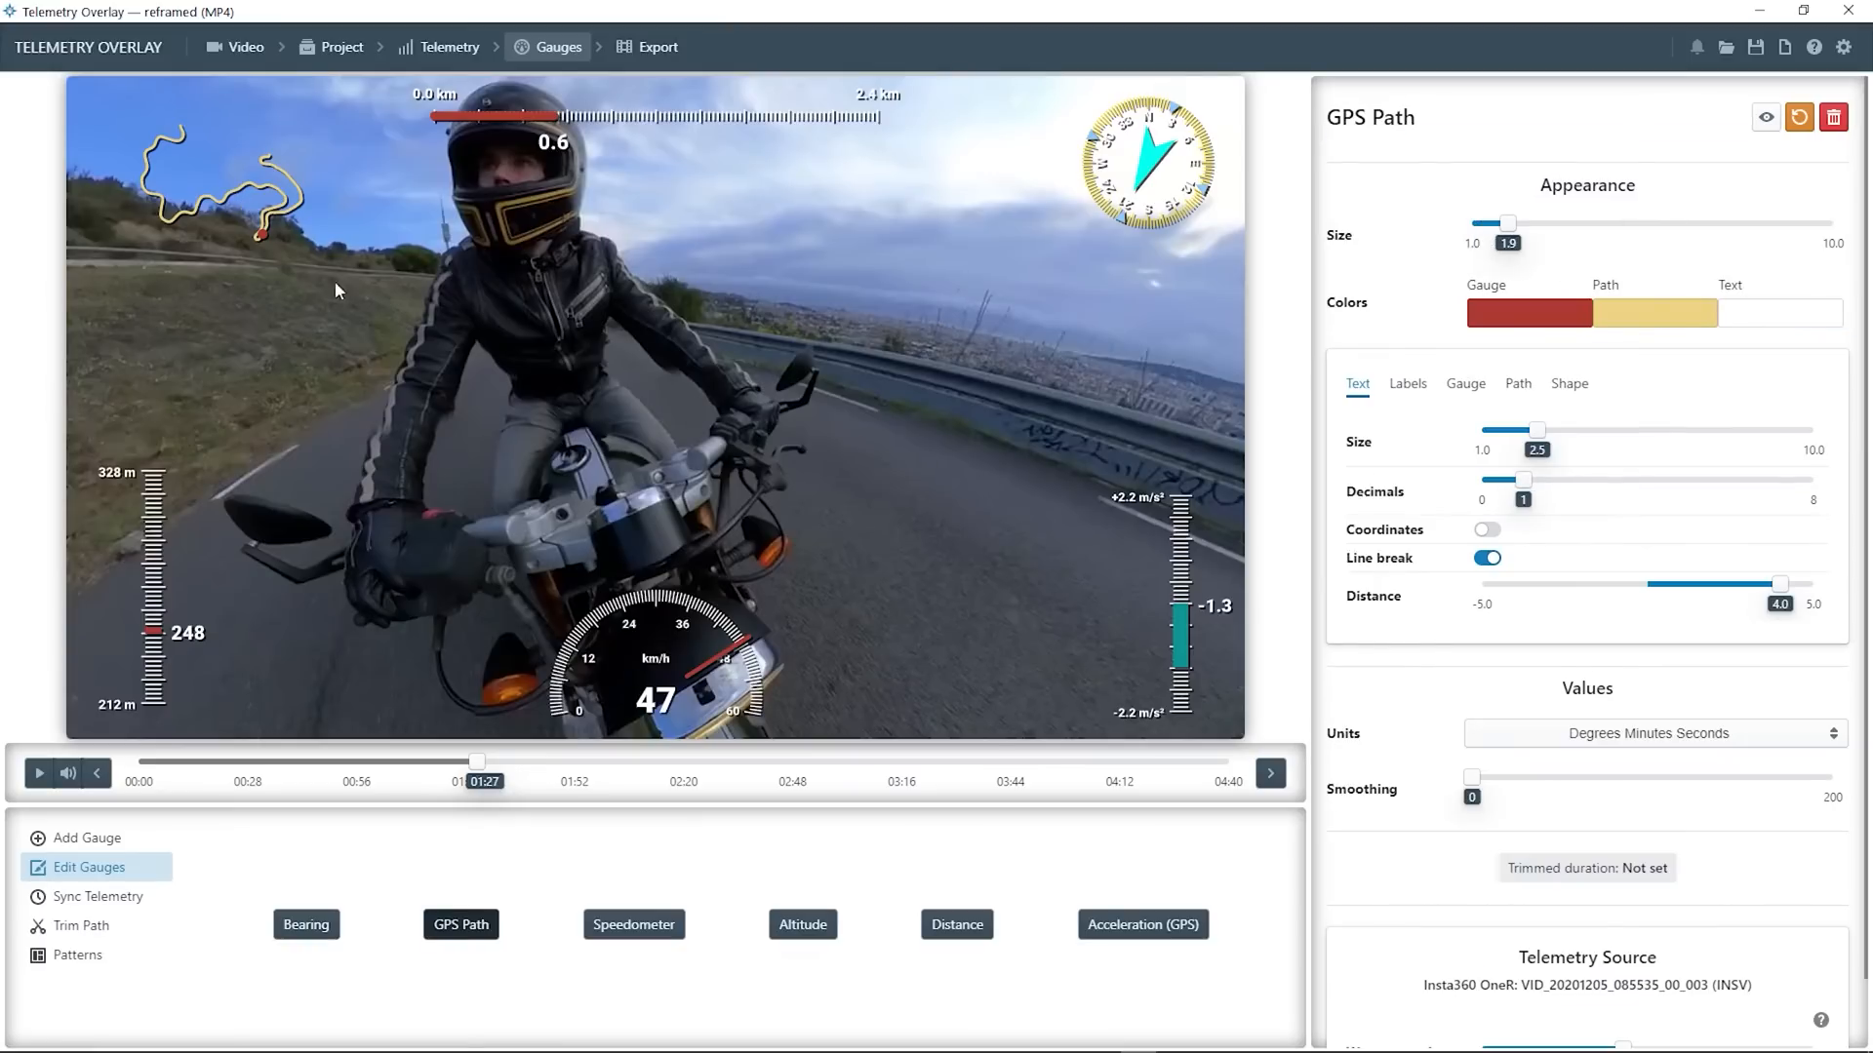
pyautogui.click(1568, 383)
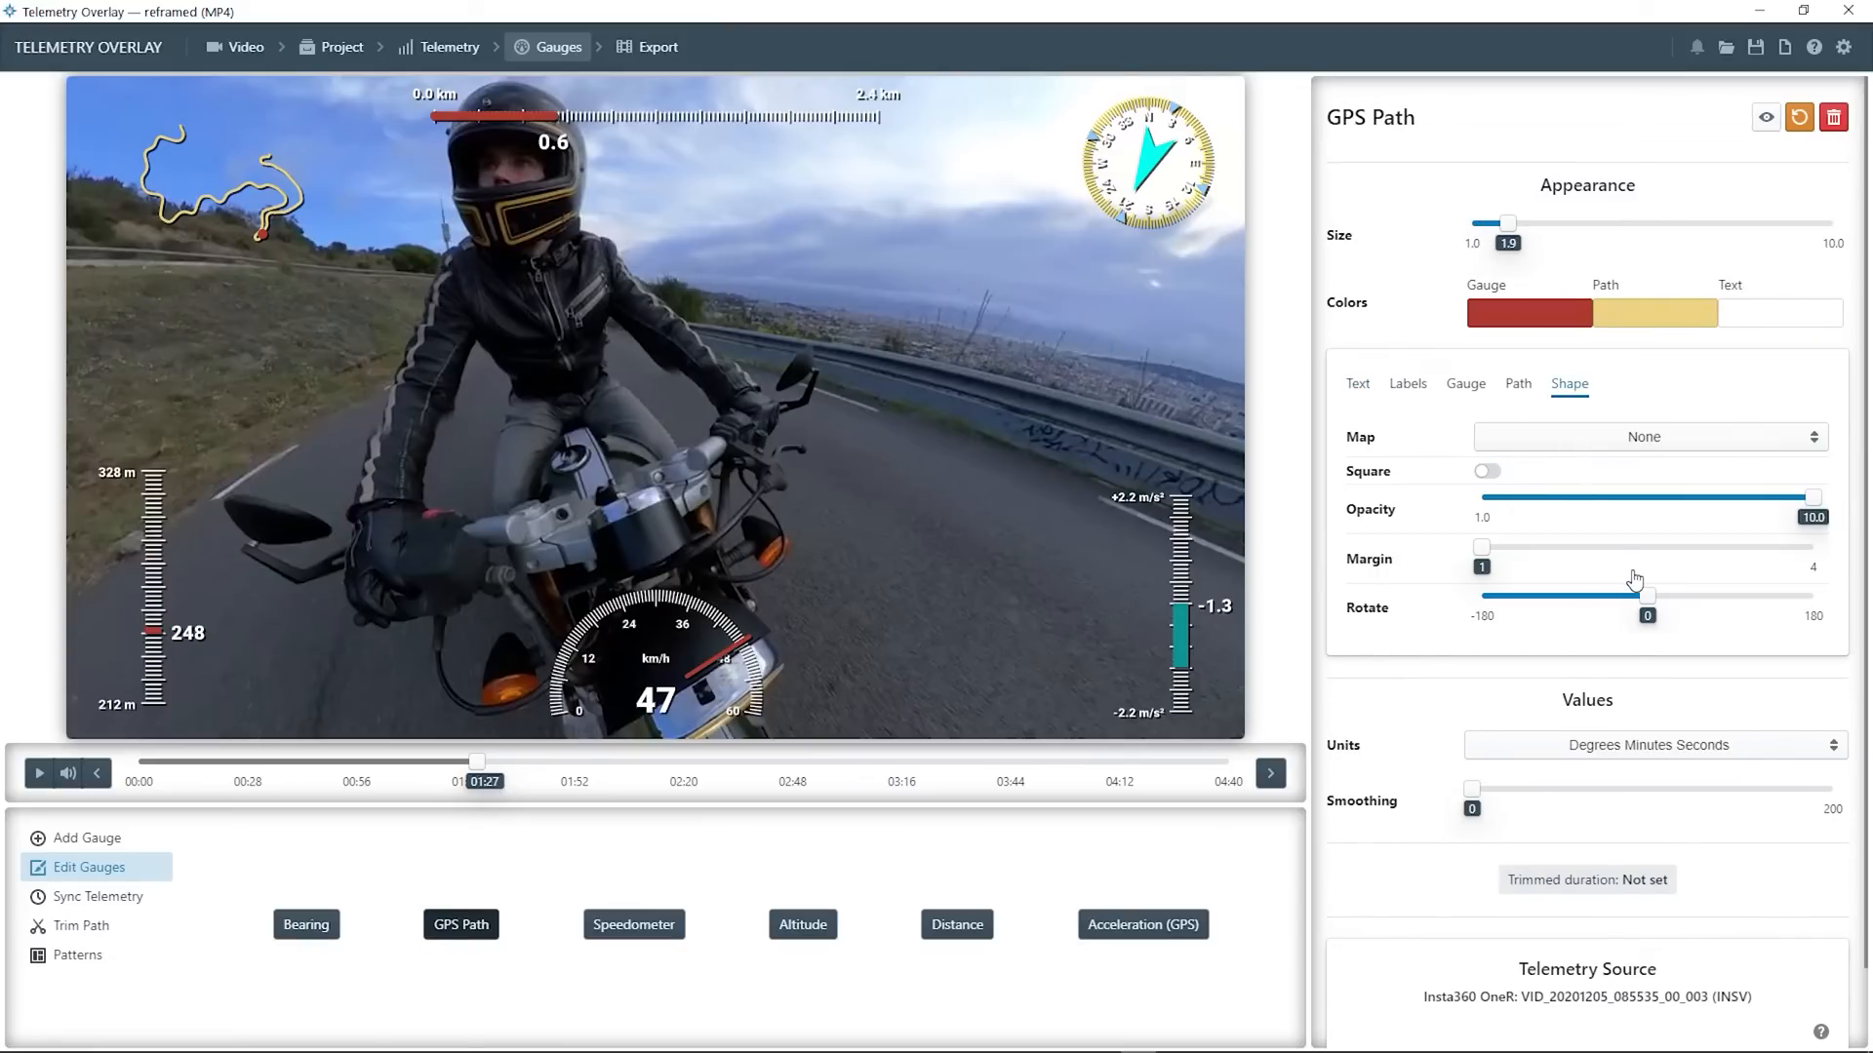
pyautogui.click(1649, 436)
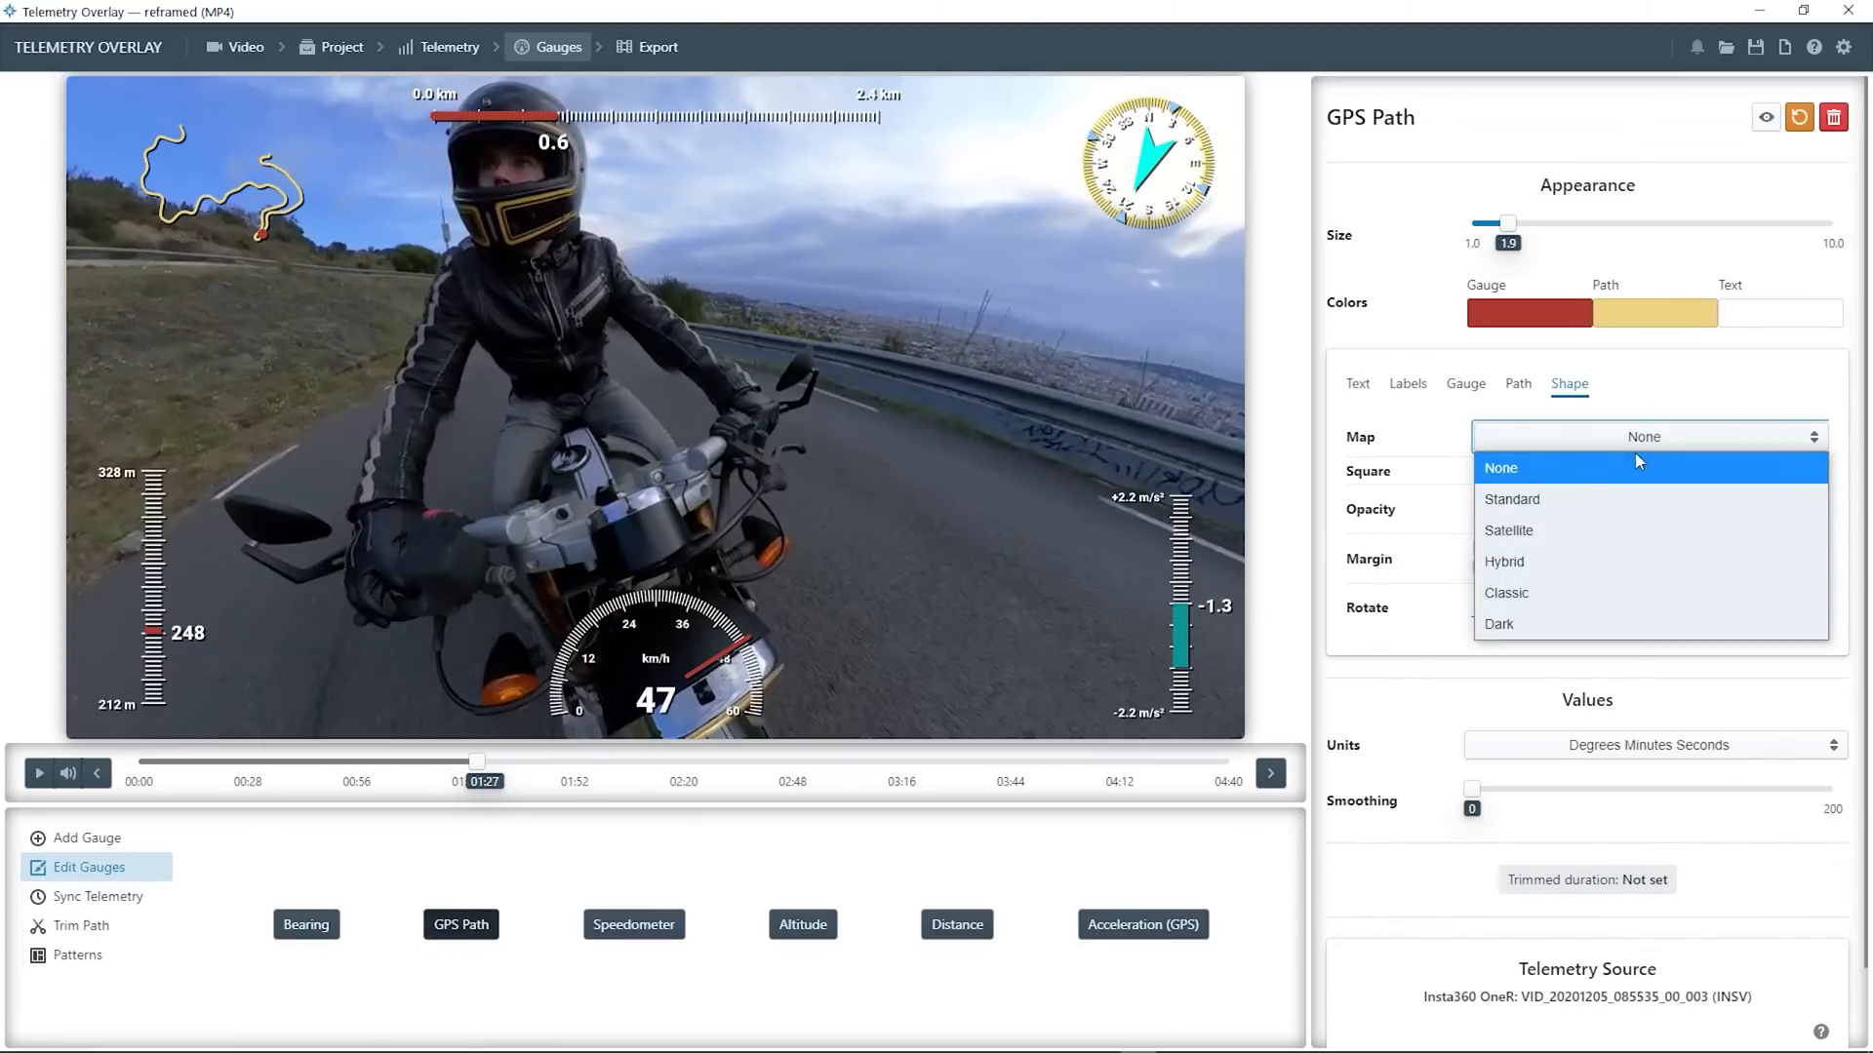
pyautogui.click(1511, 500)
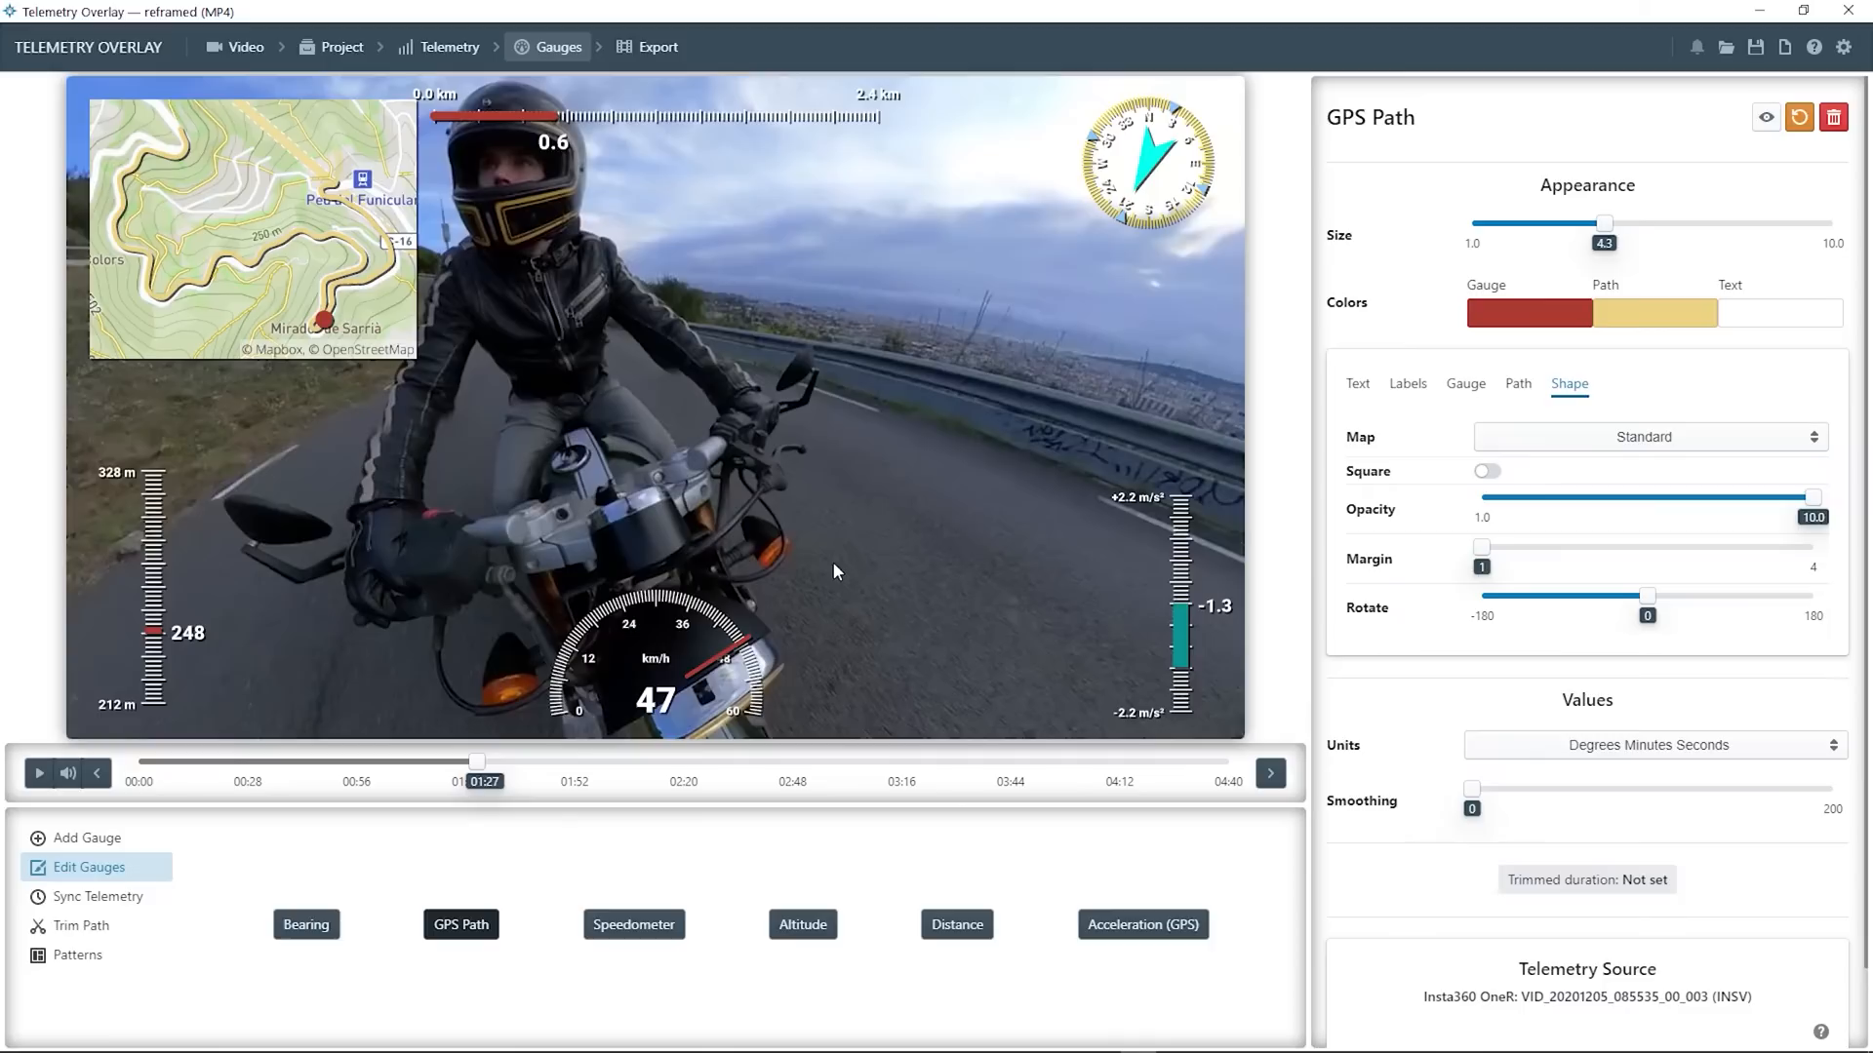
pyautogui.click(1648, 436)
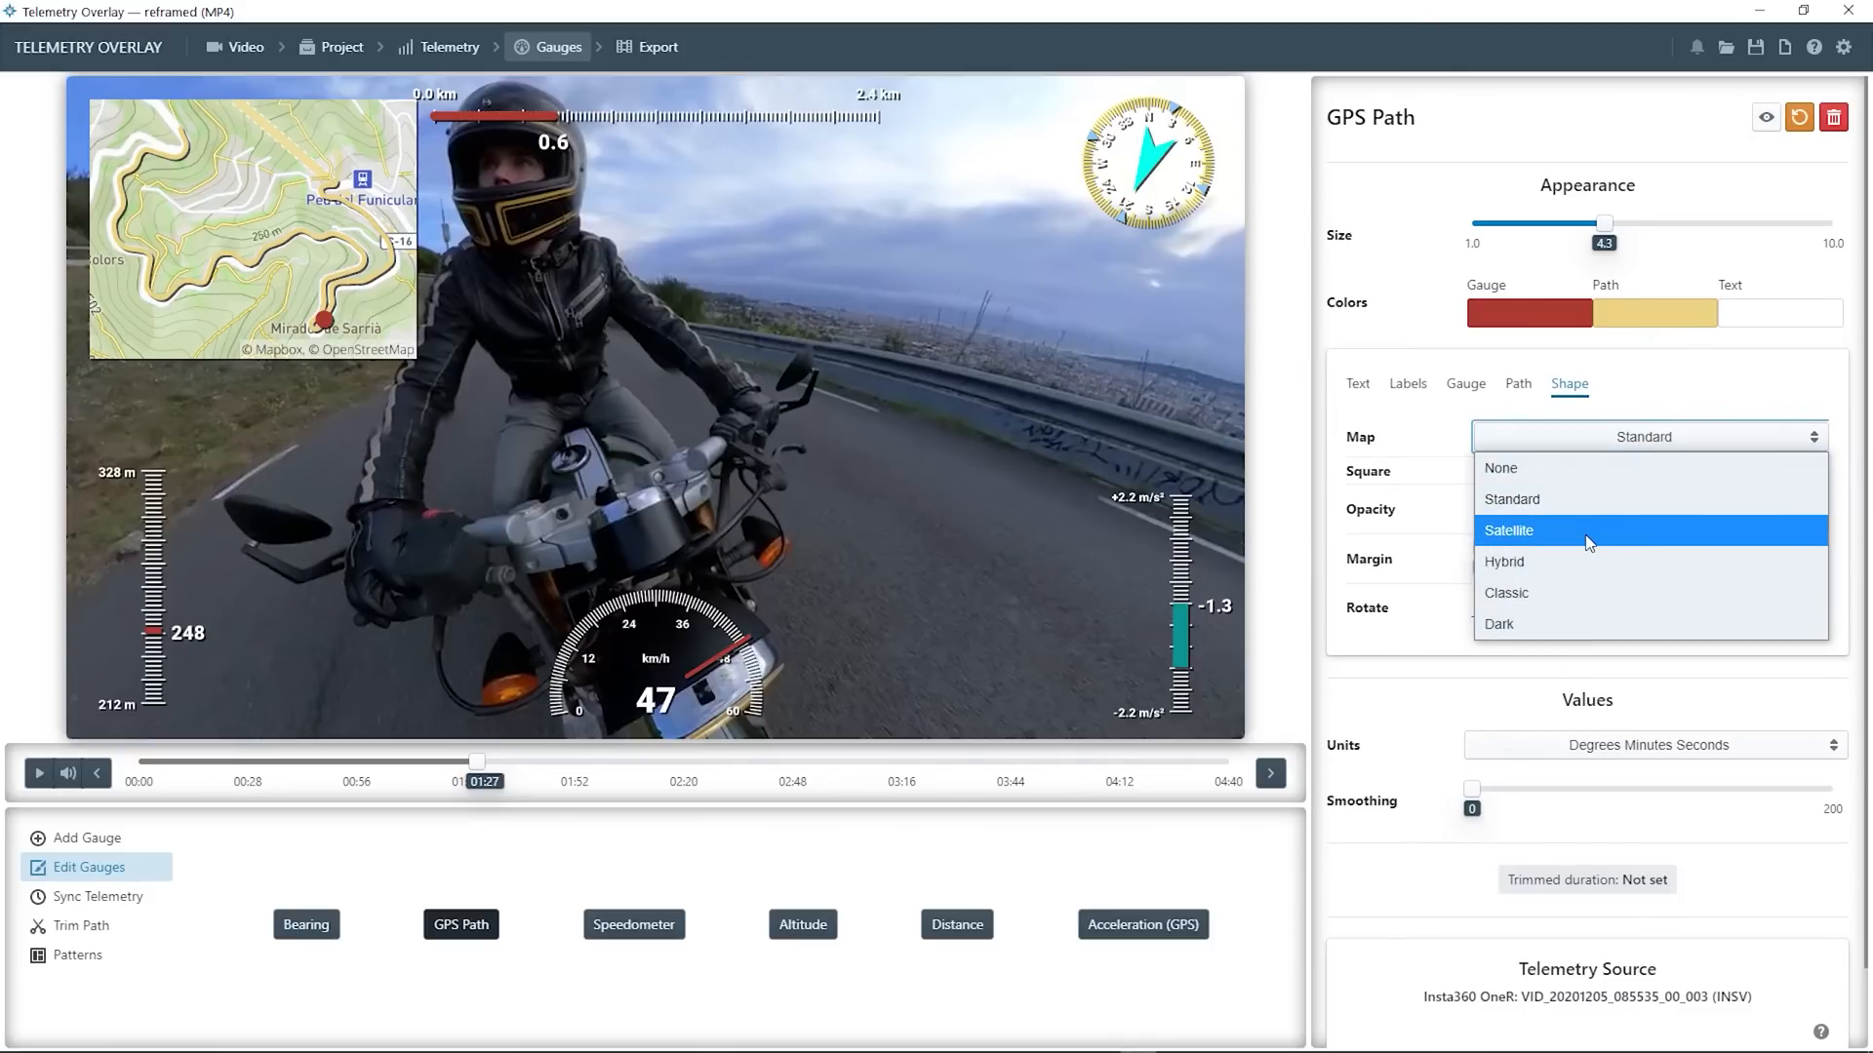
pyautogui.click(1510, 530)
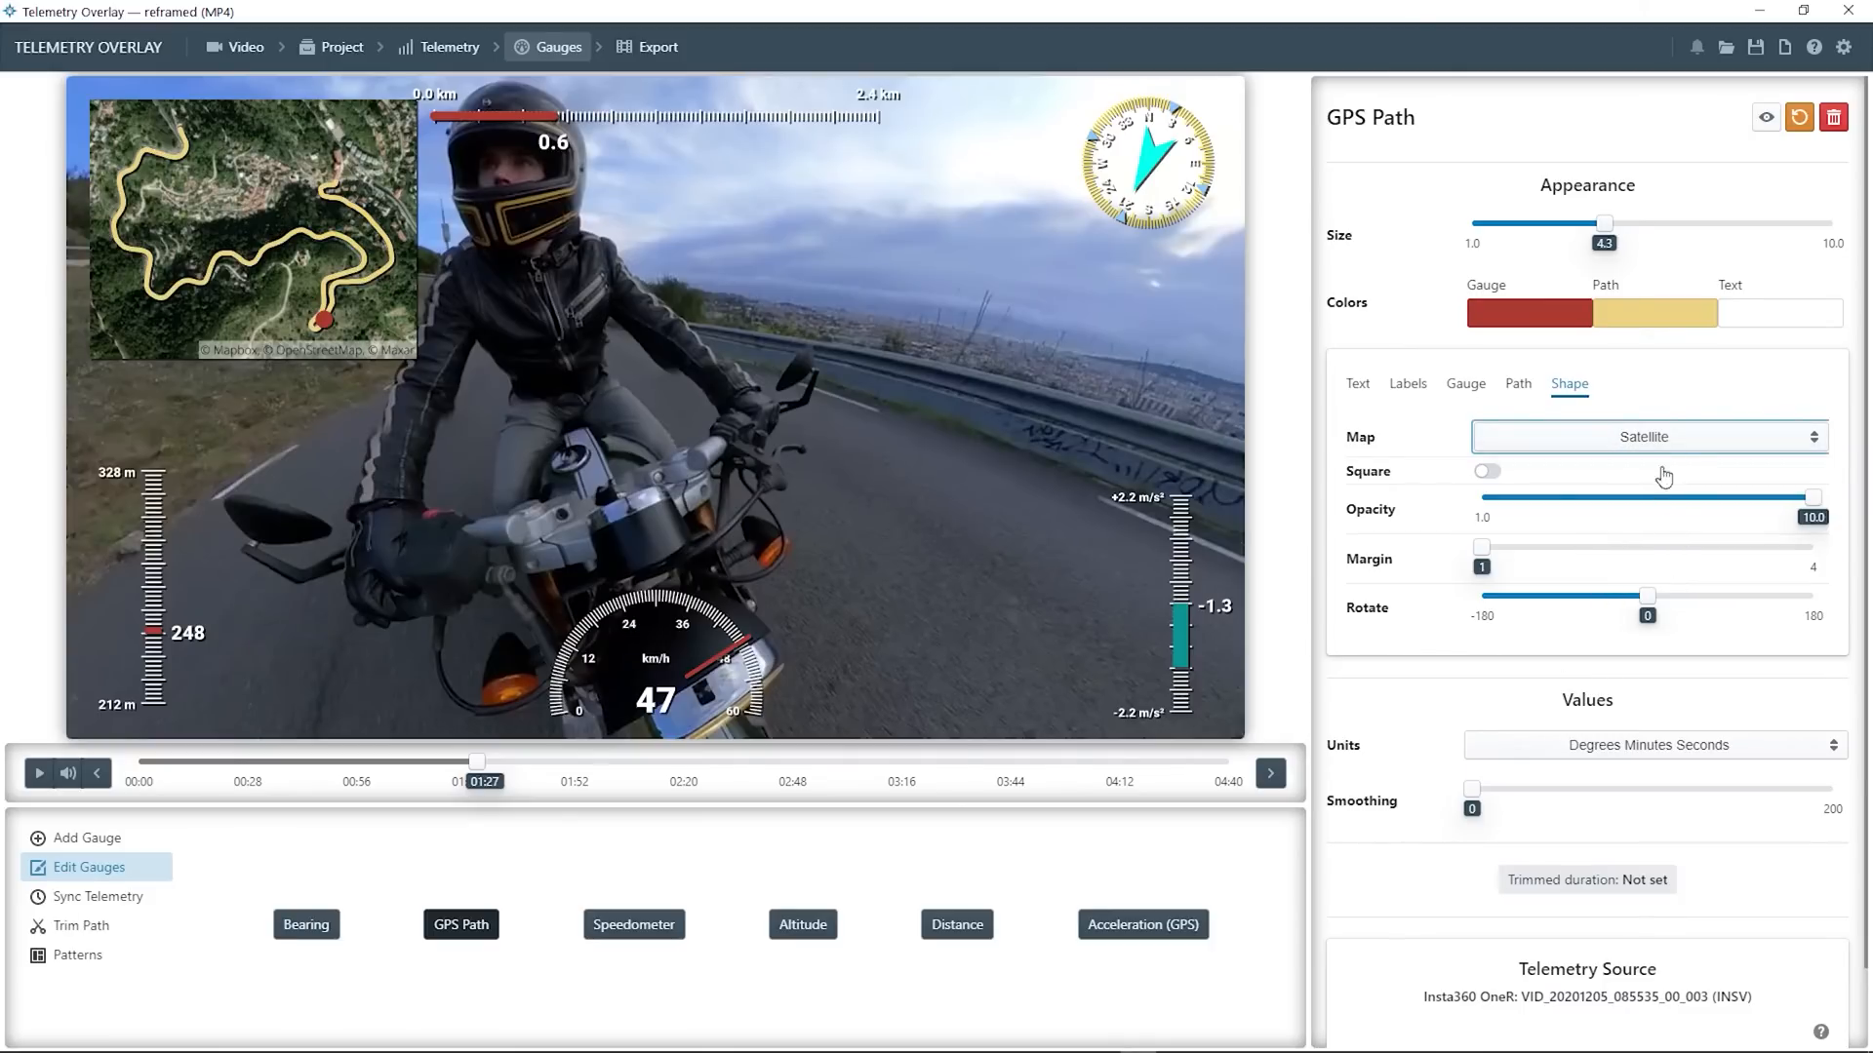
pyautogui.click(1647, 436)
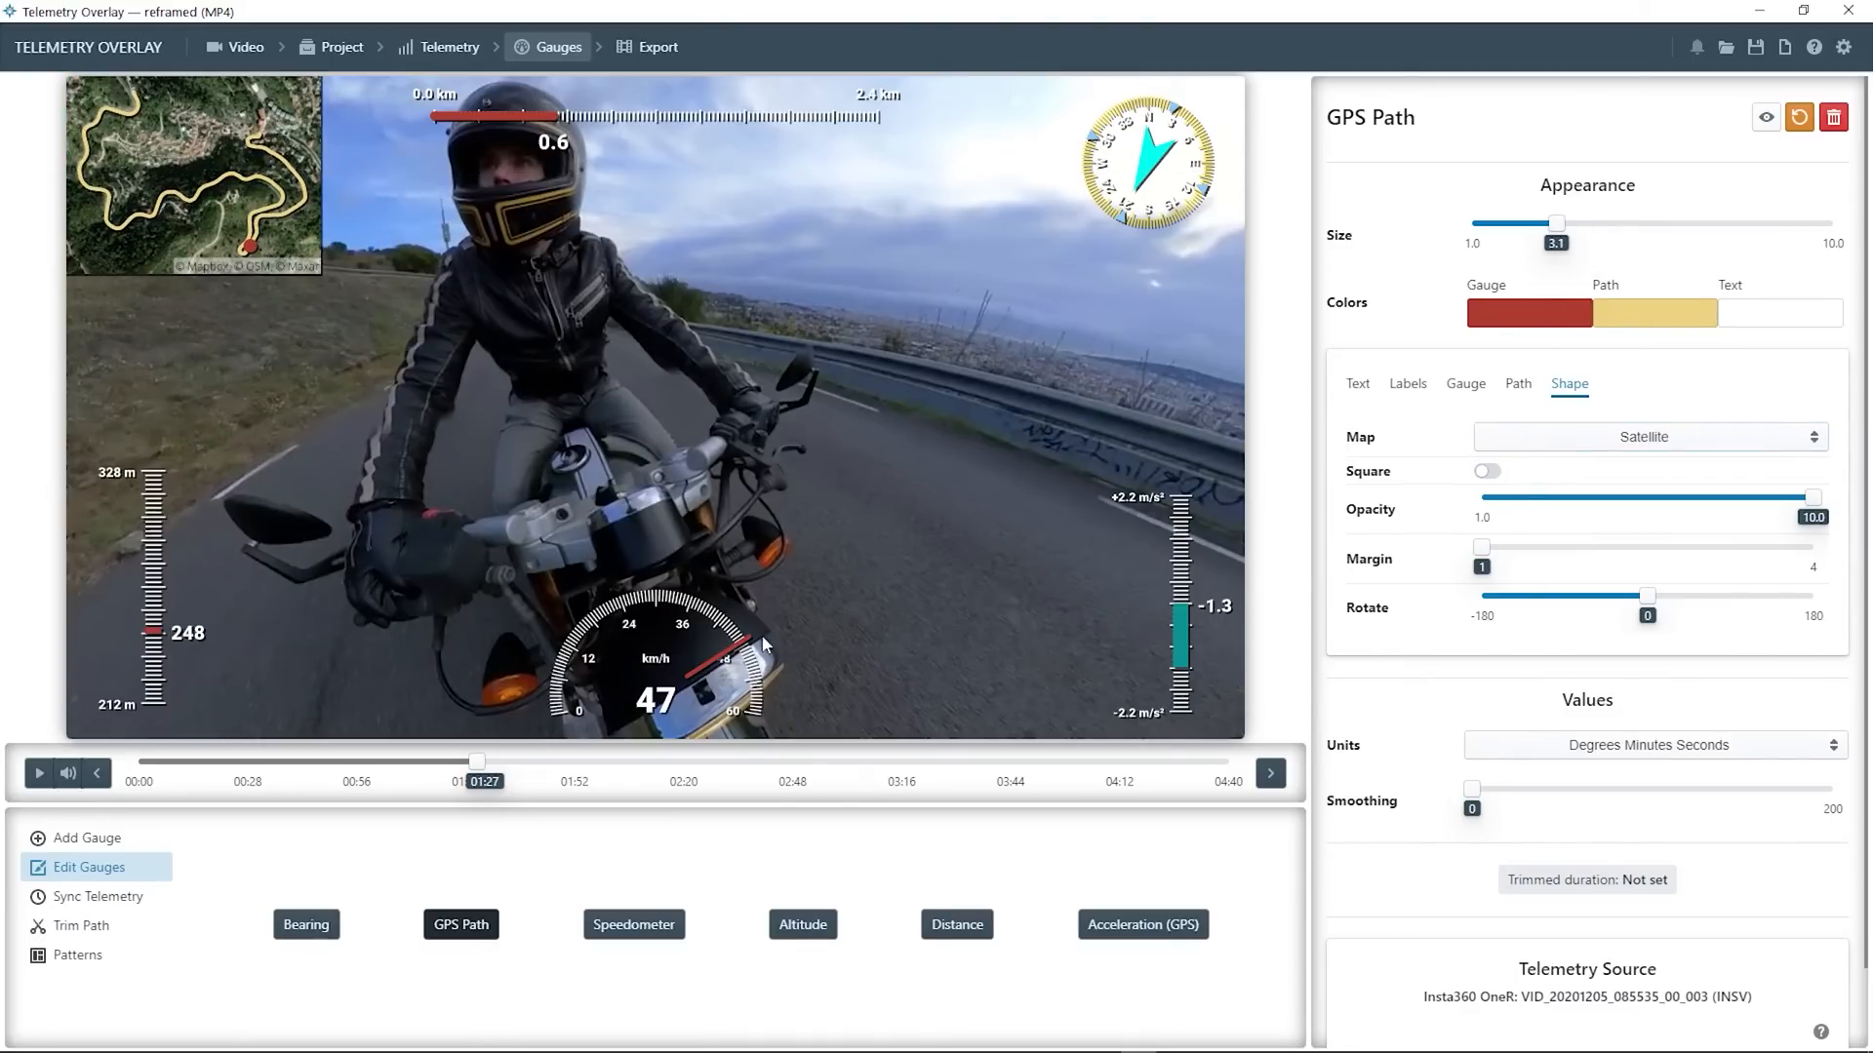
# Switch the Speedometer gauge to the Alternative arc style with a wider arc
pyautogui.click(633, 925)
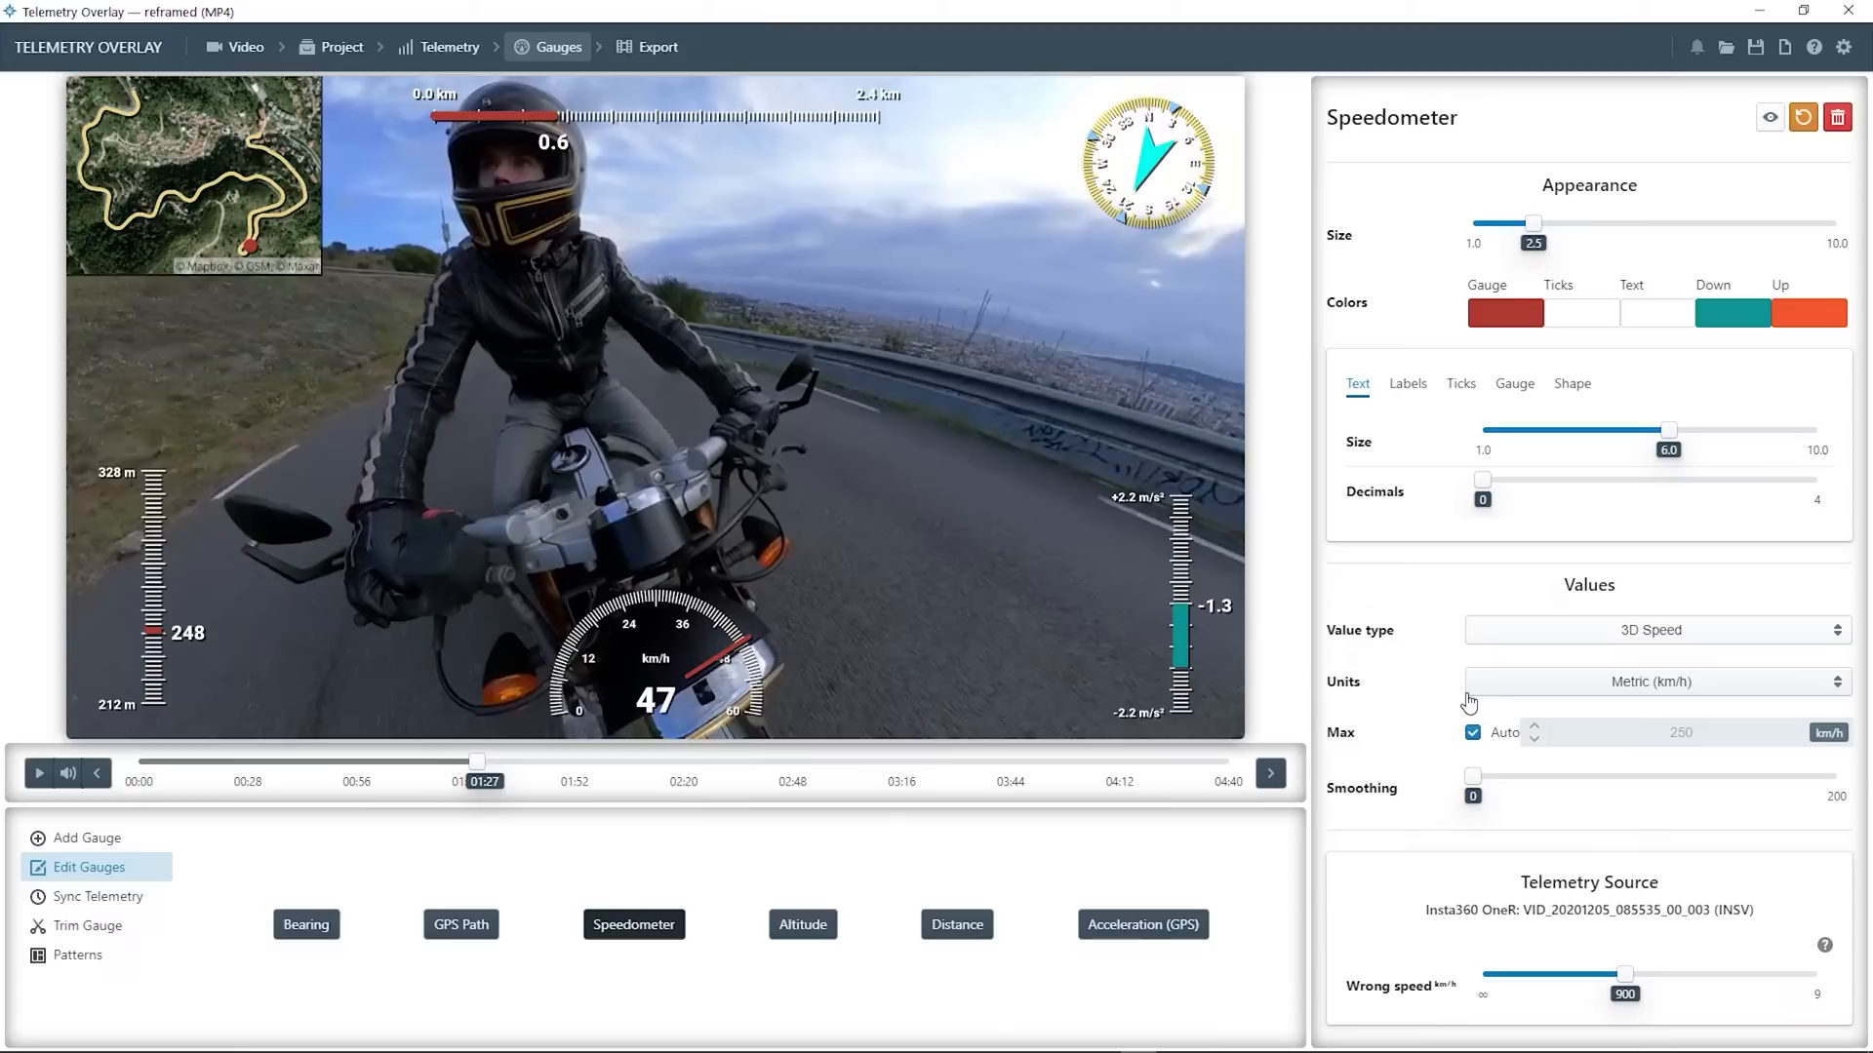
pyautogui.click(1513, 384)
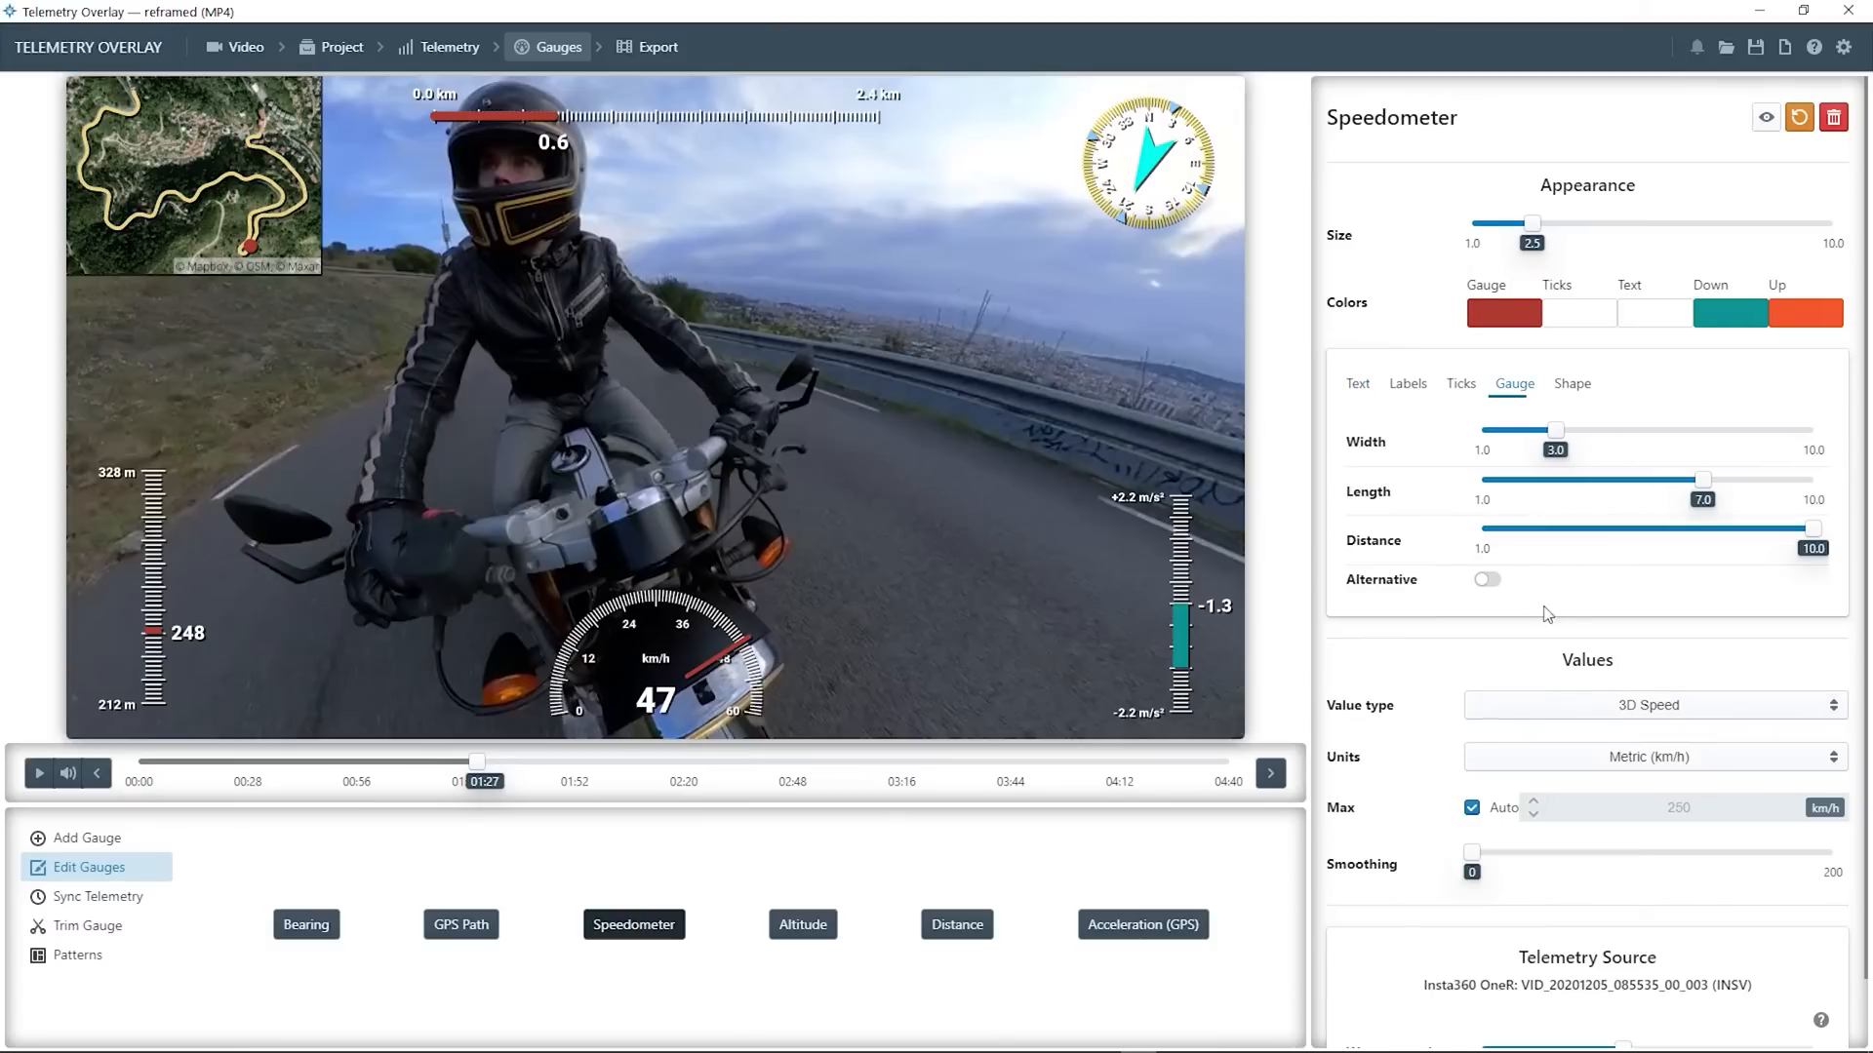
pyautogui.click(1487, 579)
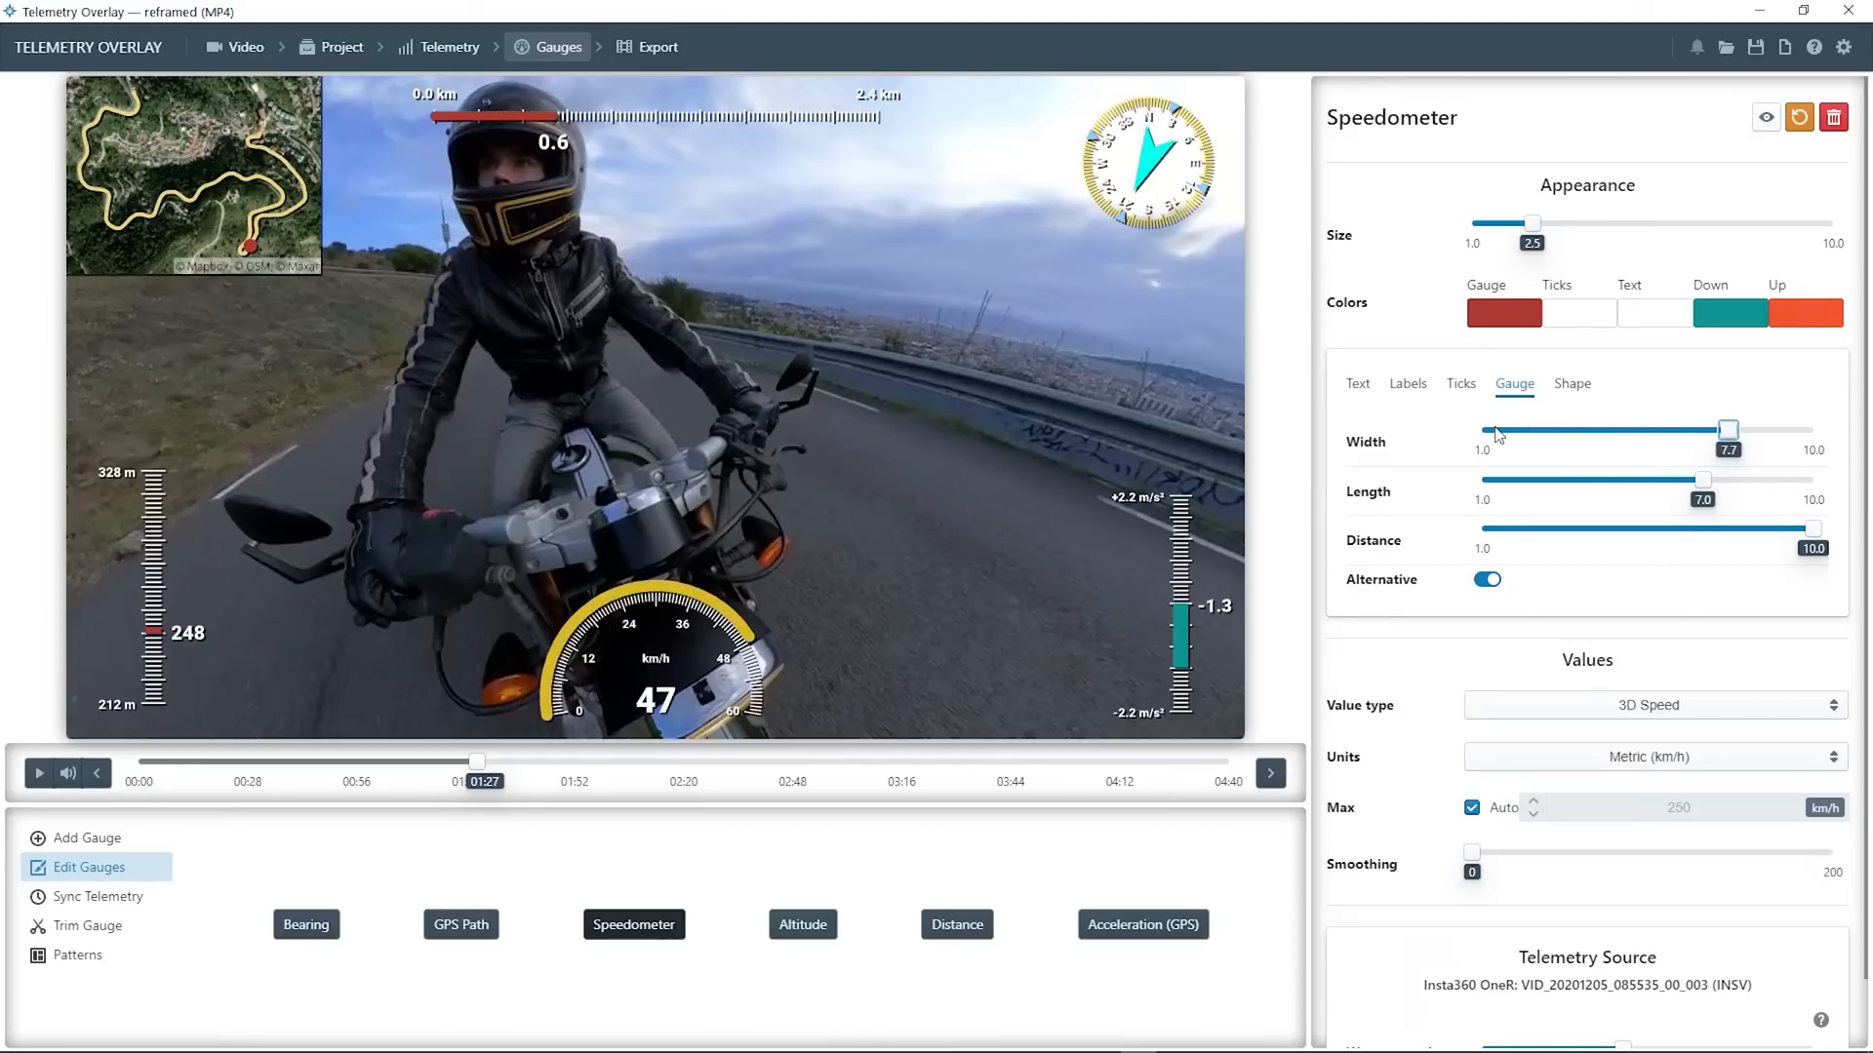
pyautogui.click(1459, 383)
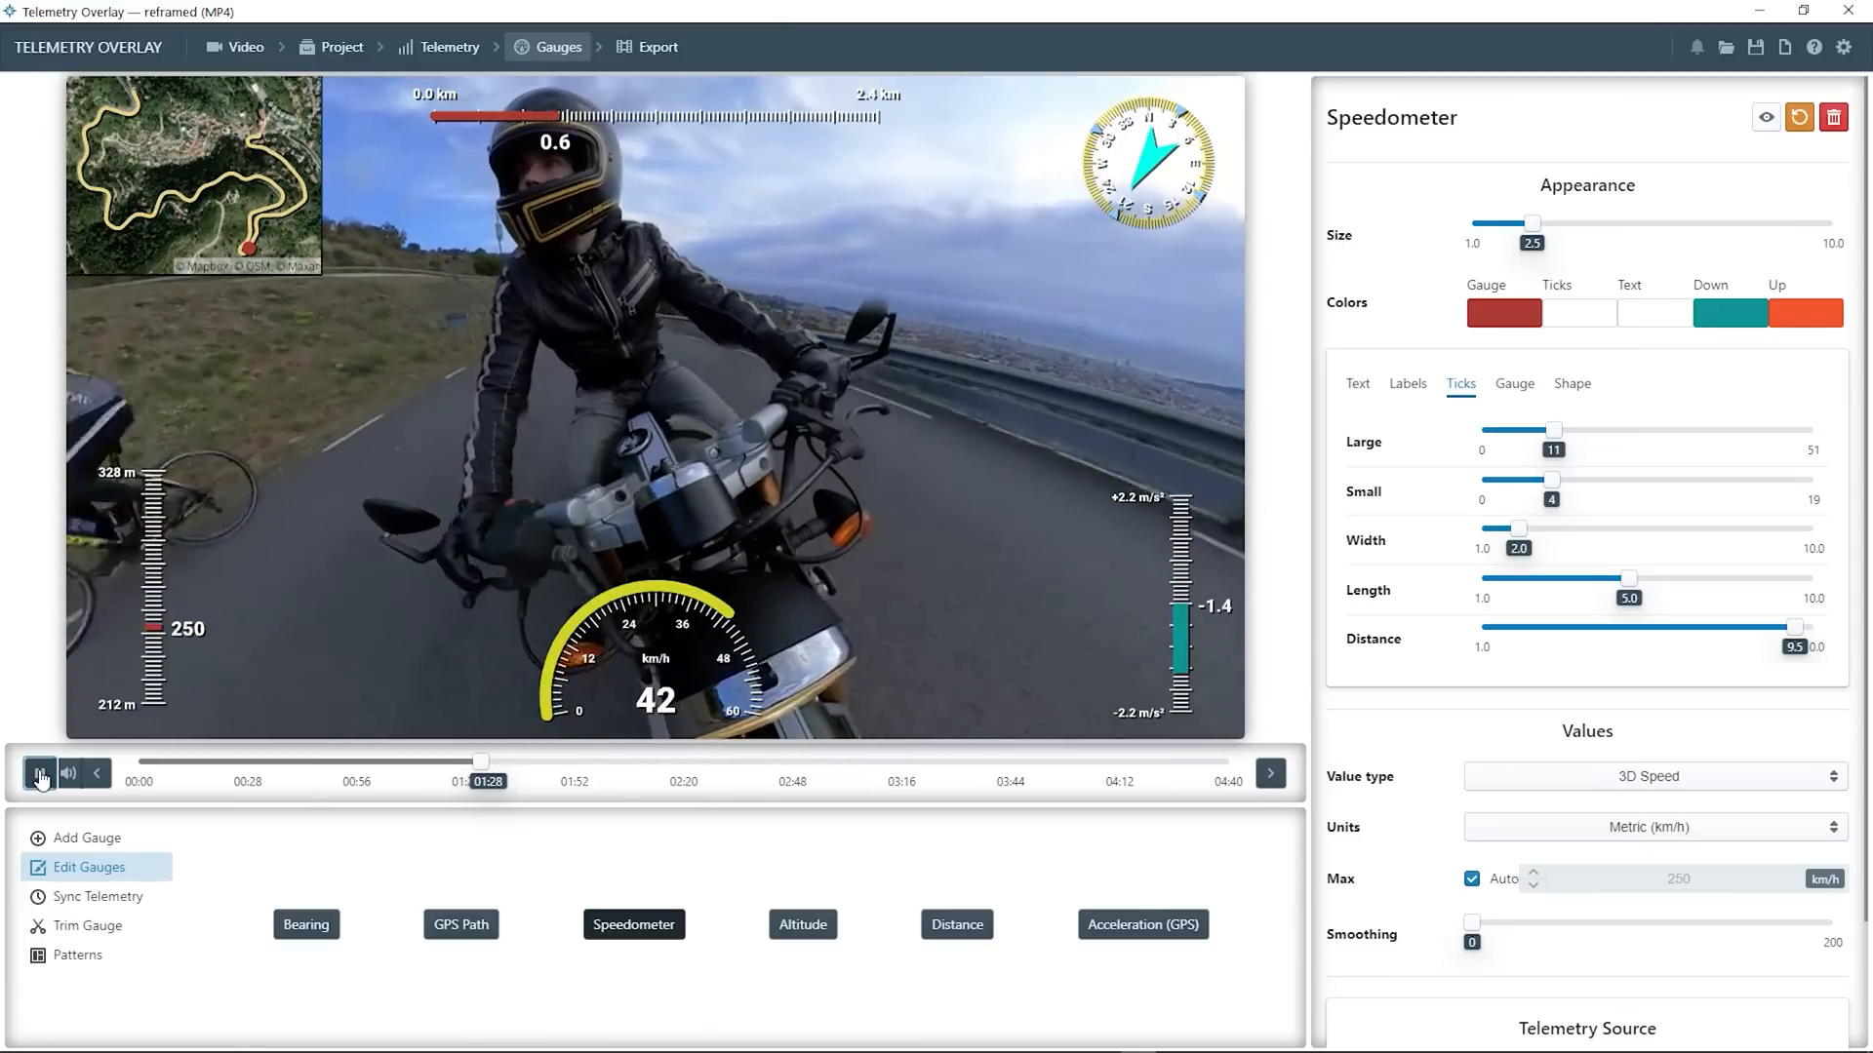
# Play and pause the ride preview to check the speedometer, then open Export
pyautogui.click(39, 773)
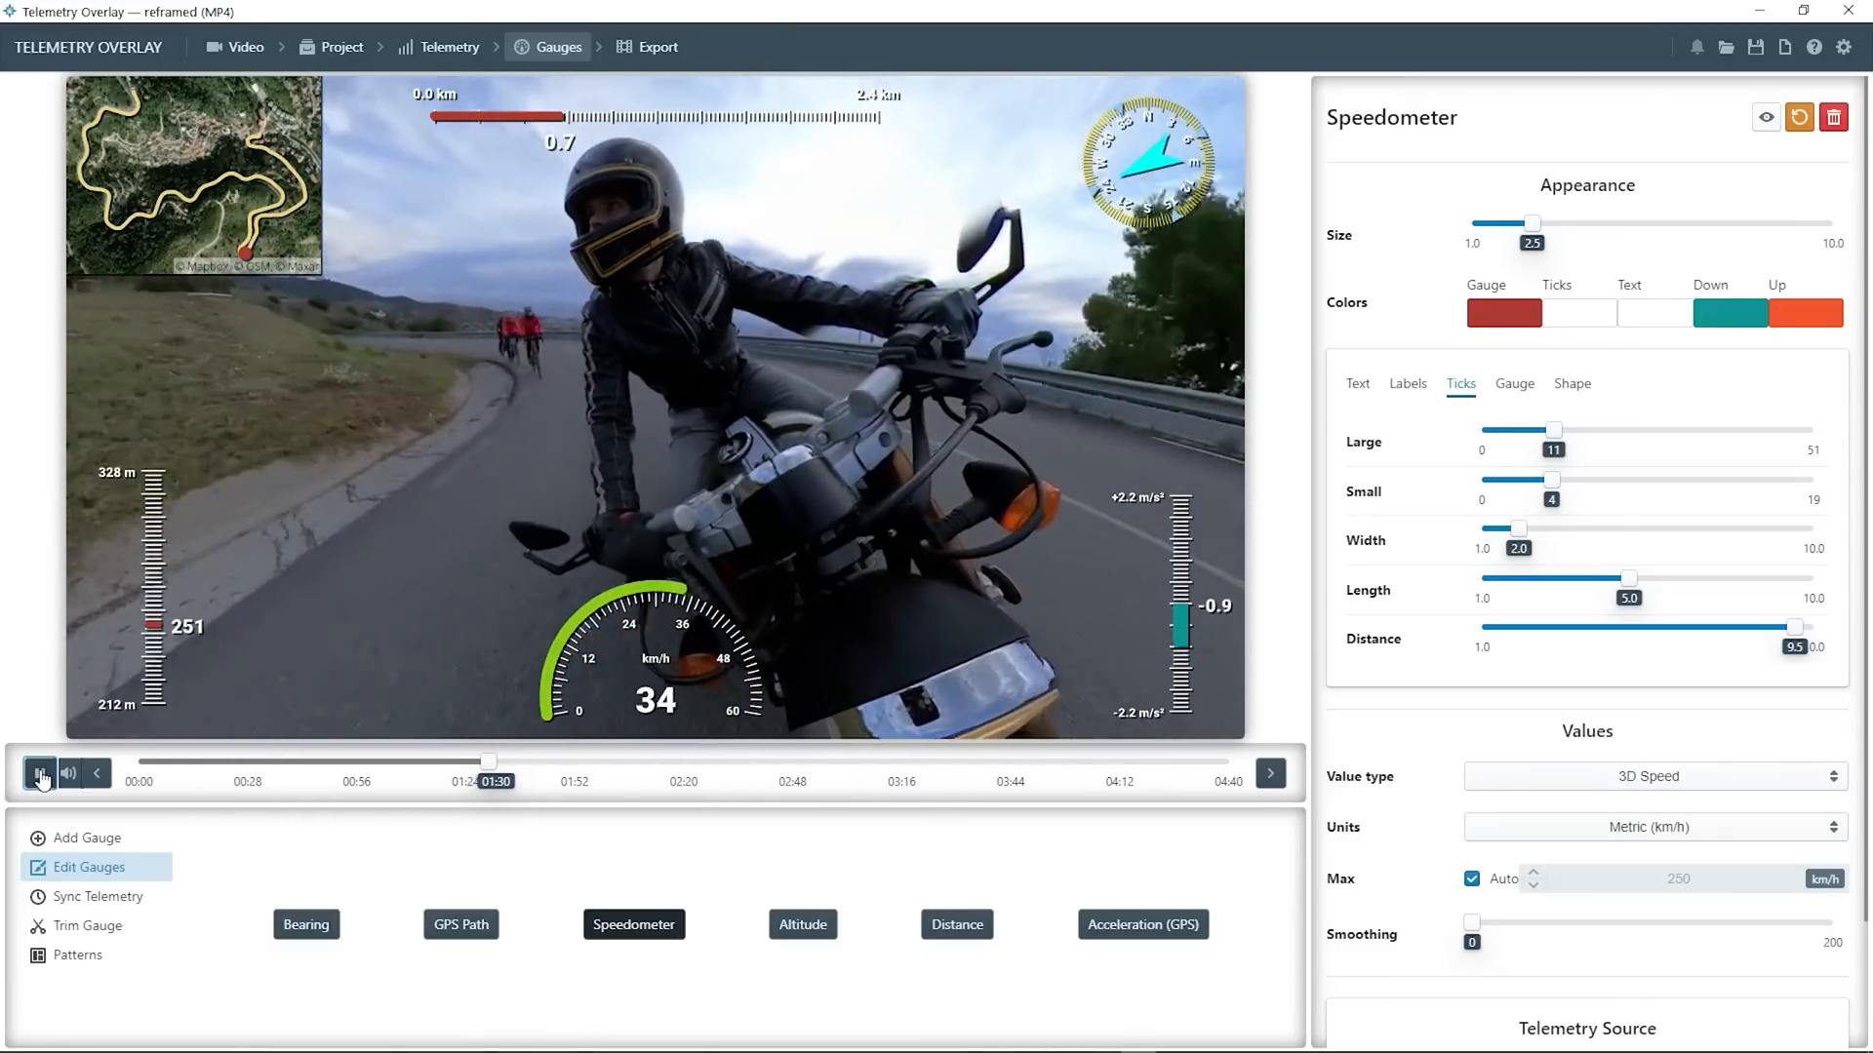
pyautogui.click(39, 773)
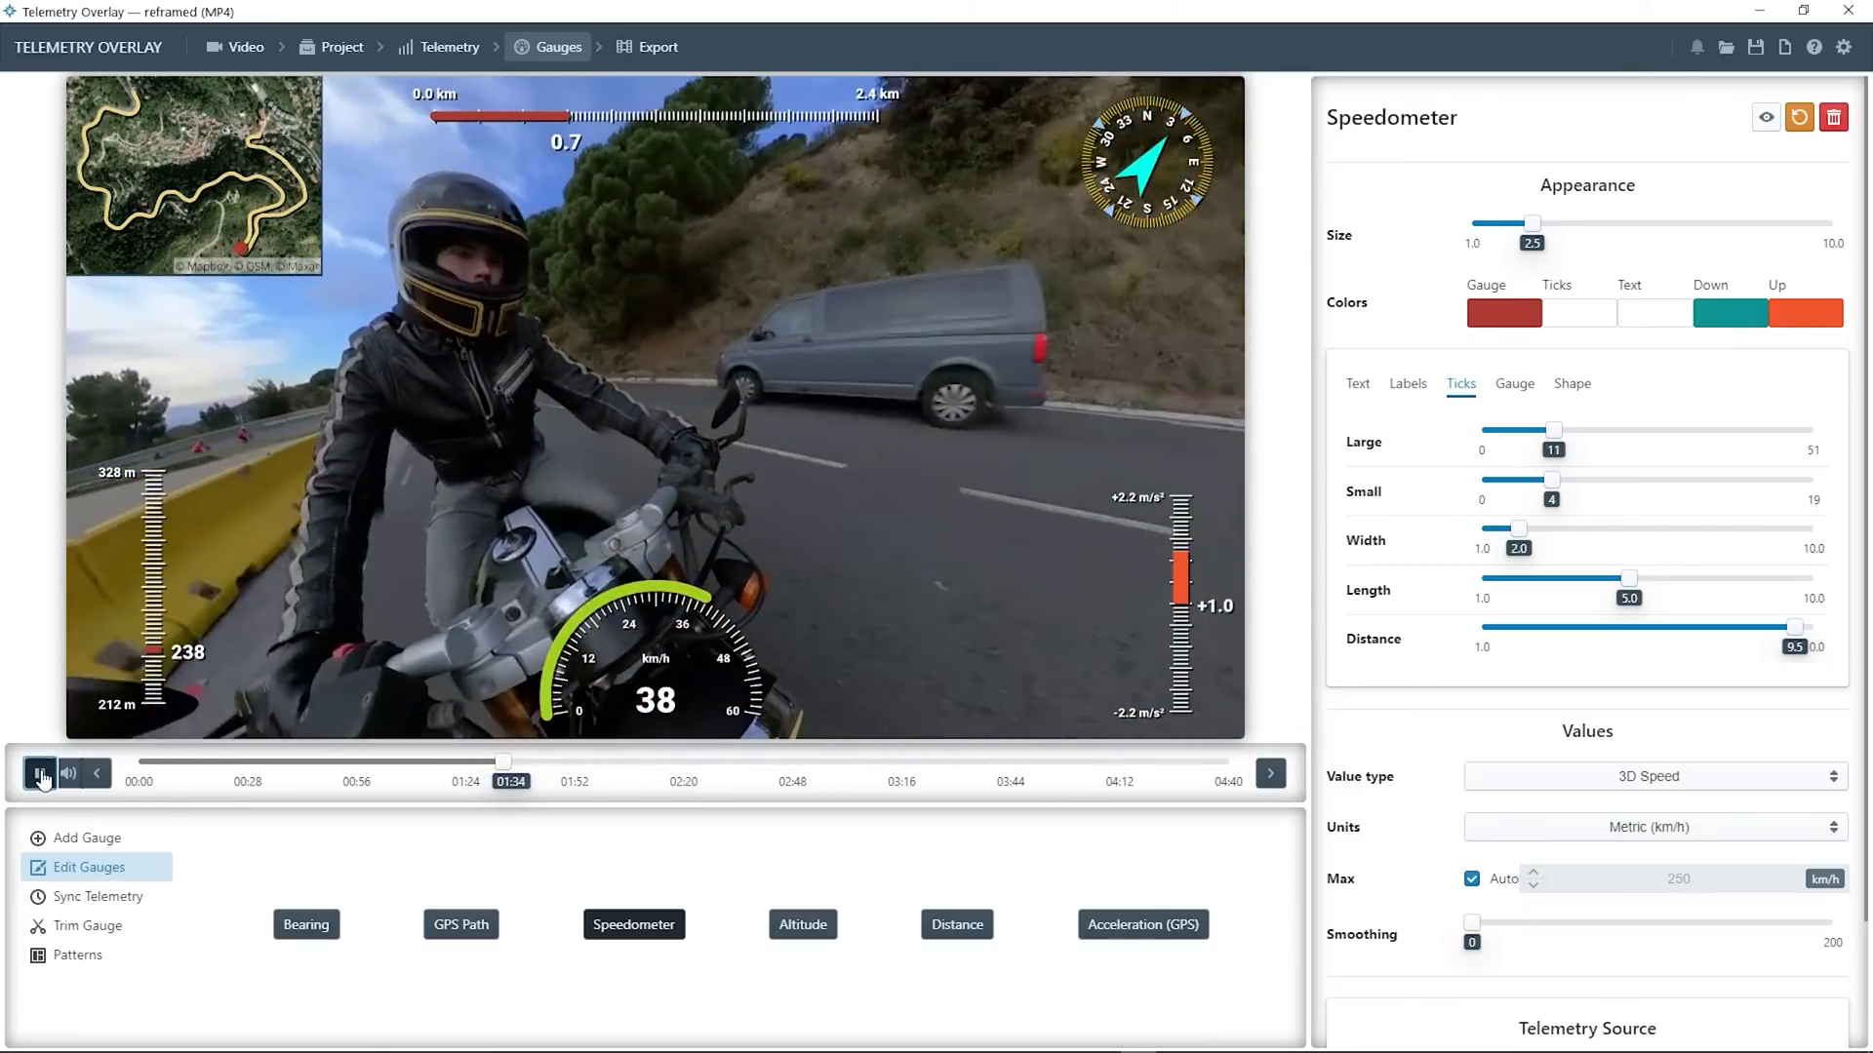
pyautogui.click(39, 773)
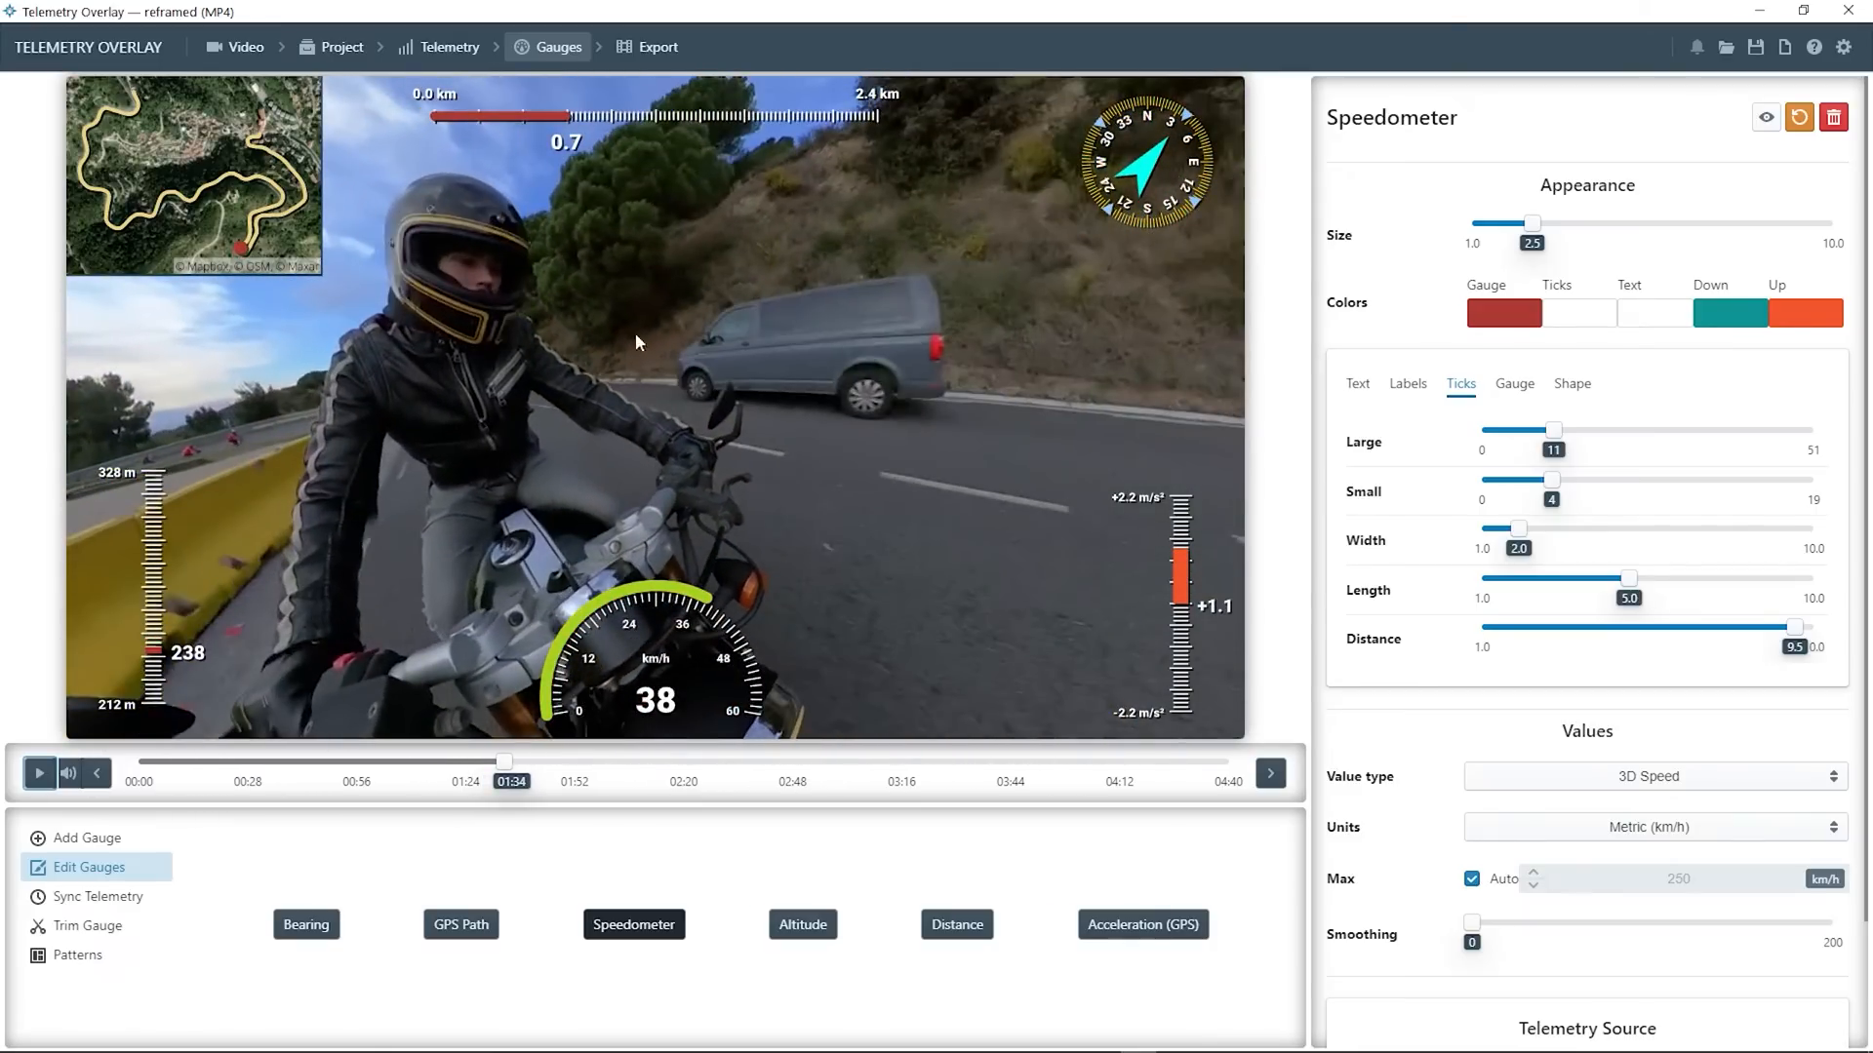
pyautogui.click(648, 47)
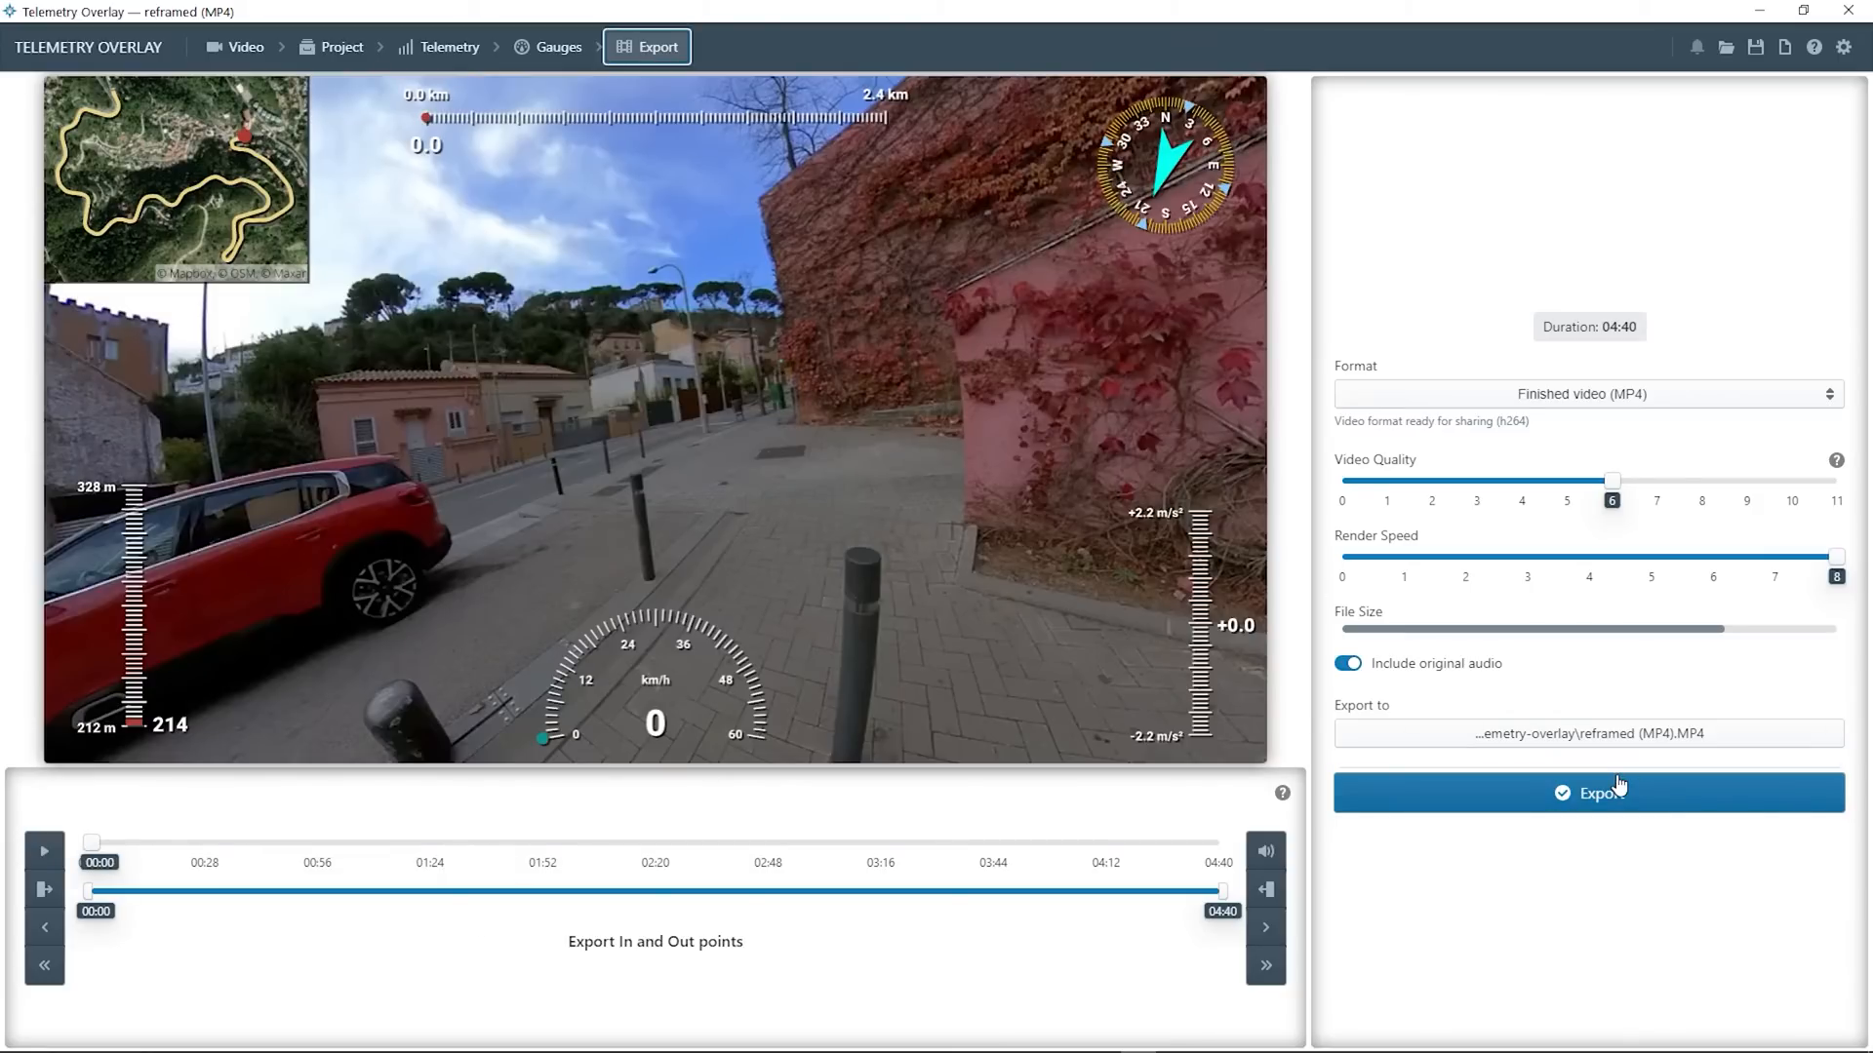
# Render the overlaid ride video as a finished MP4
pyautogui.click(1589, 792)
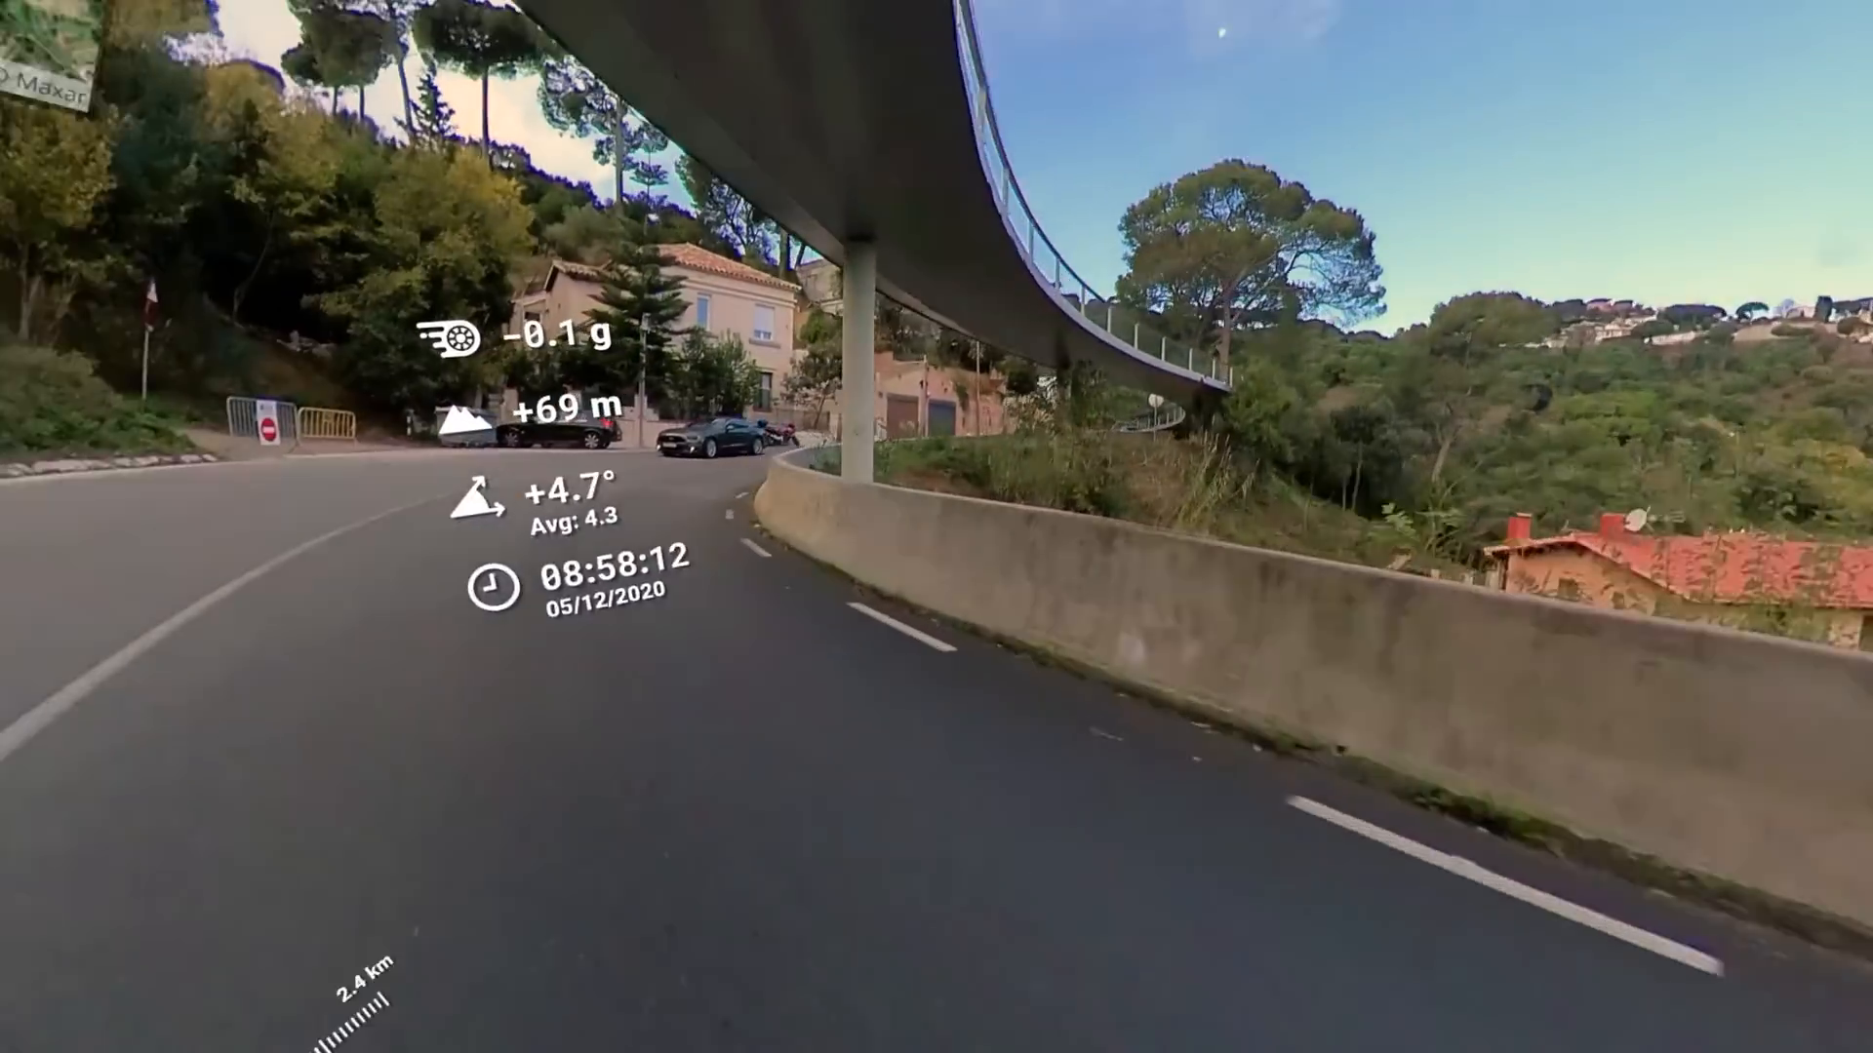